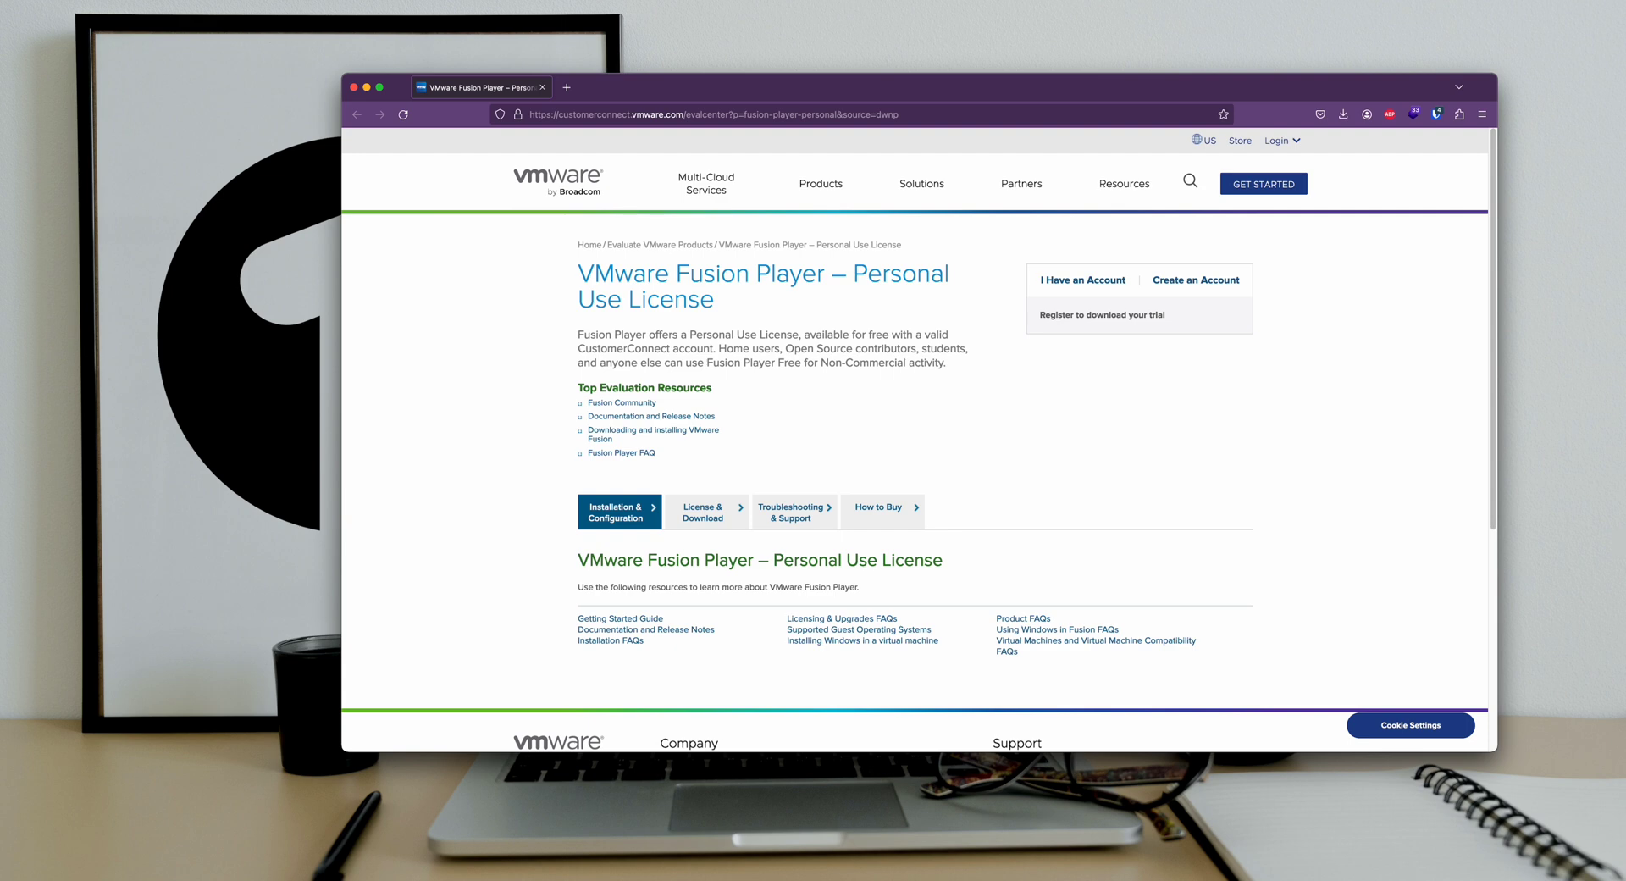
{"action": "mouse_move", "coordinate": [1196, 279]}
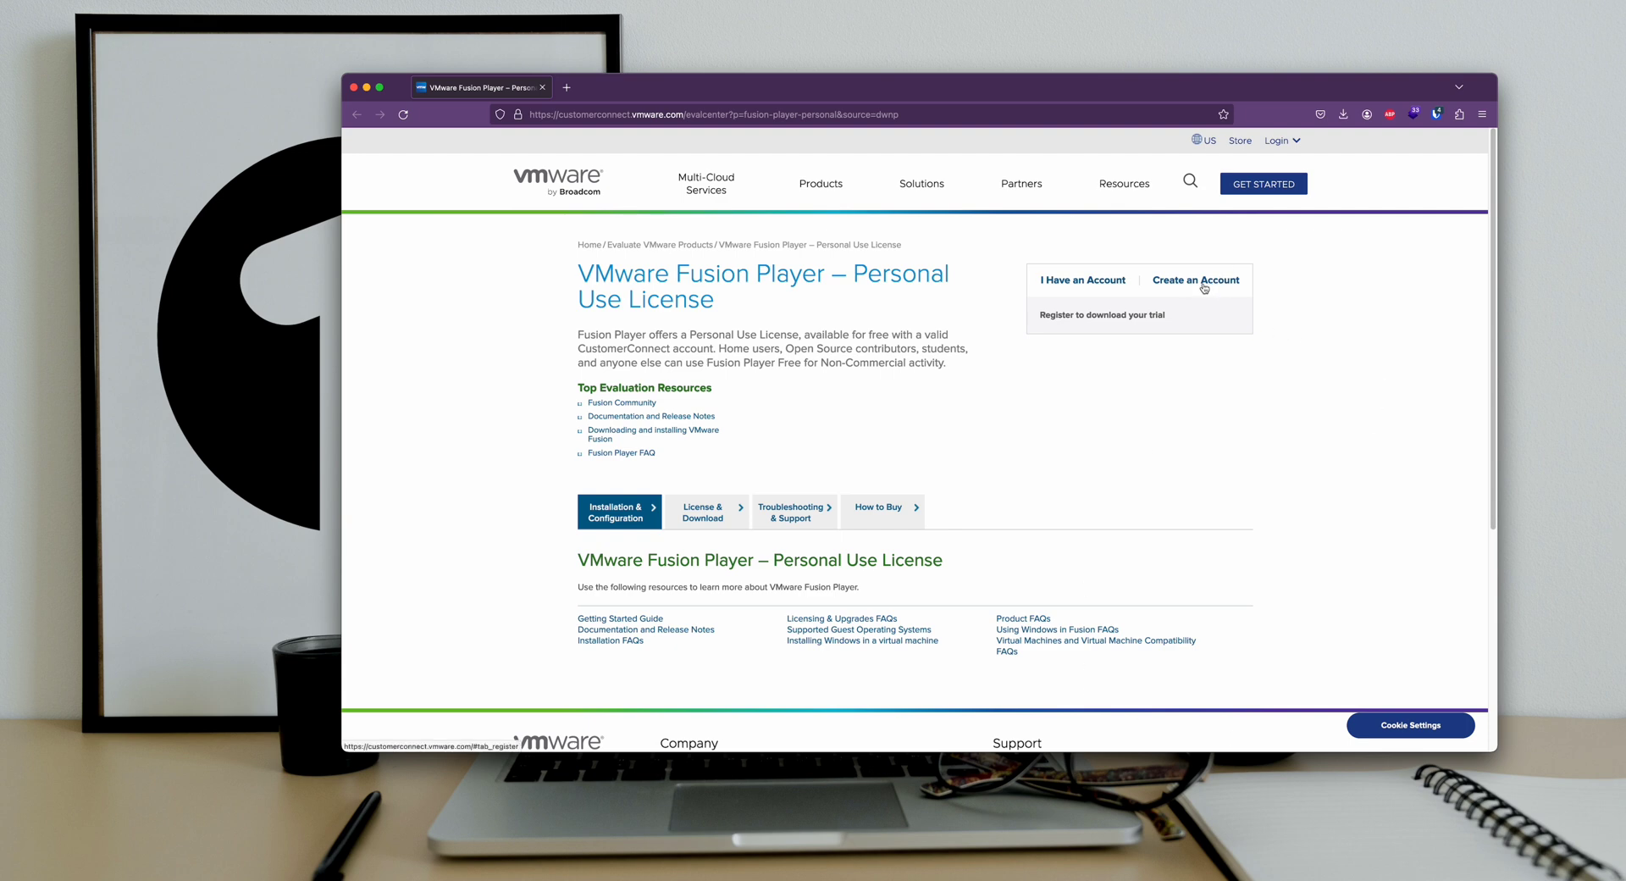
Step: Sign in to VMware Customer Connect with the existing account credentials
{"action": "left_click", "coordinate": [1082, 280]}
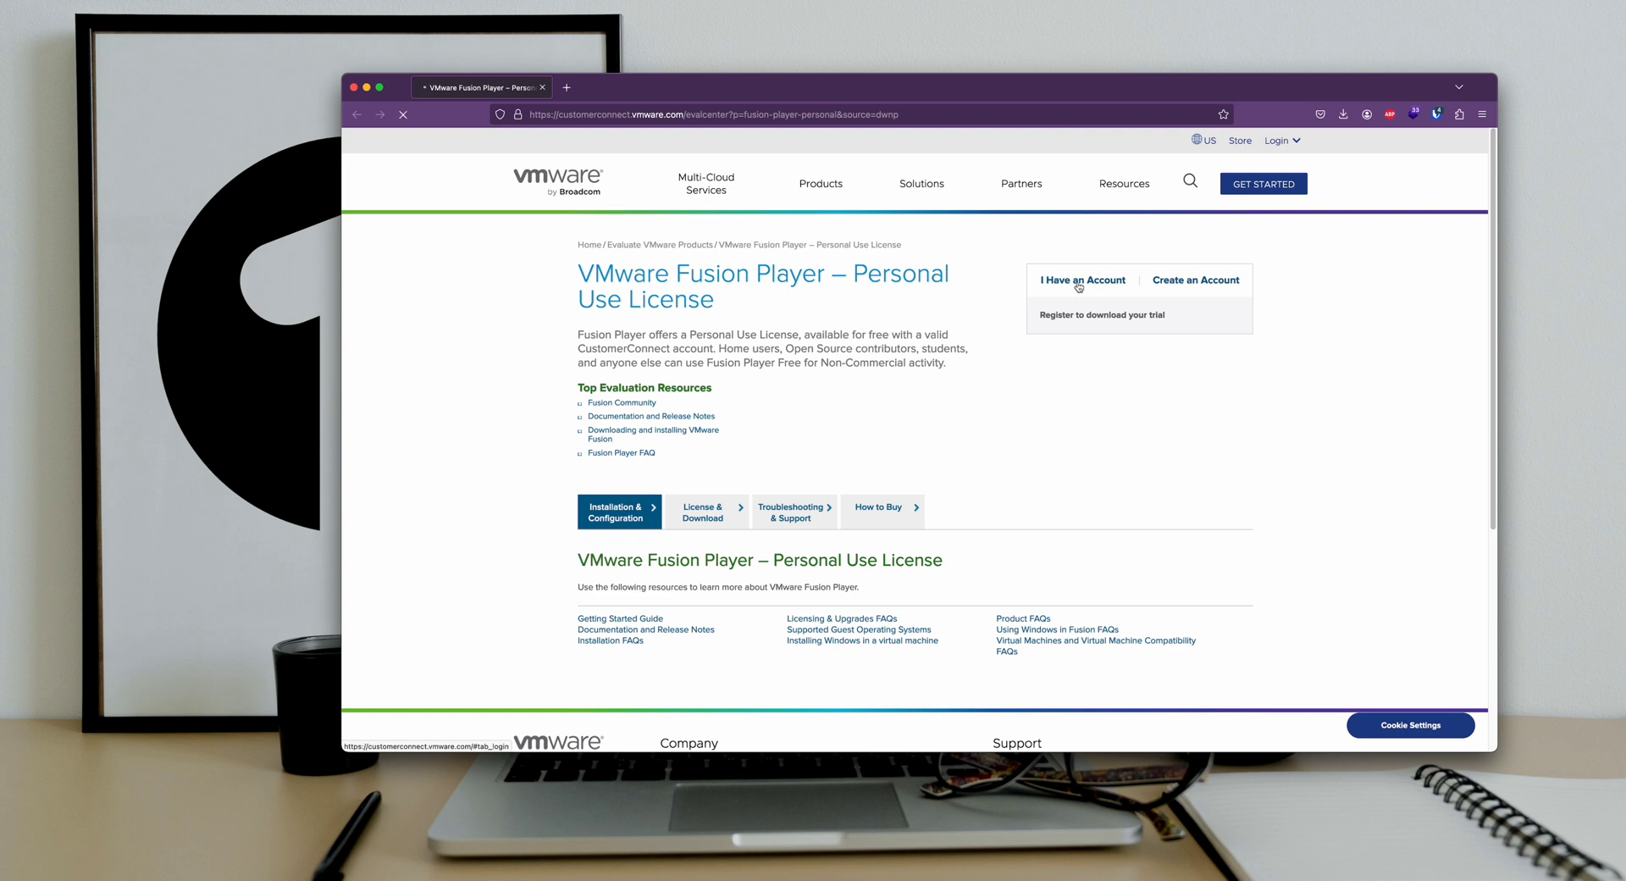
{"action": "left_click", "coordinate": [1082, 280]}
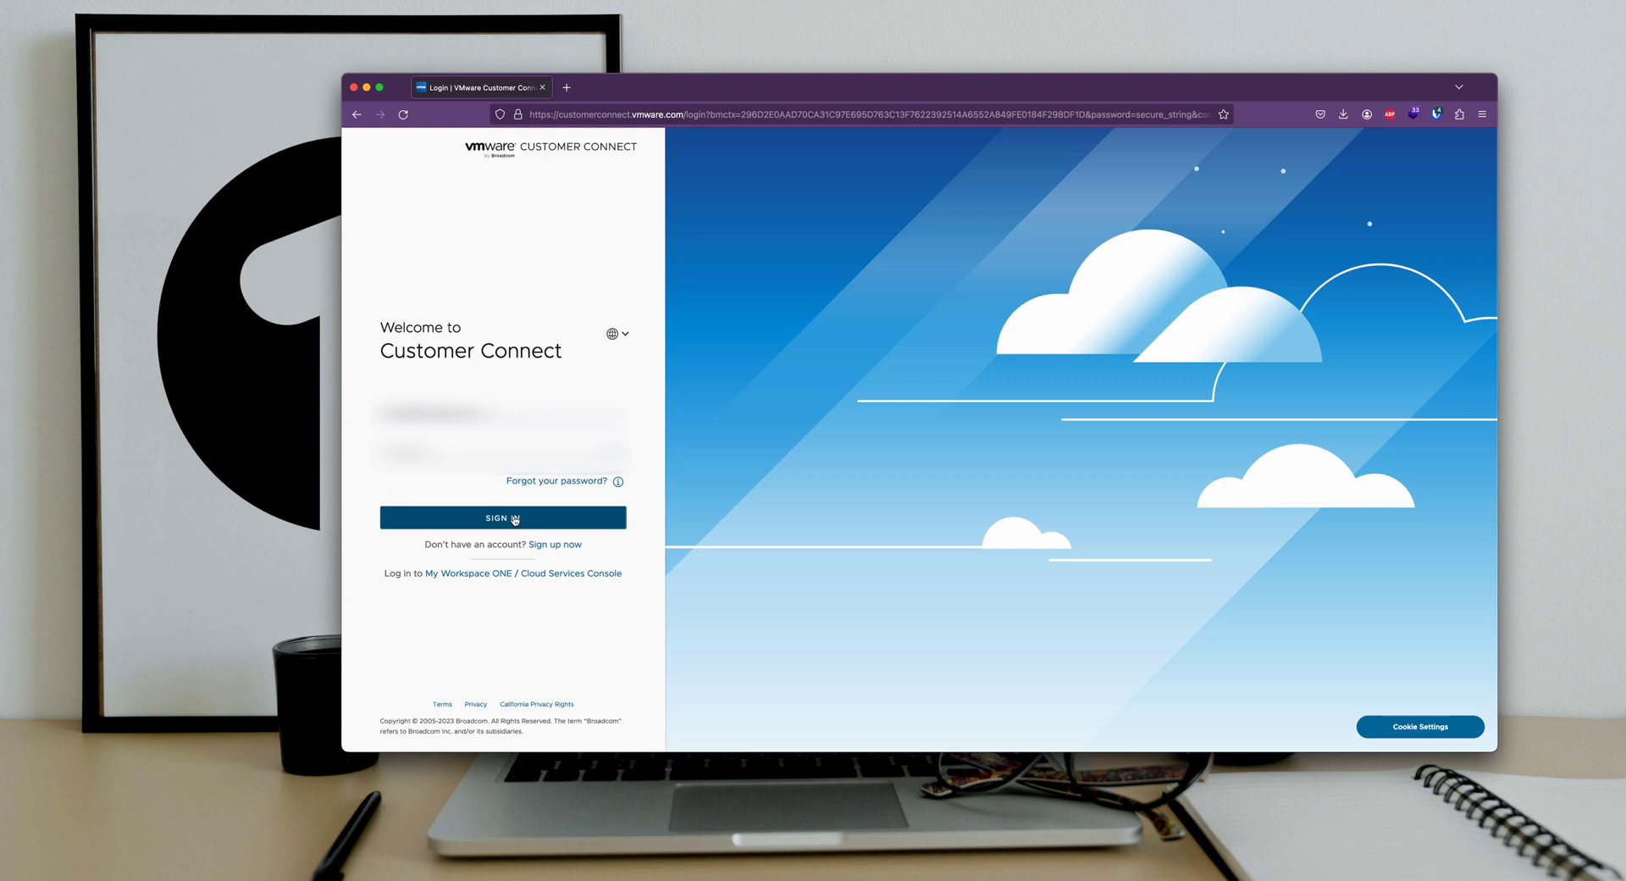
{"action": "left_click", "coordinate": [502, 518]}
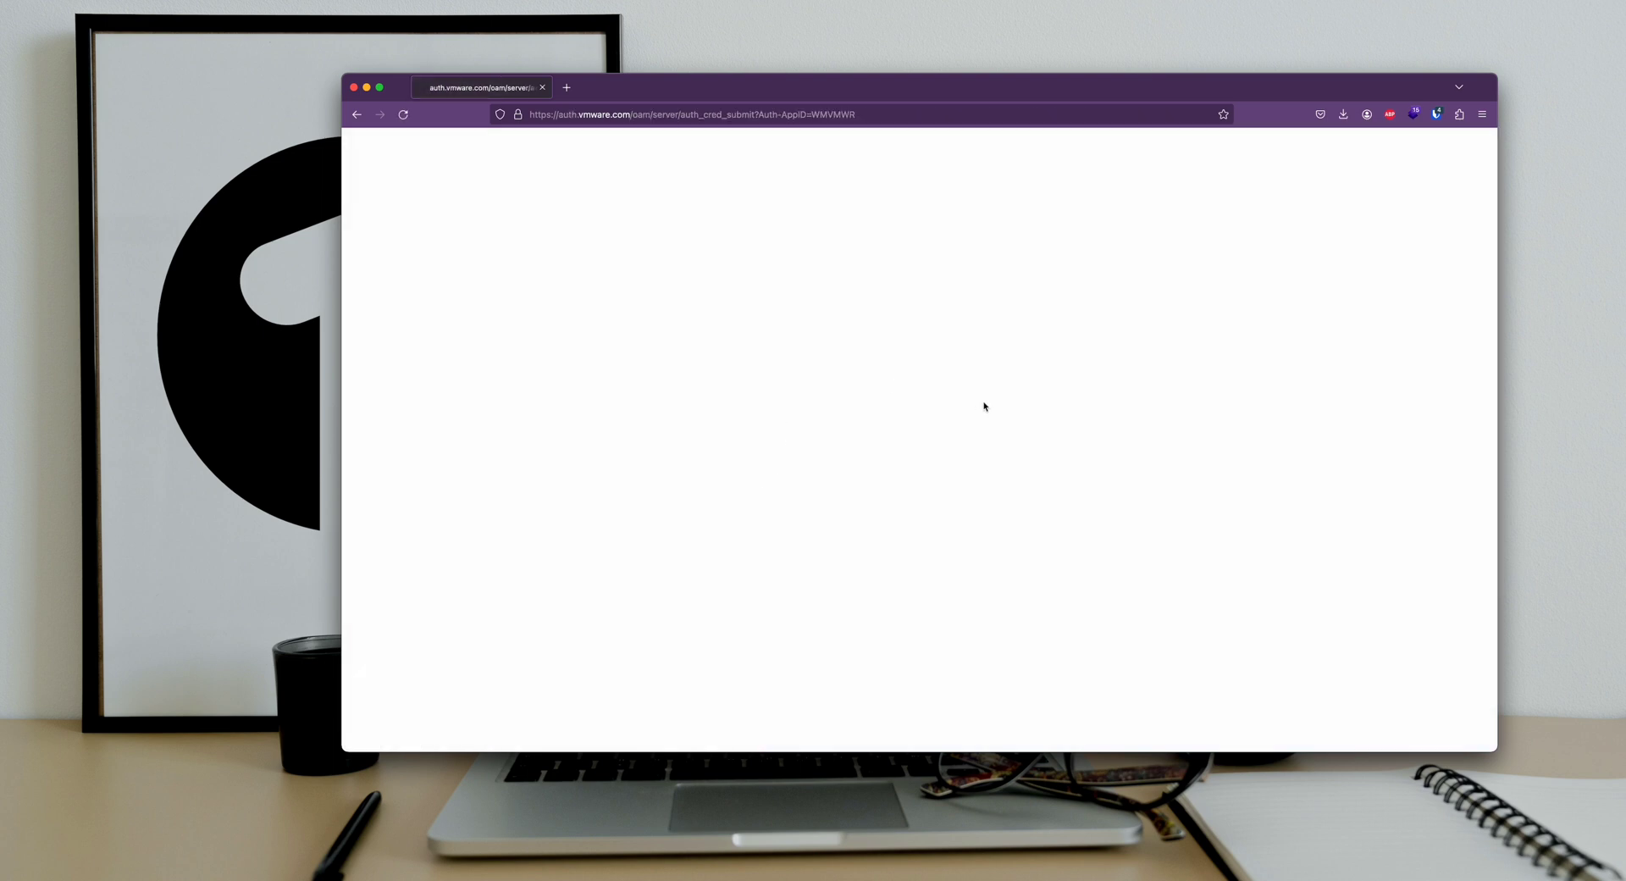
{"action": "mouse_move", "coordinate": [1038, 400]}
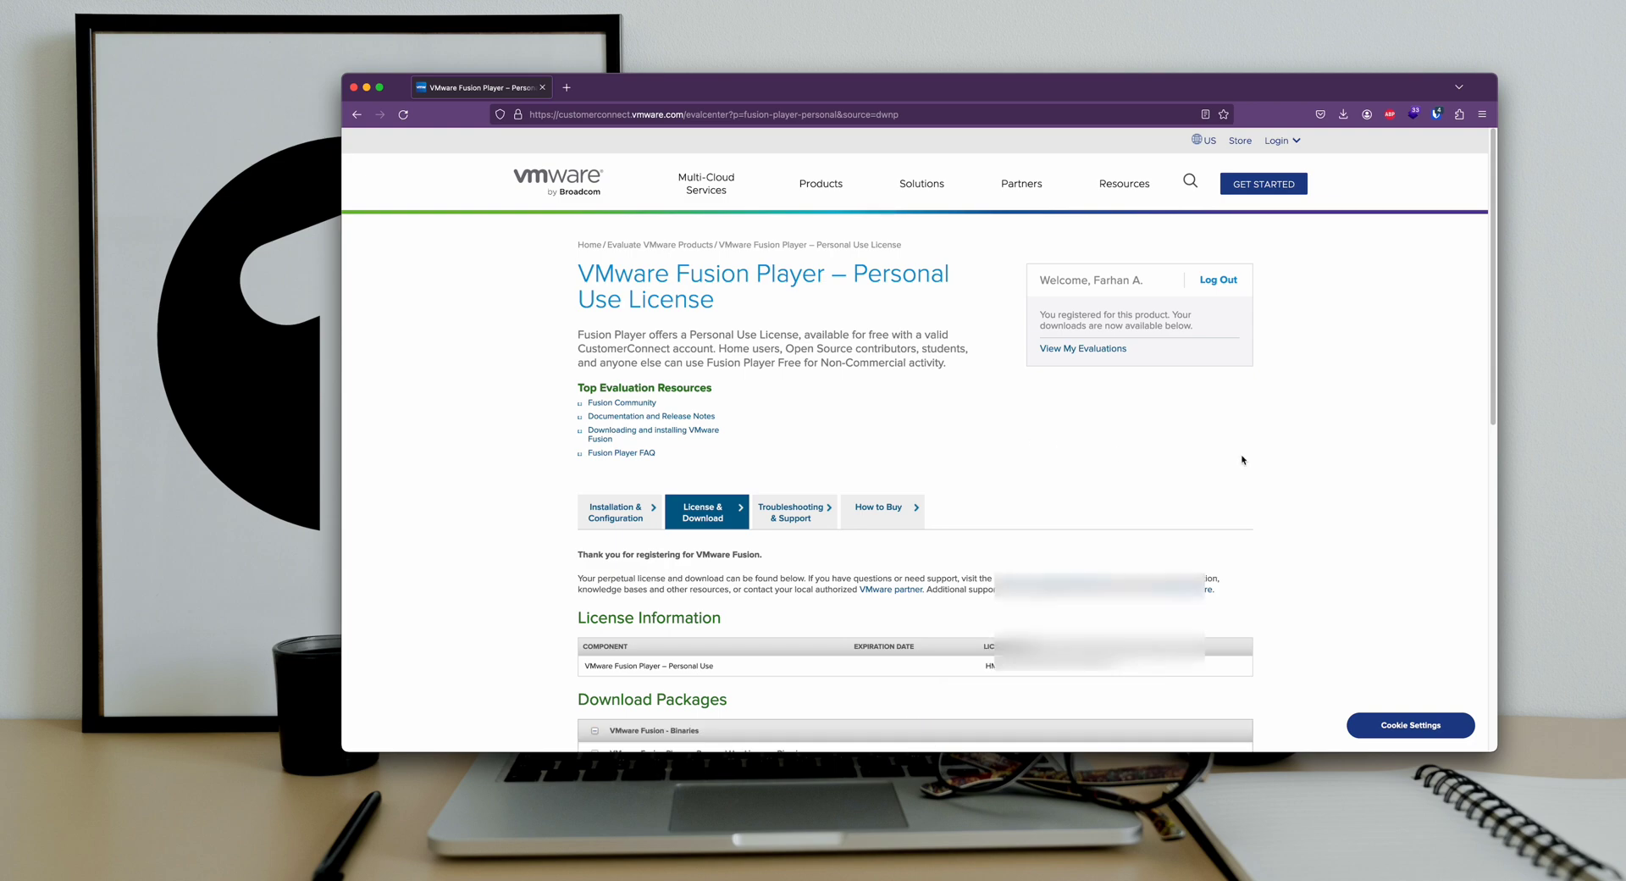
Step: Select the downloaded VMware-Fusion .dmg installer in Finder's Downloads folder
{"action": "scroll", "scroll_direction": "down", "scroll_amount": 3}
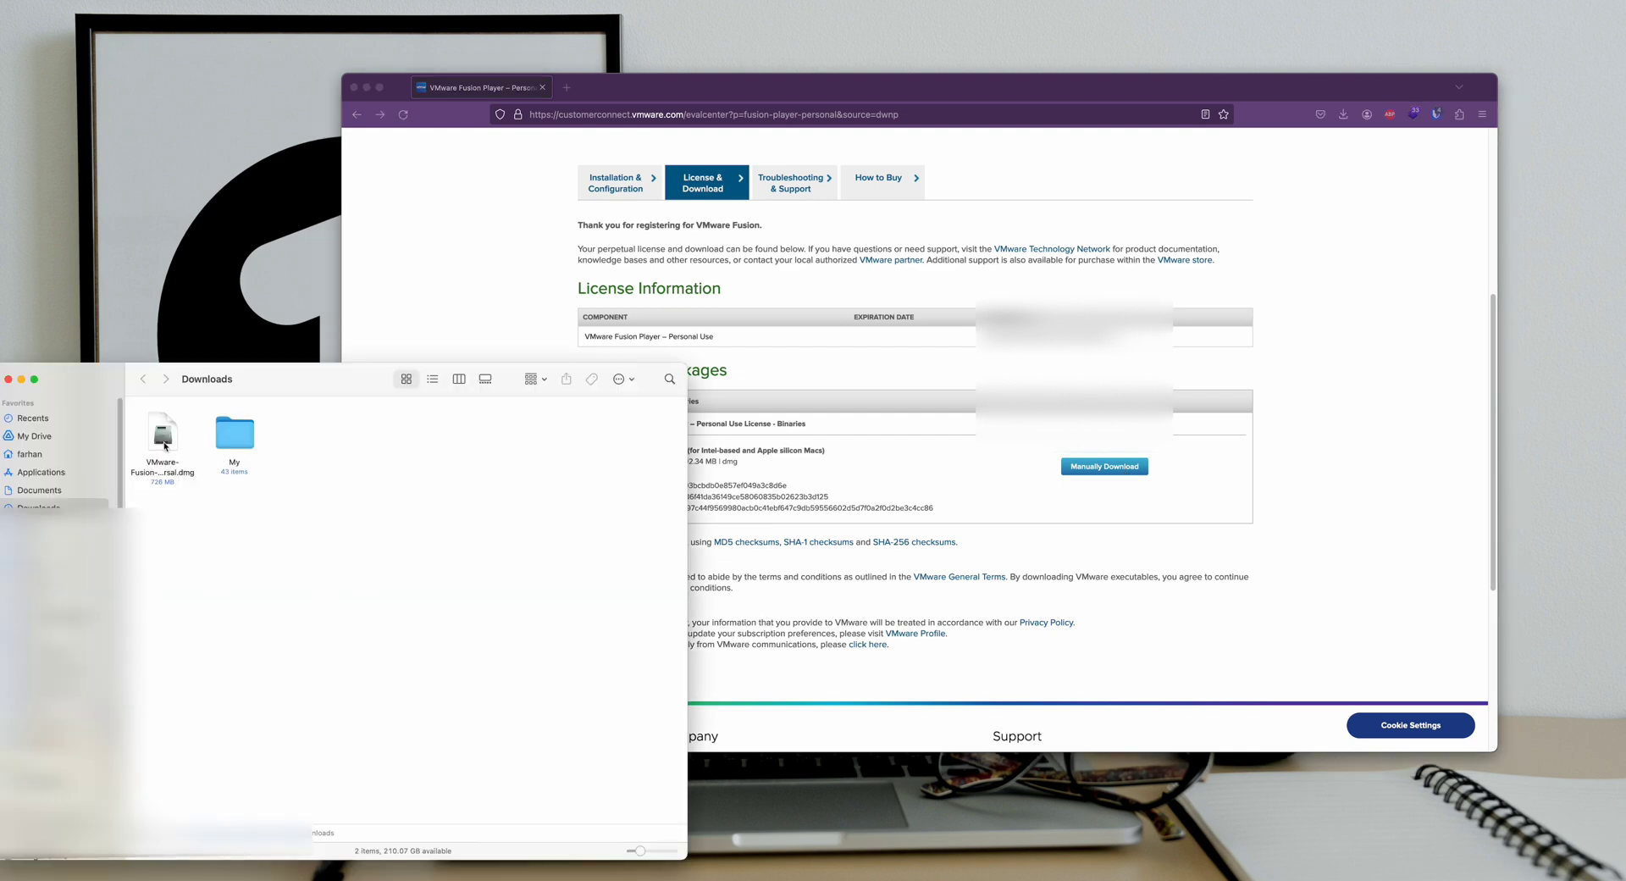
{"action": "left_click", "coordinate": [163, 431]}
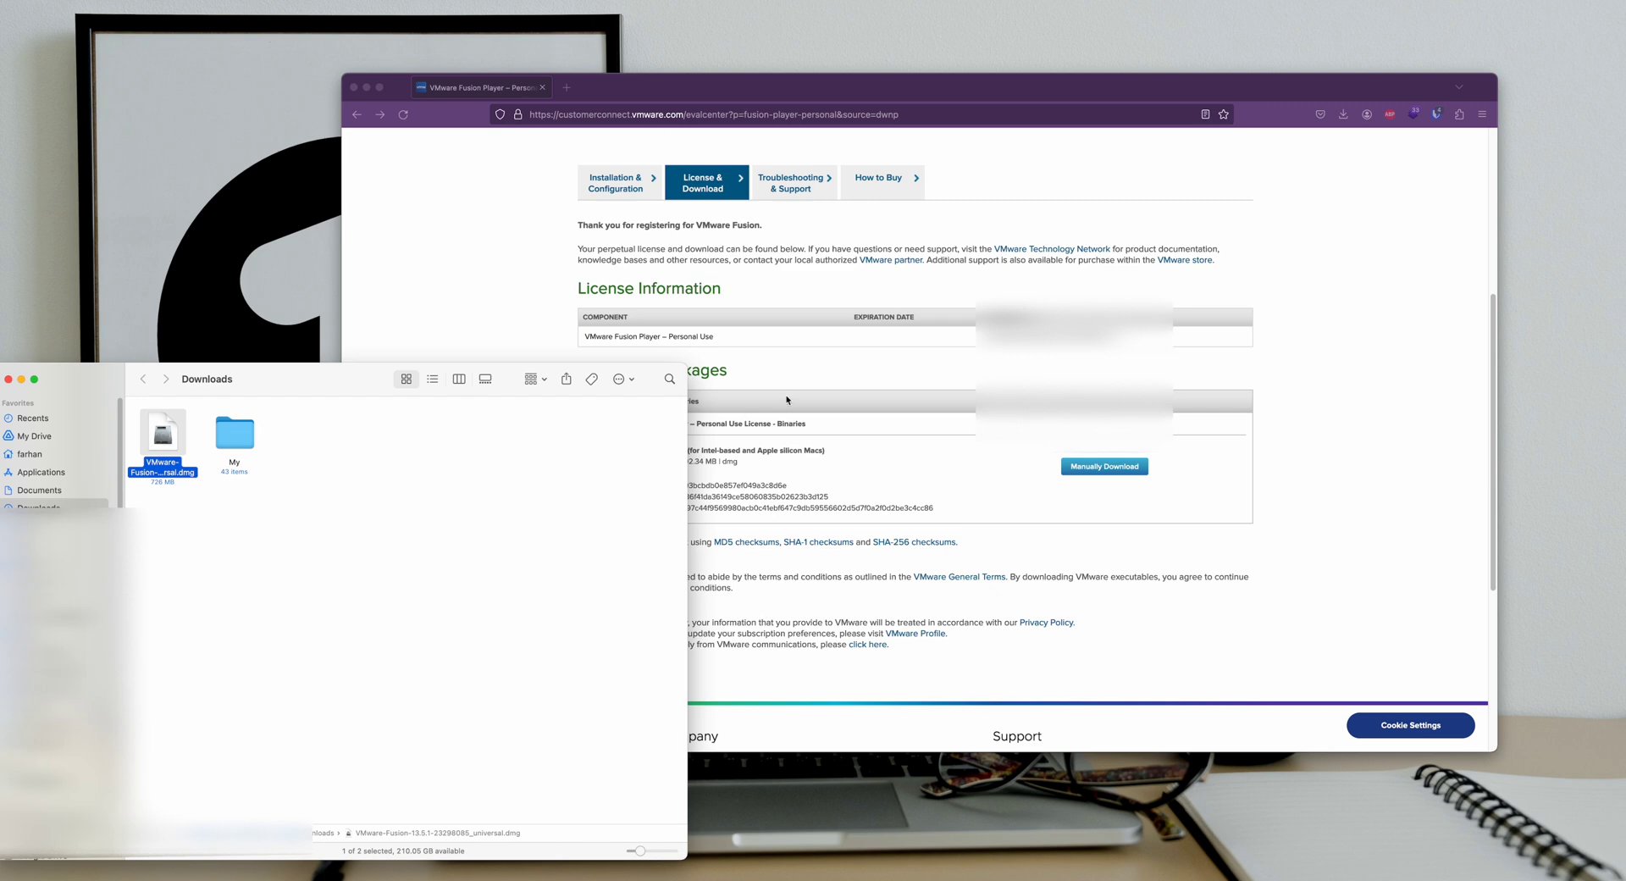
Step: Launch VMware Fusion from the installer image and approve the administrator password prompt
{"action": "double_click", "coordinate": [163, 443]}
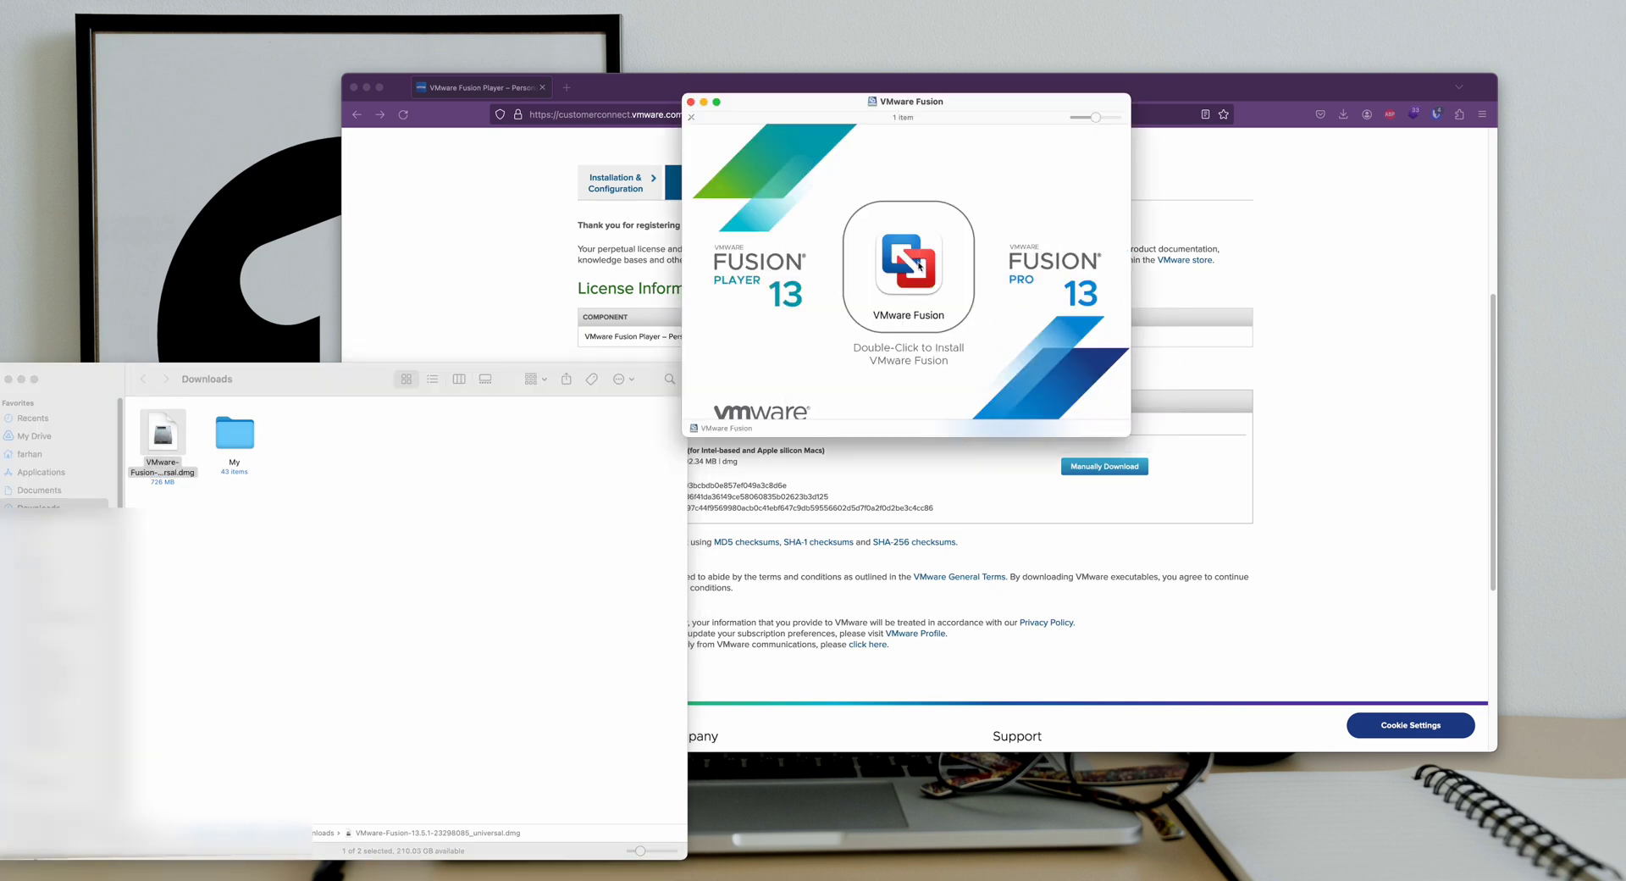
{"action": "double_click", "coordinate": [908, 266]}
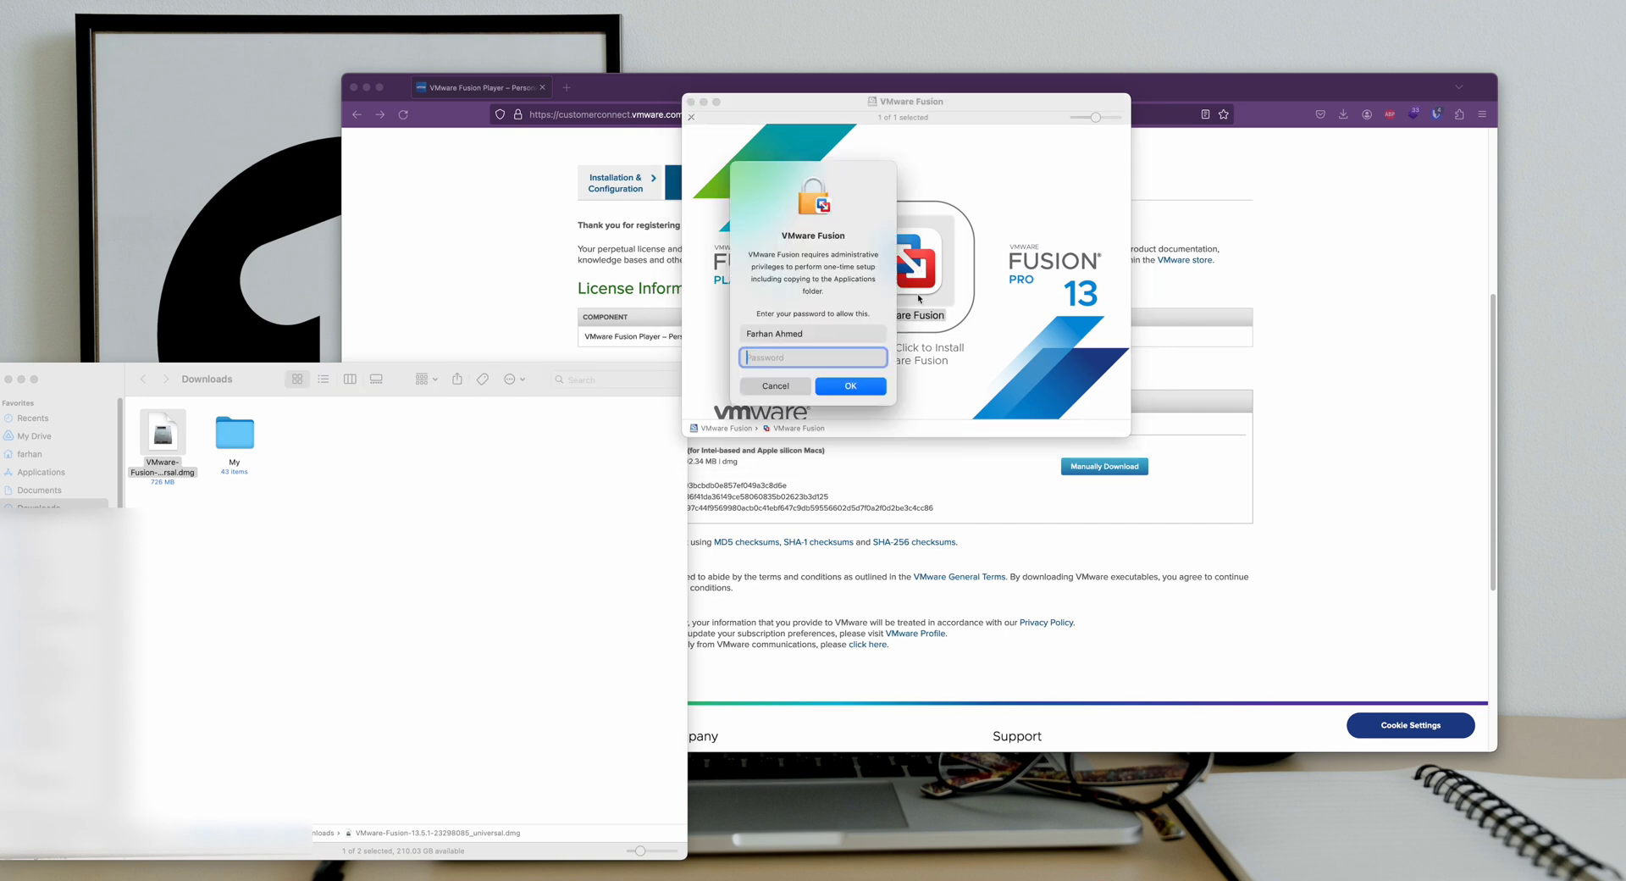
{"action": "type", "text": "password"}
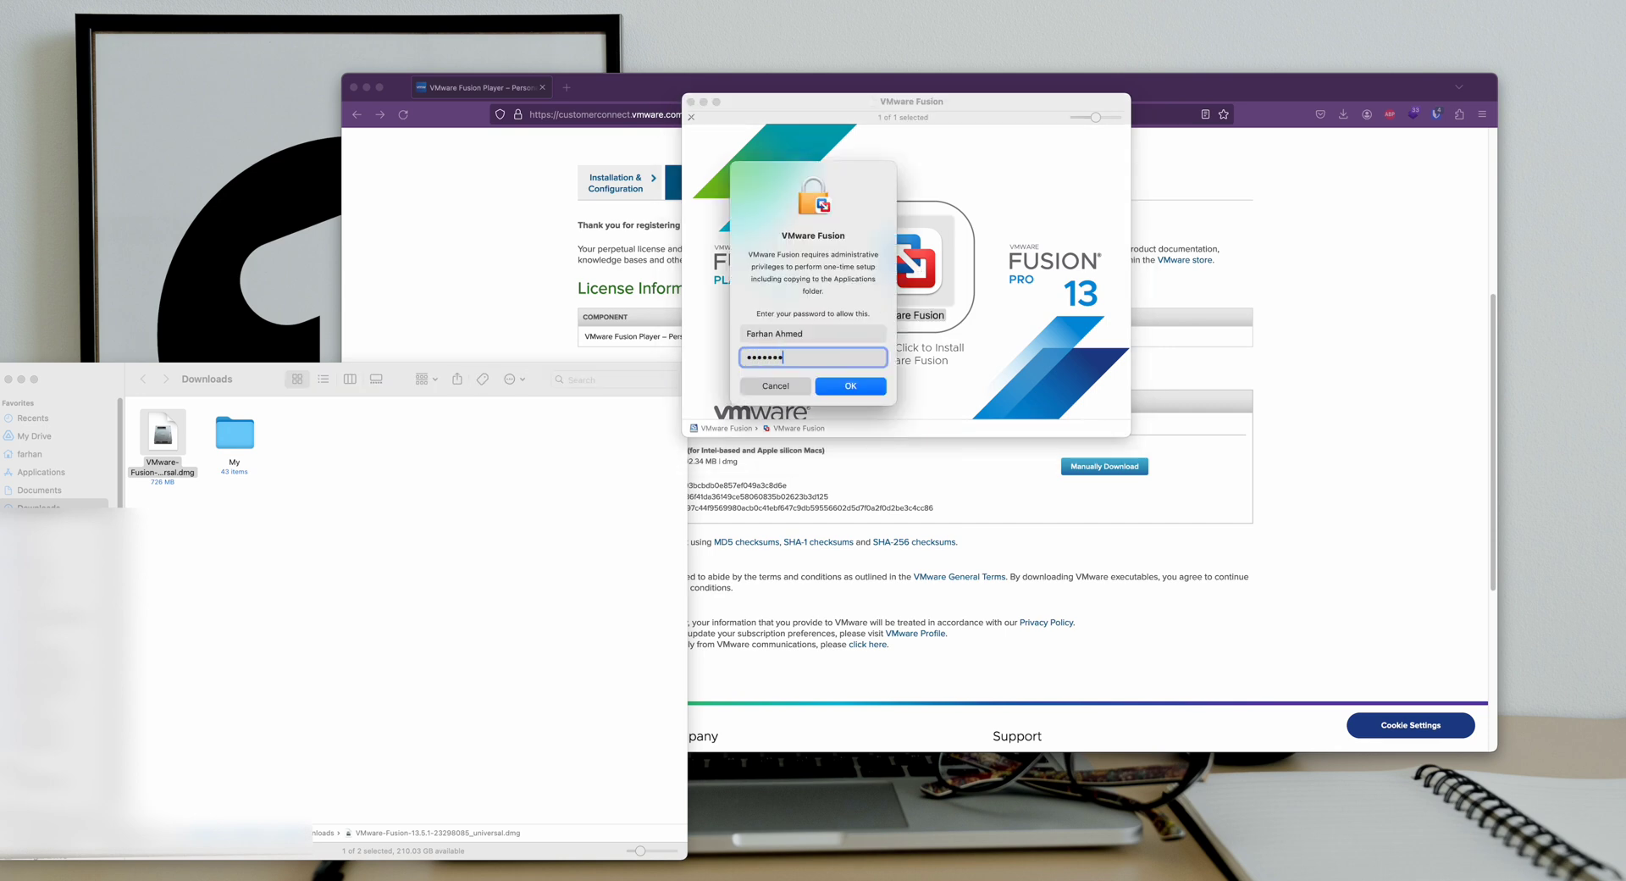
{"action": "left_click", "coordinate": [848, 385]}
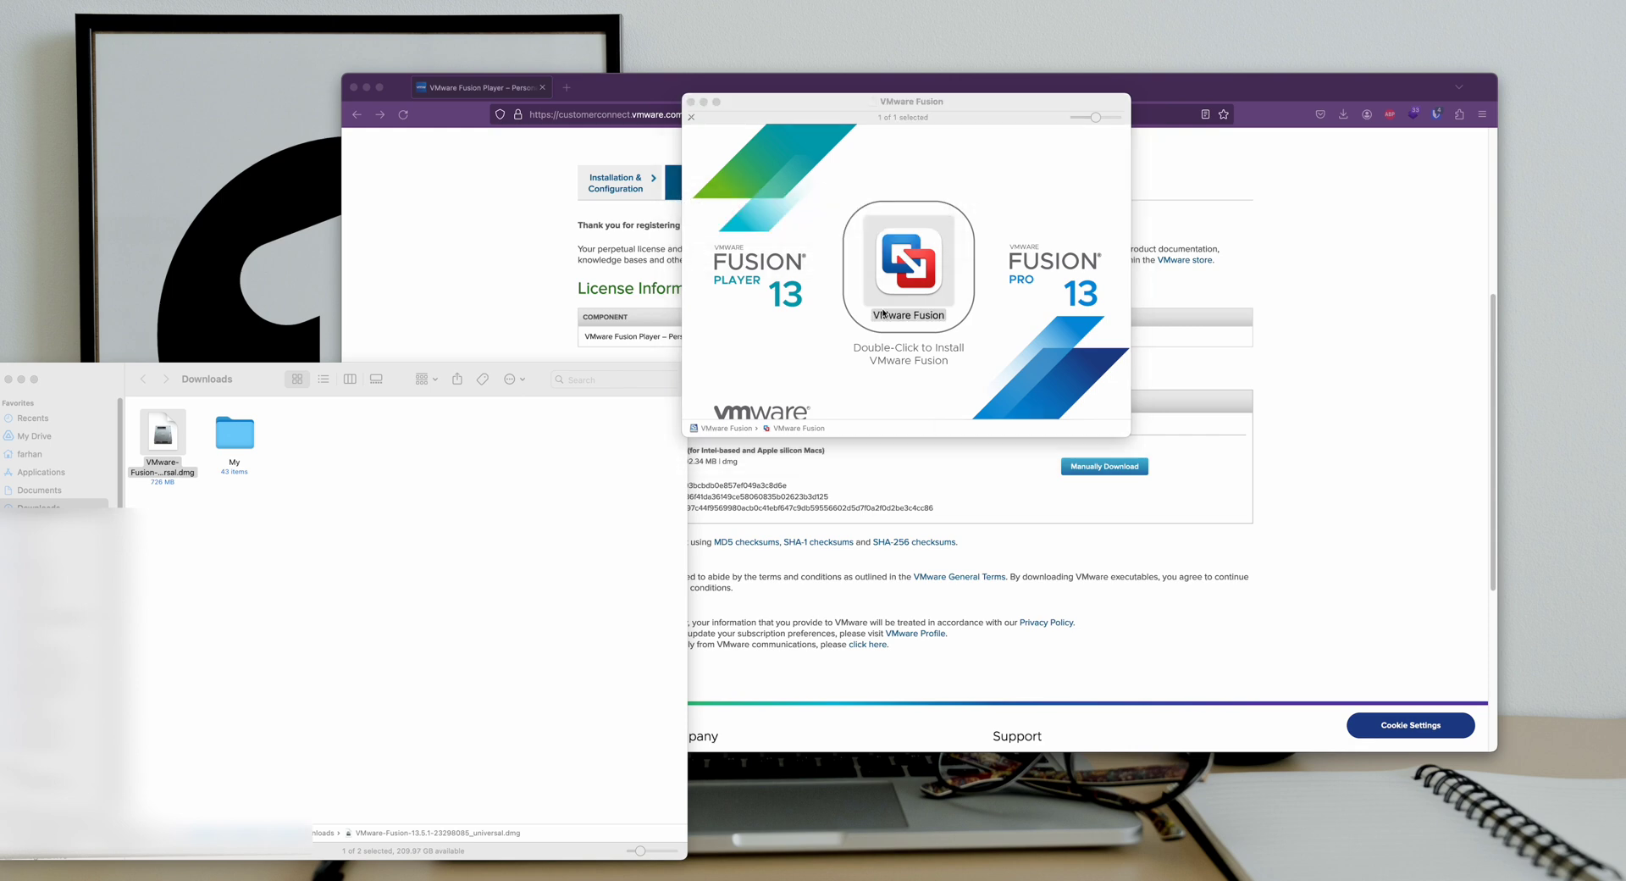
Step: Agree to the VMware general terms and request a free personal license key
{"action": "double_click", "coordinate": [907, 264]}
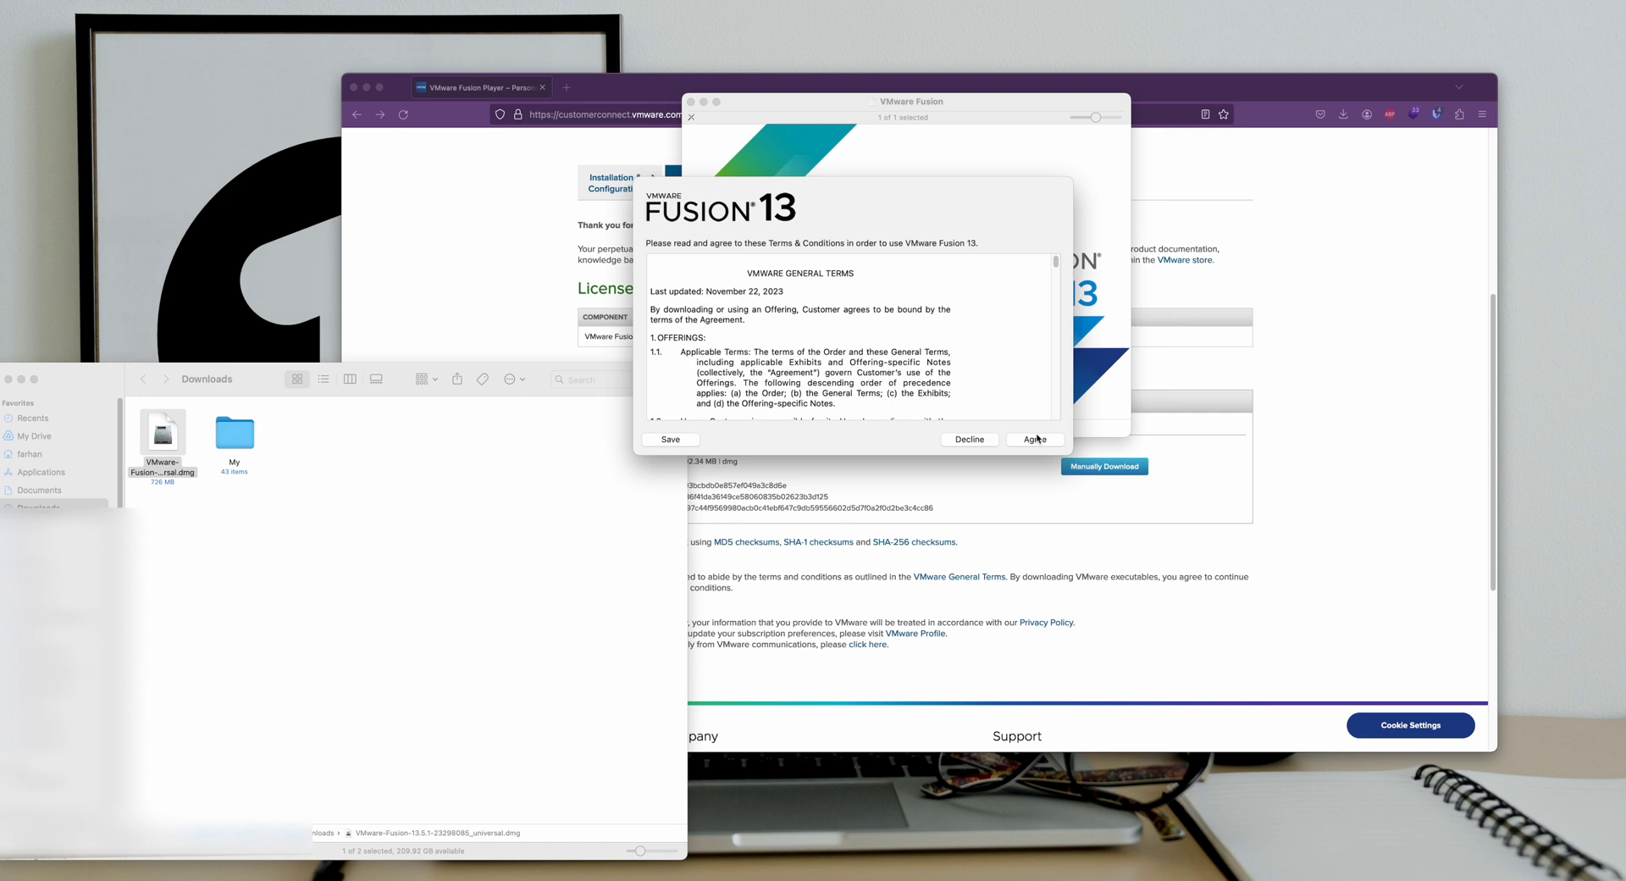
{"action": "left_click", "coordinate": [1033, 439]}
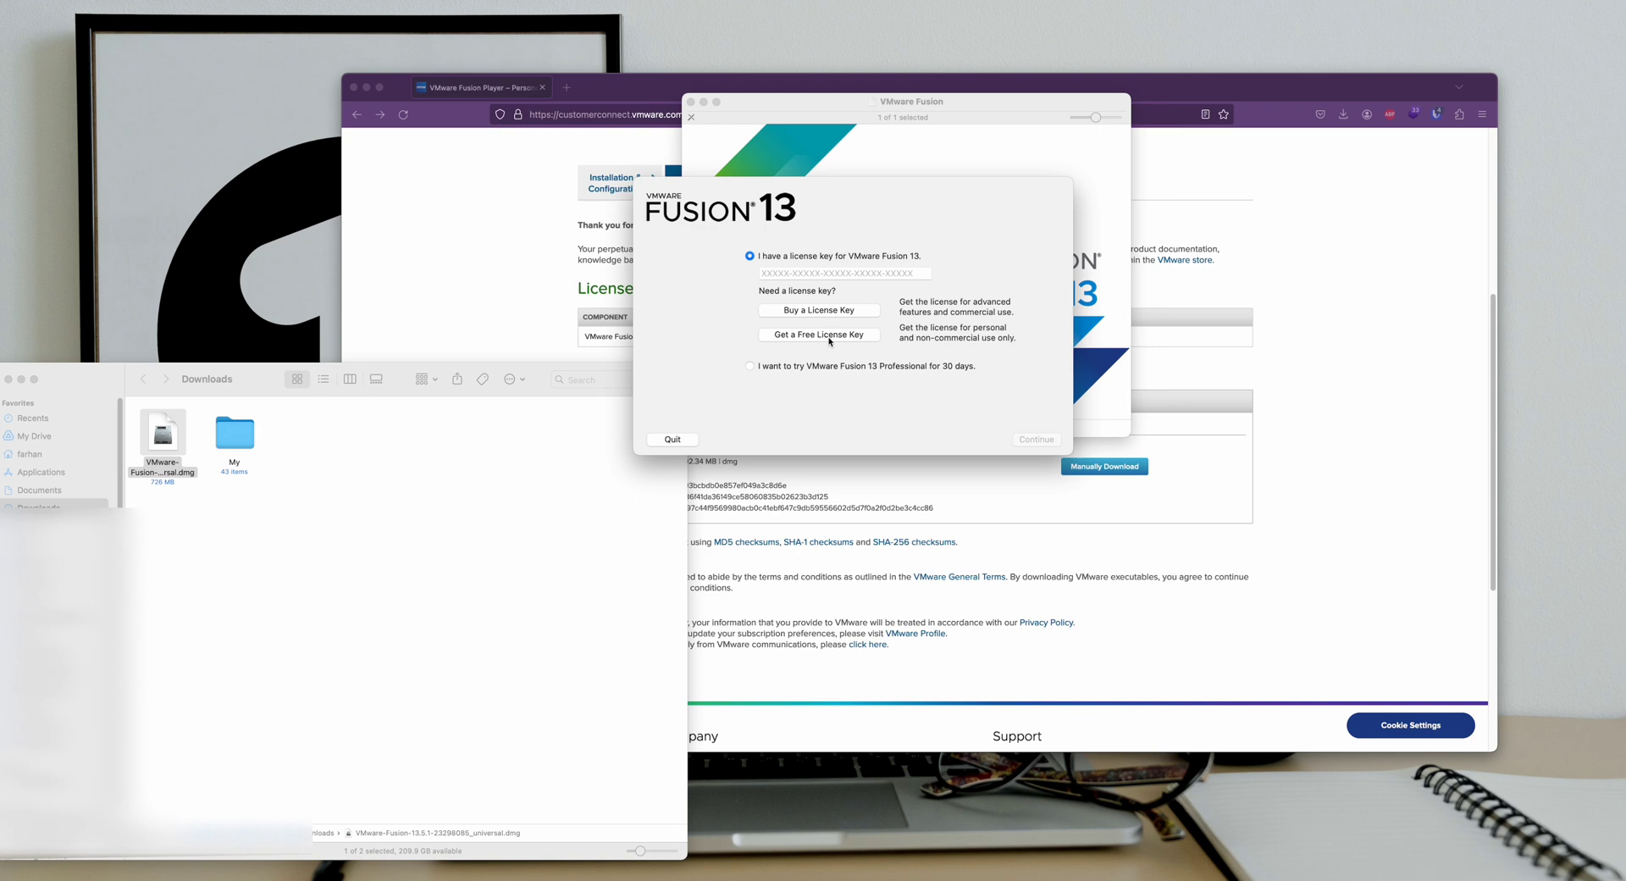
{"action": "left_click", "coordinate": [818, 334]}
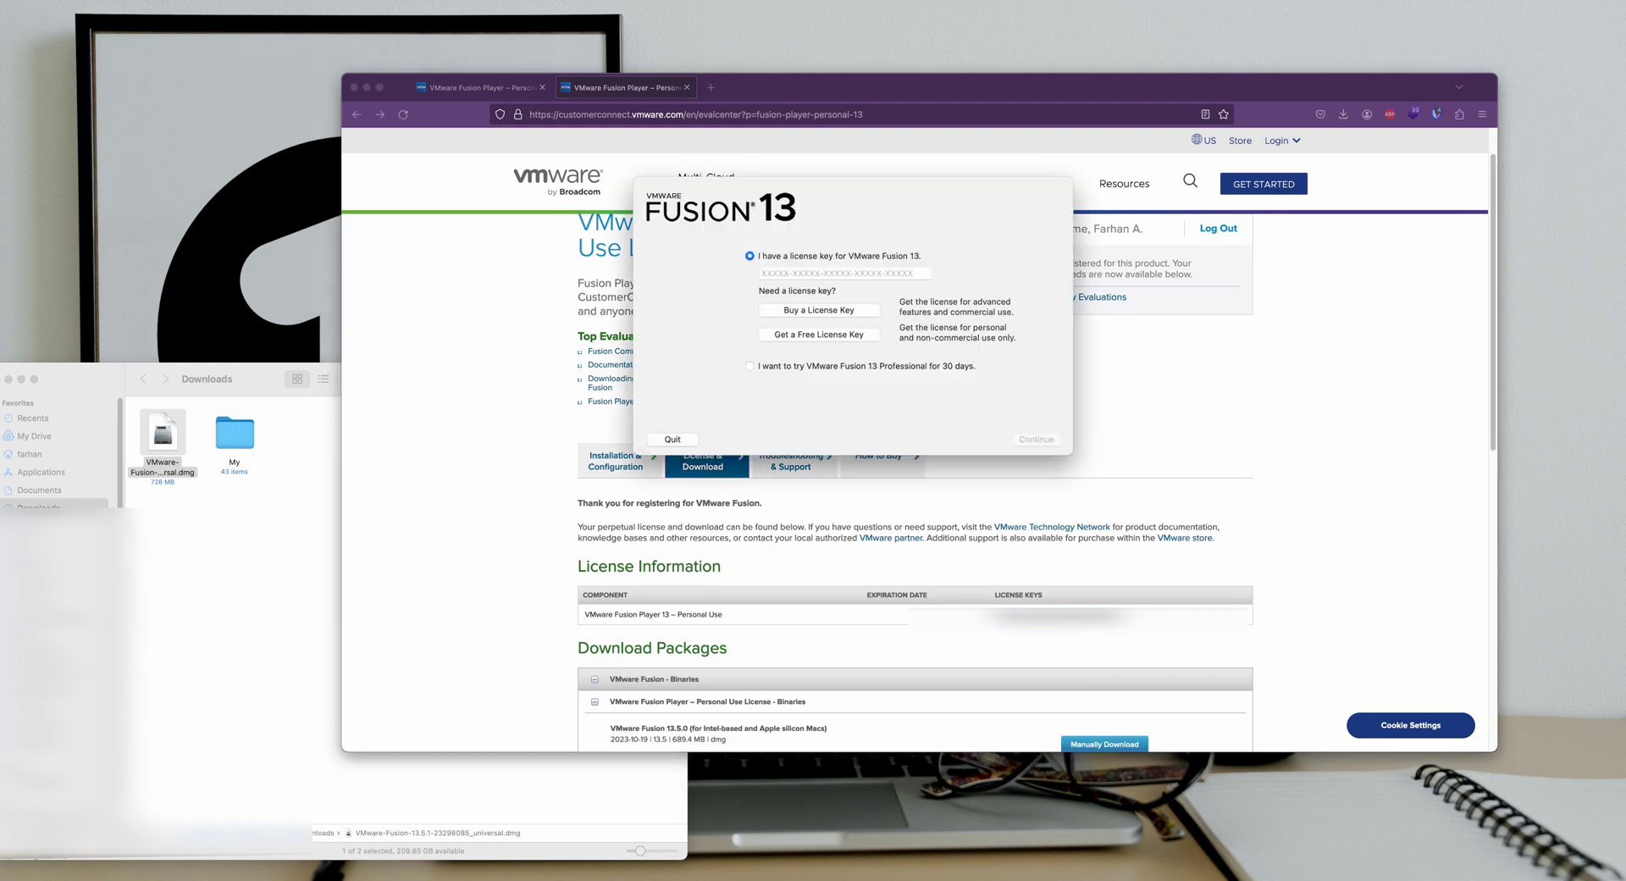
Step: Paste the copied license key into the key field and continue activation
{"action": "right_click", "coordinate": [842, 273]}
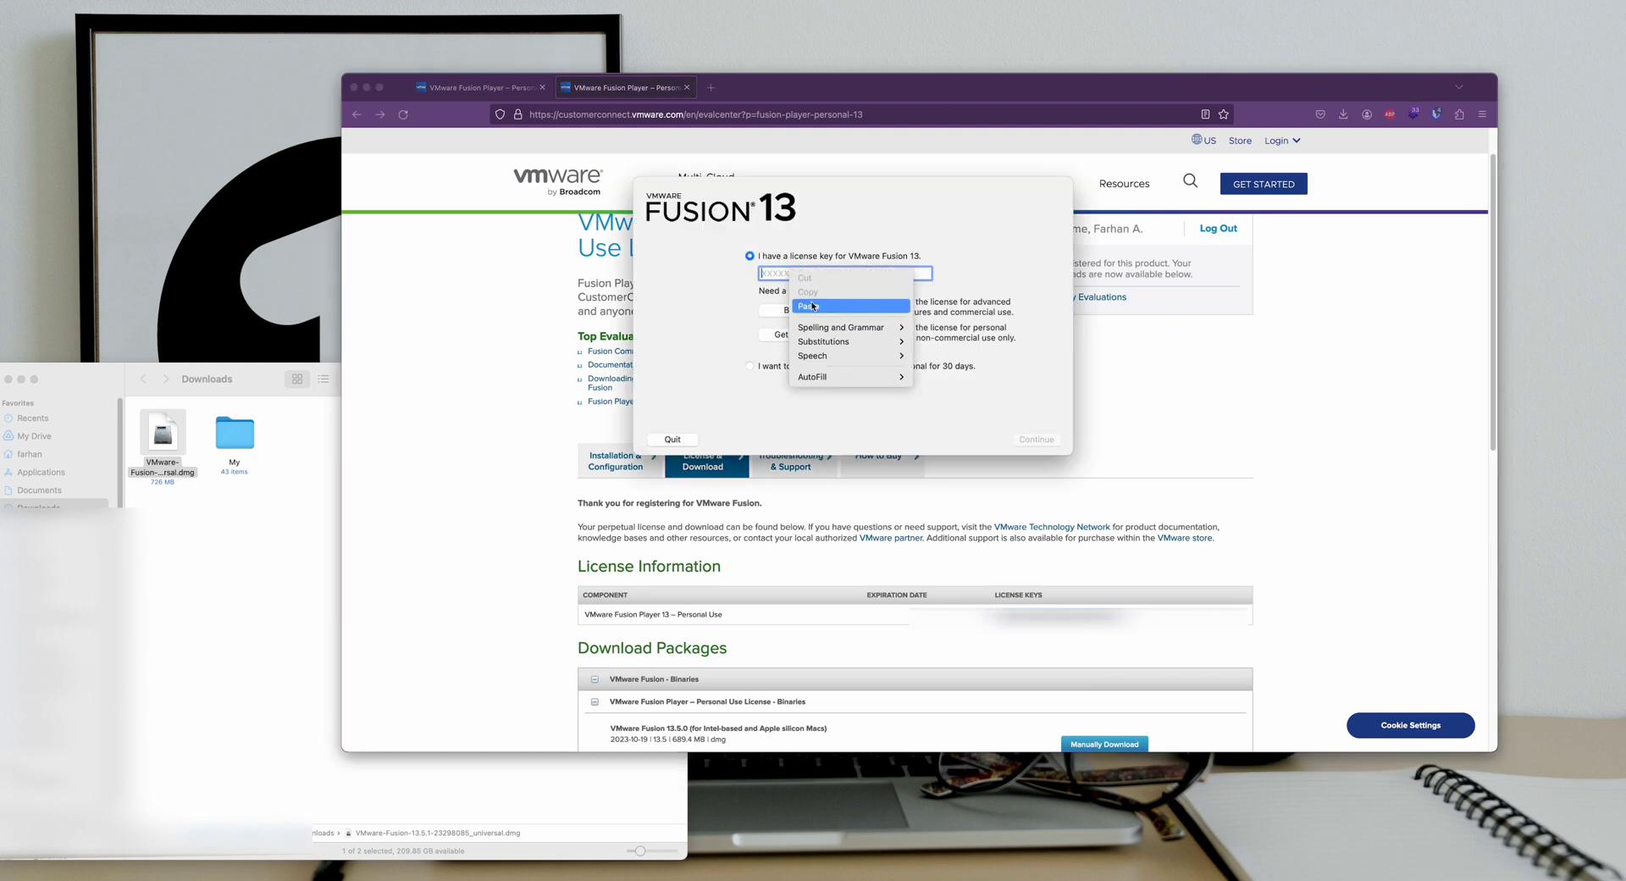
{"action": "left_click", "coordinate": [808, 306]}
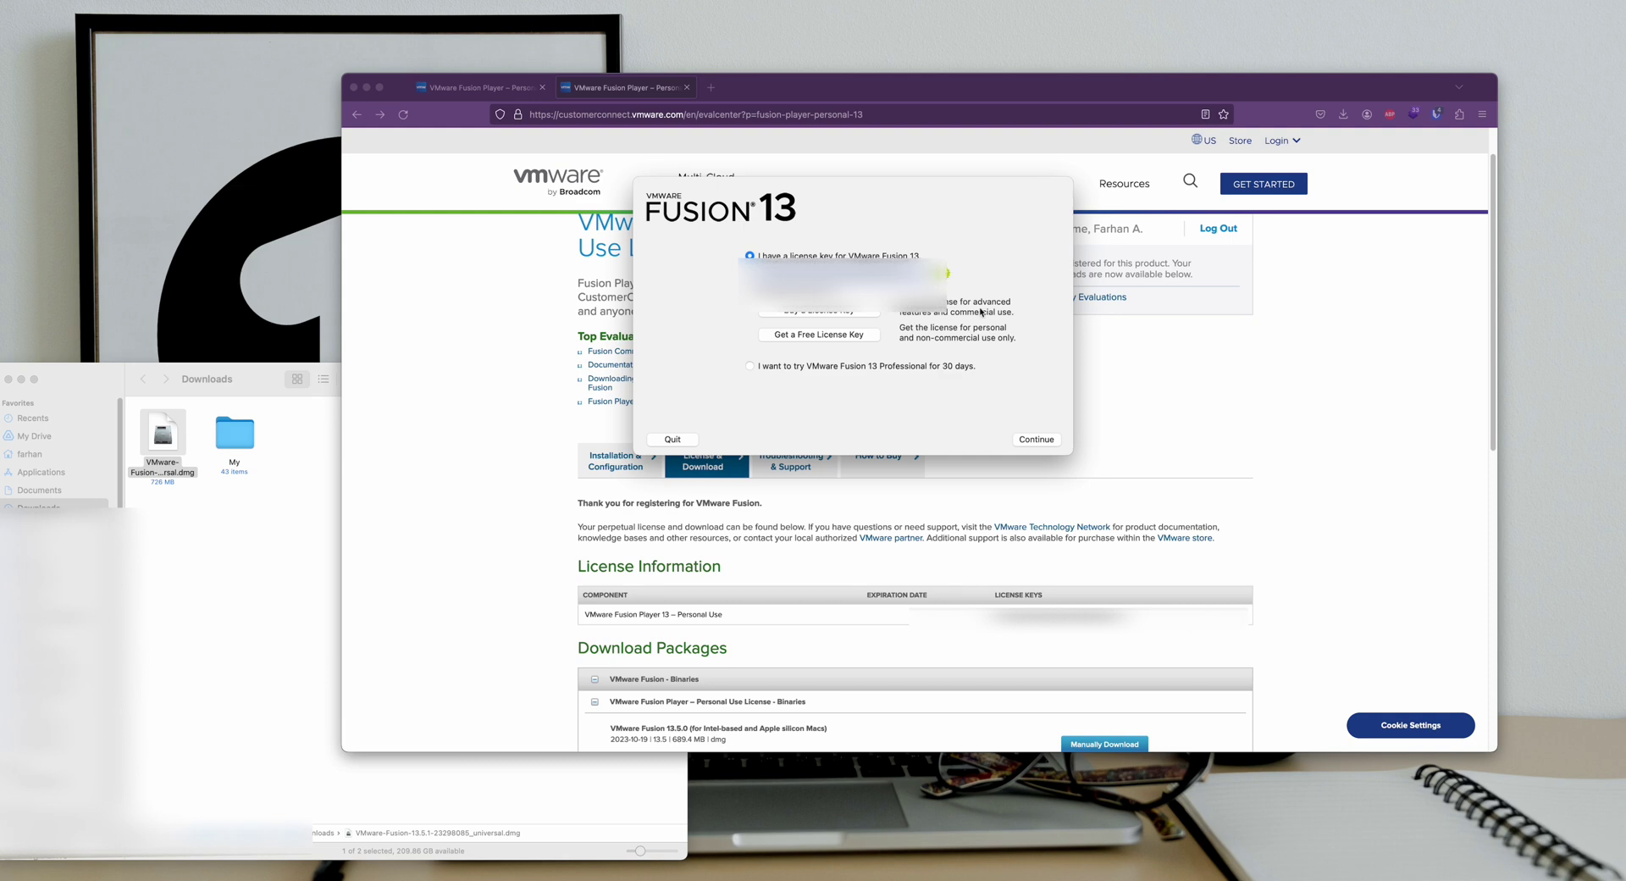
{"action": "left_click", "coordinate": [1034, 439]}
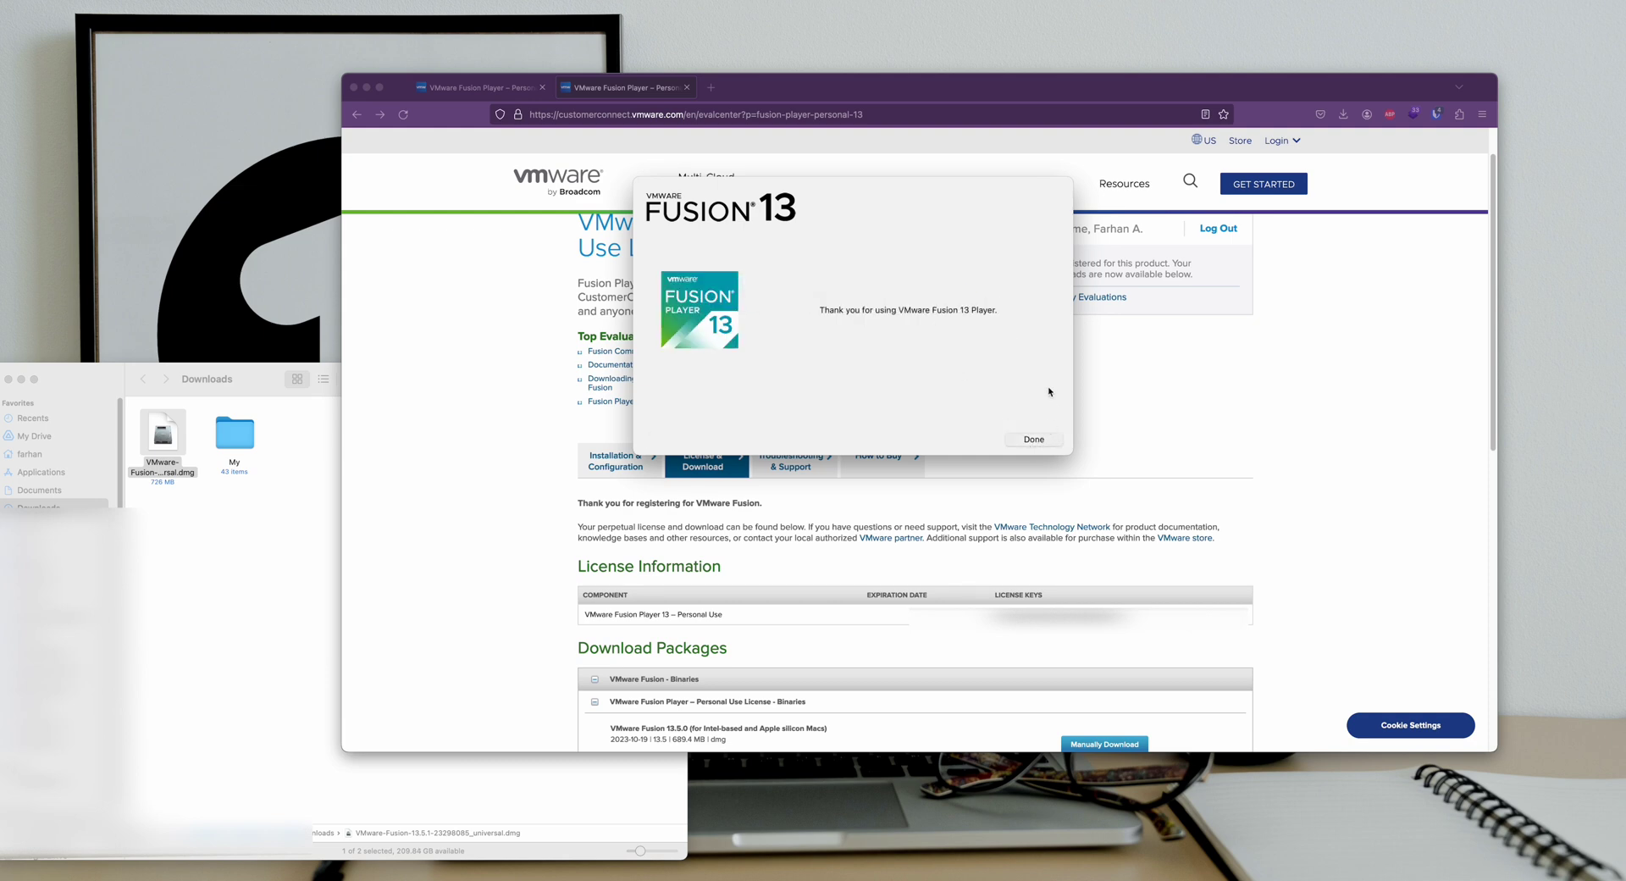
{"action": "mouse_move", "coordinate": [999, 303]}
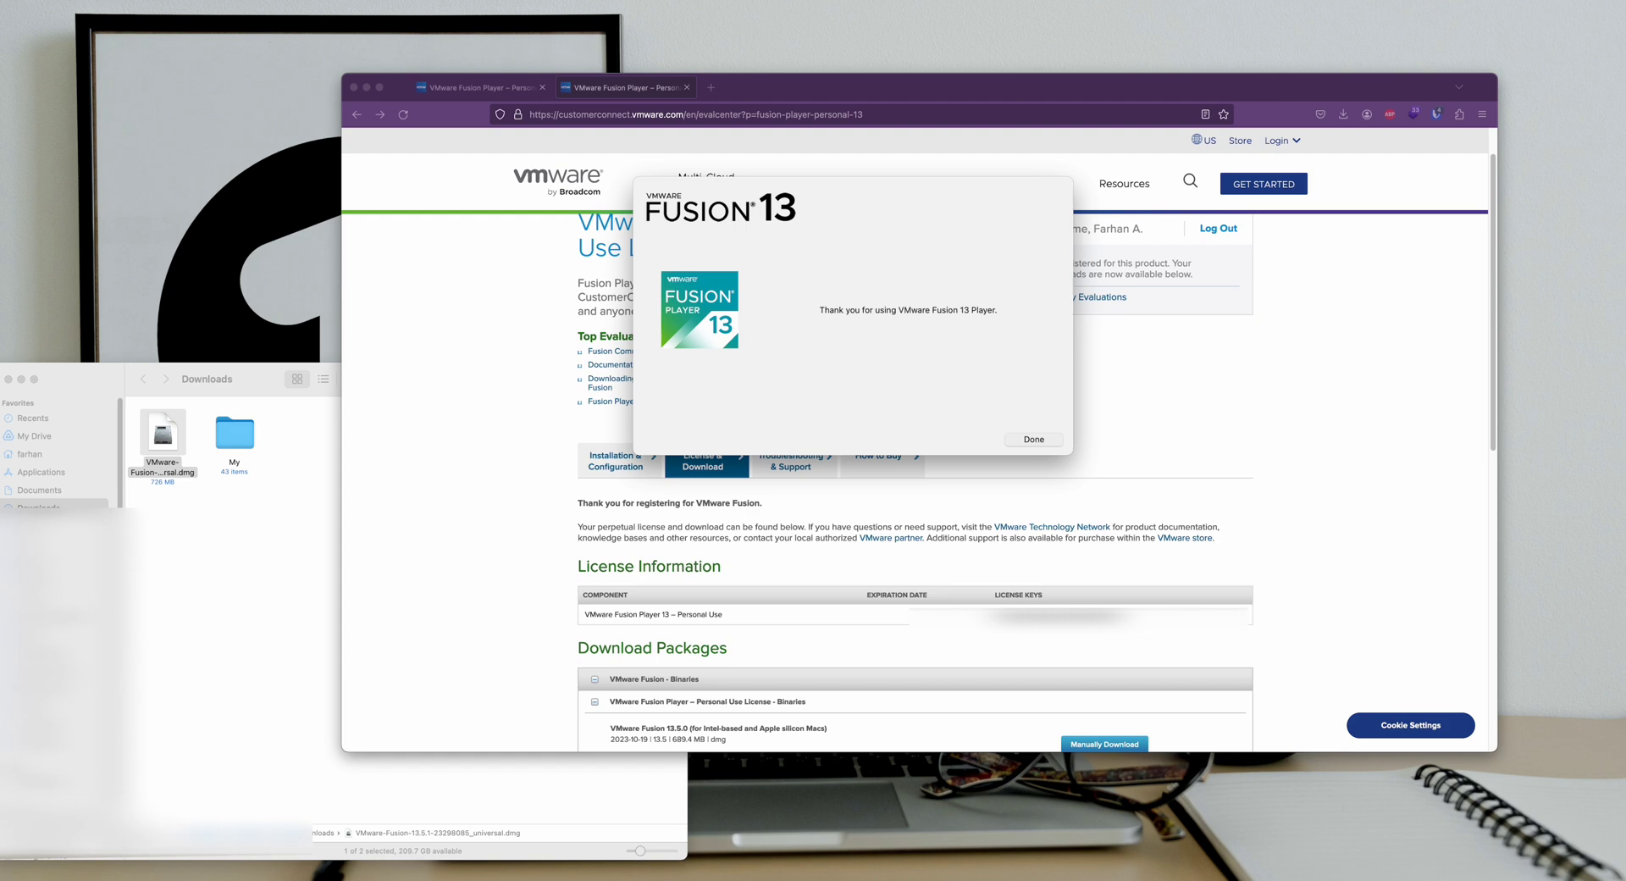
Step: Finish Fusion 13 Player activation to reach the installation-method chooser
{"action": "left_click", "coordinate": [1031, 439]}
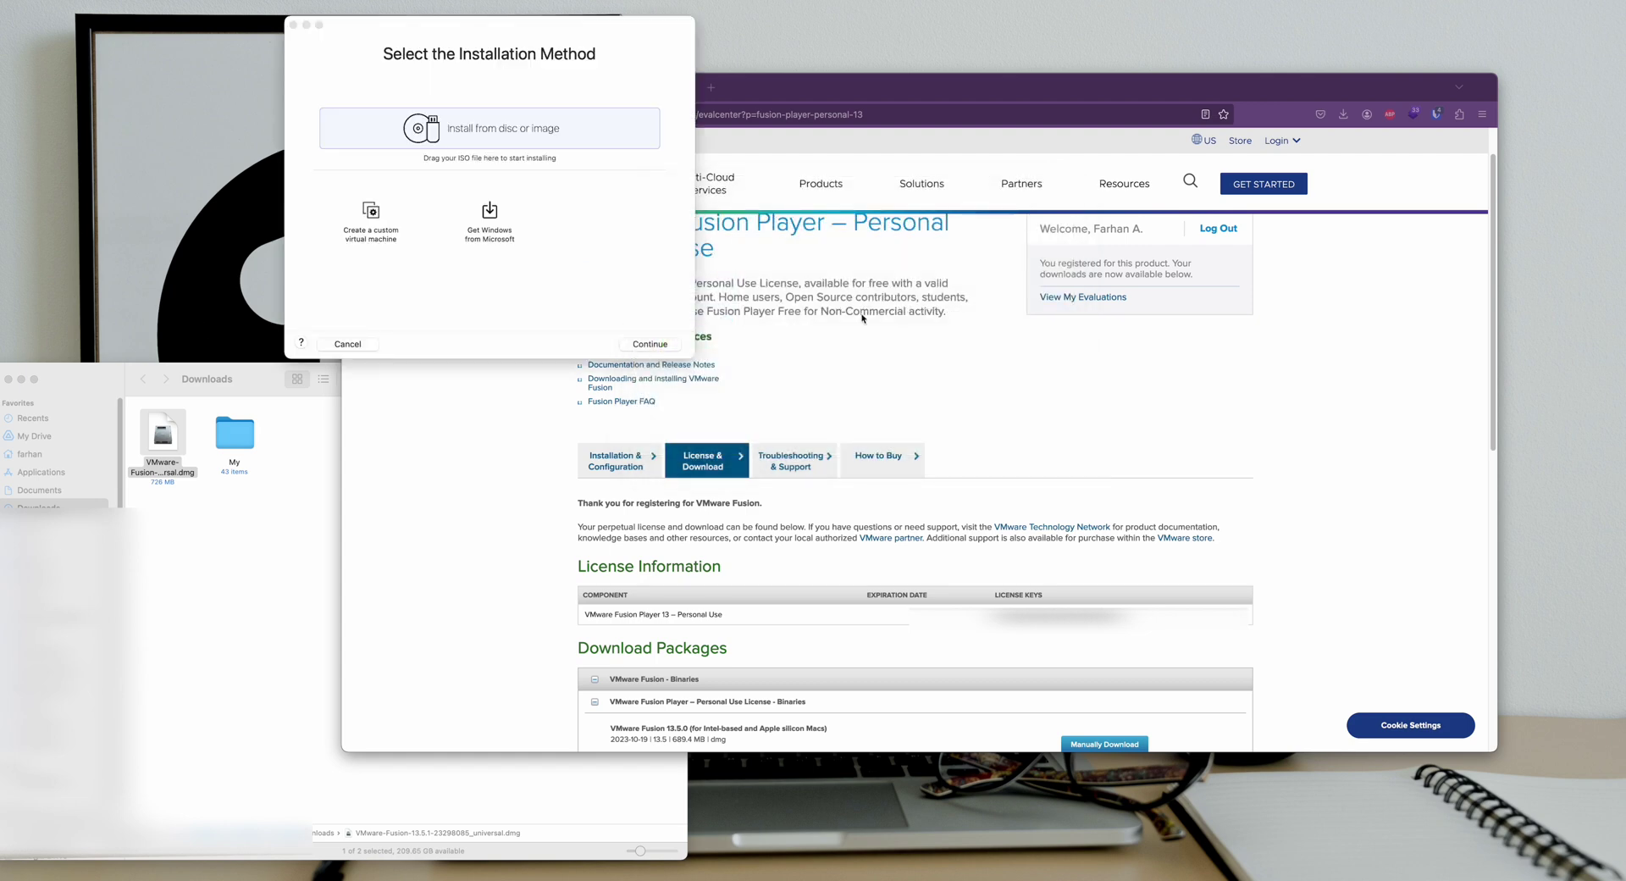
{"action": "mouse_move", "coordinate": [510, 203]}
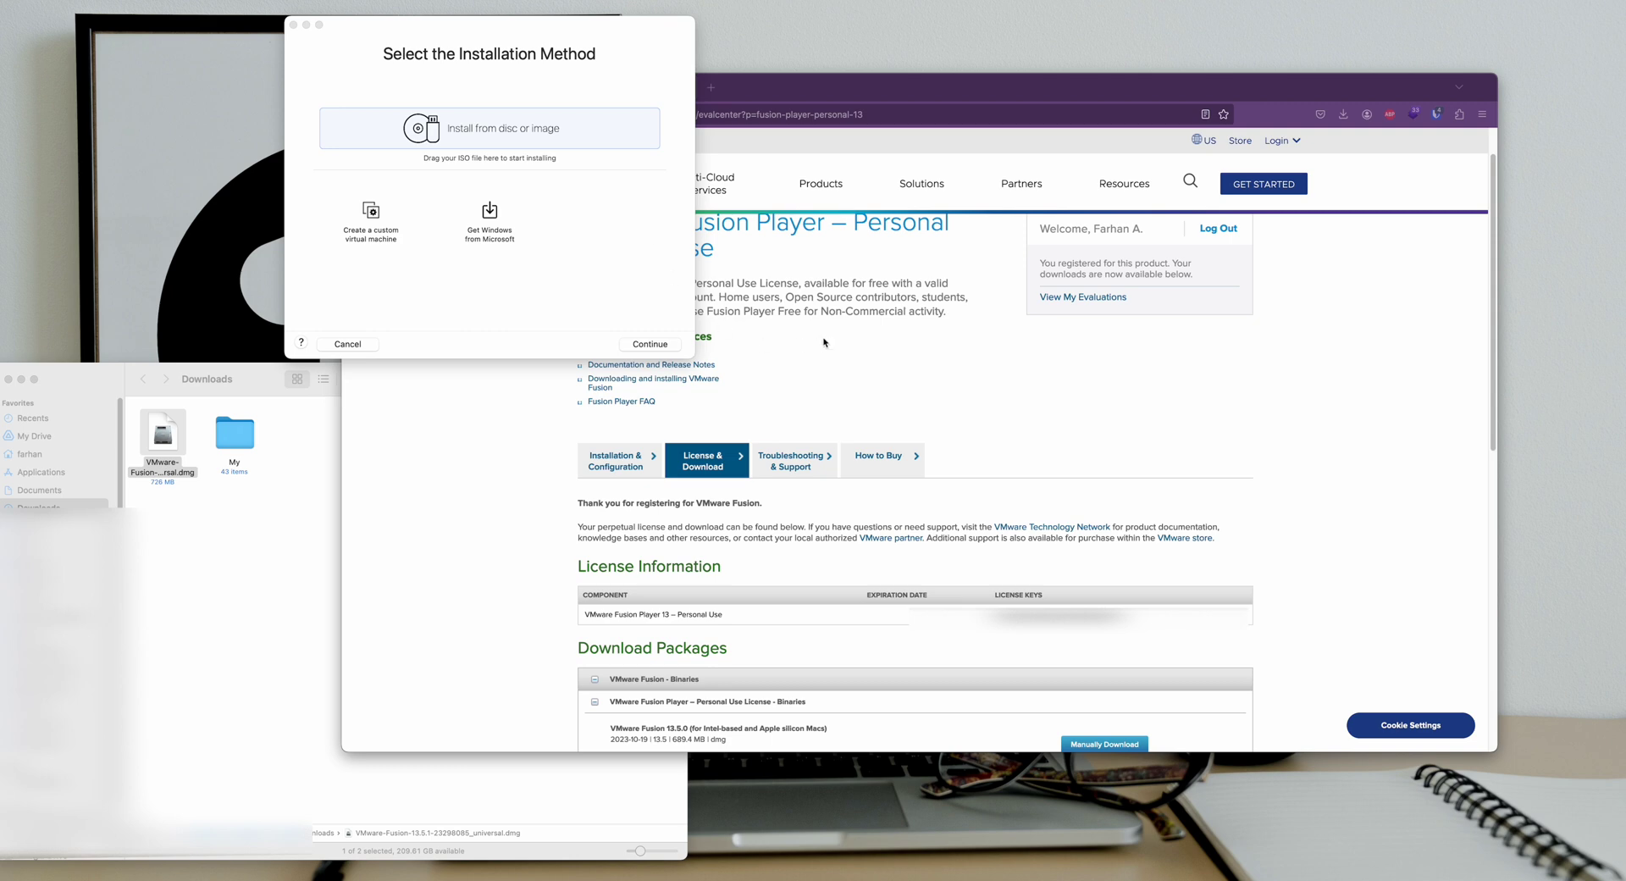
{"action": "mouse_move", "coordinate": [859, 376]}
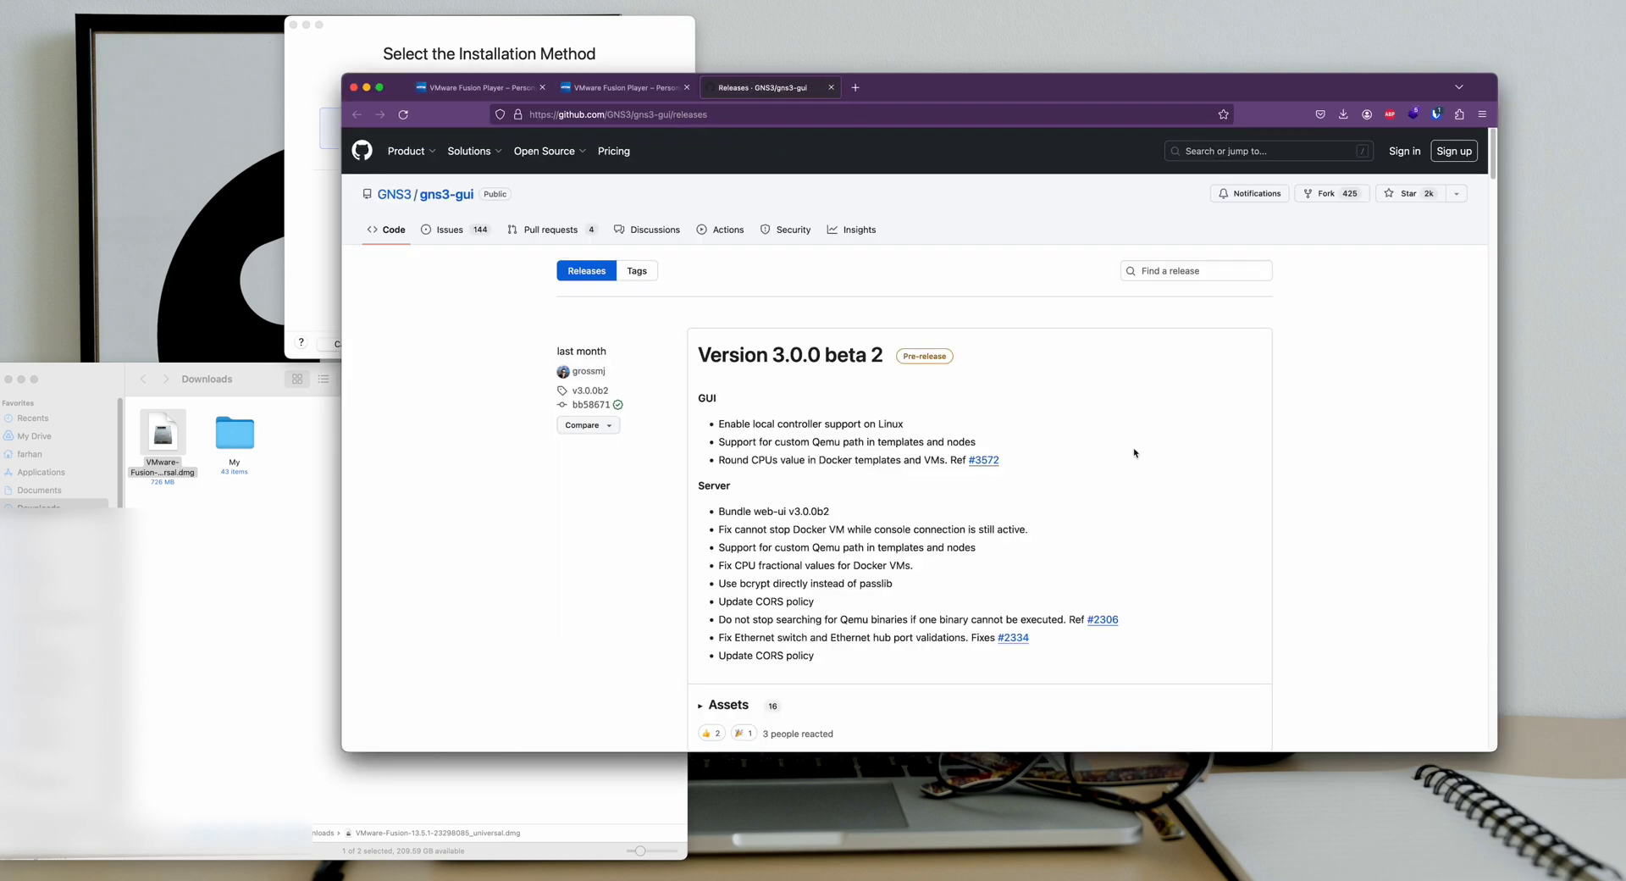
Step: Expand the GNS3 2.2.45 release assets and download GNS3.VM.ARM64.2.2.45.zip
{"action": "scroll", "scroll_direction": "down", "scroll_amount": 3}
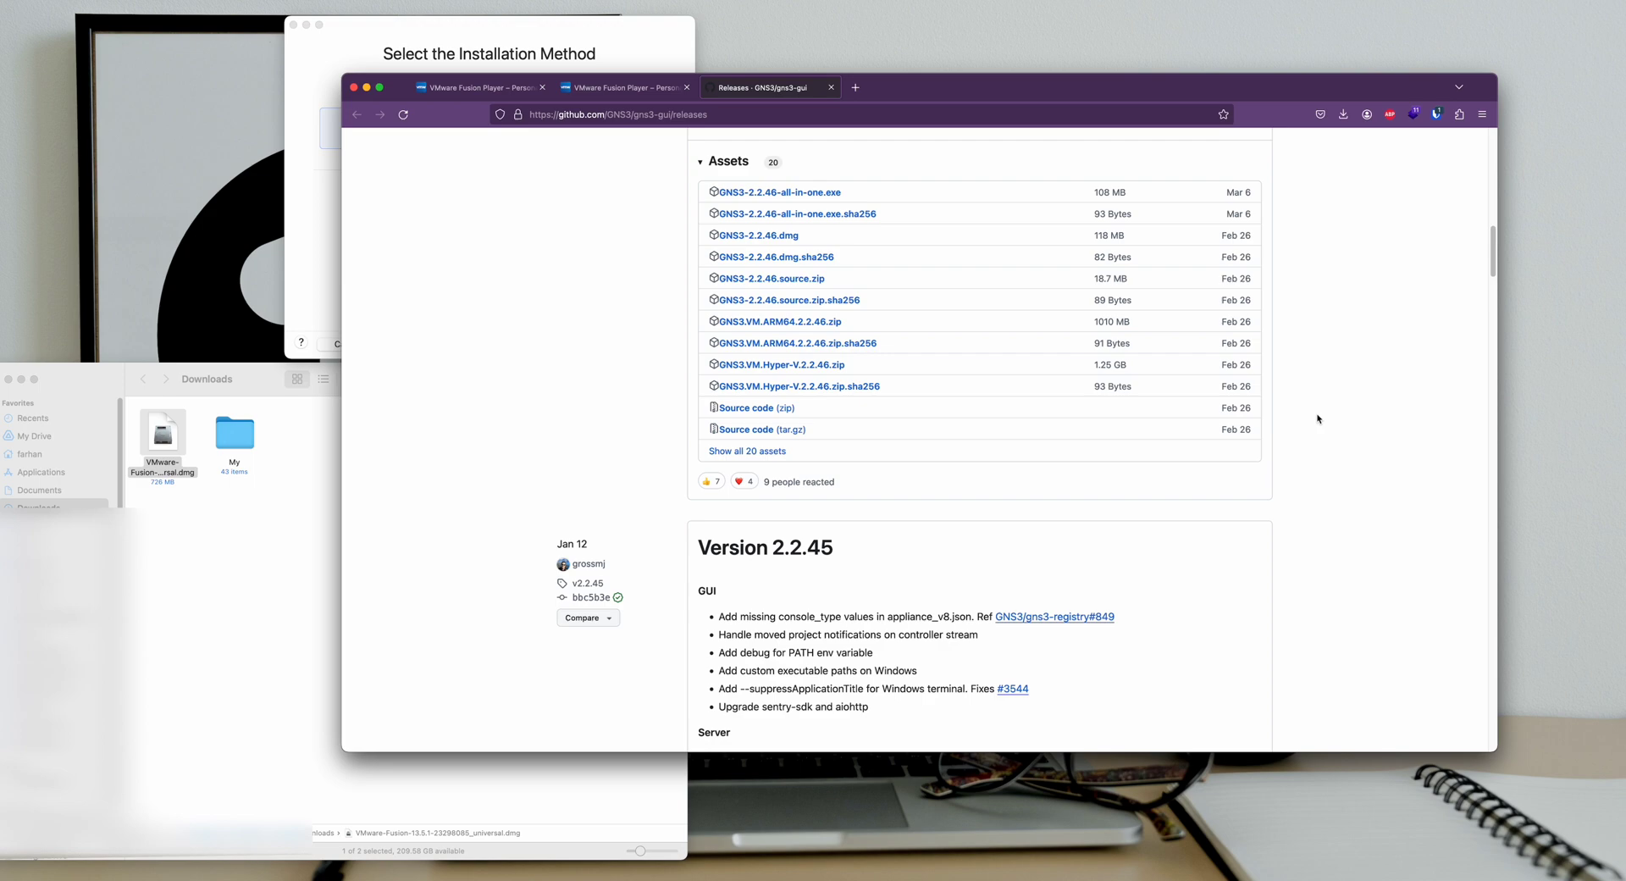
{"action": "scroll", "scroll_direction": "down", "scroll_amount": 3}
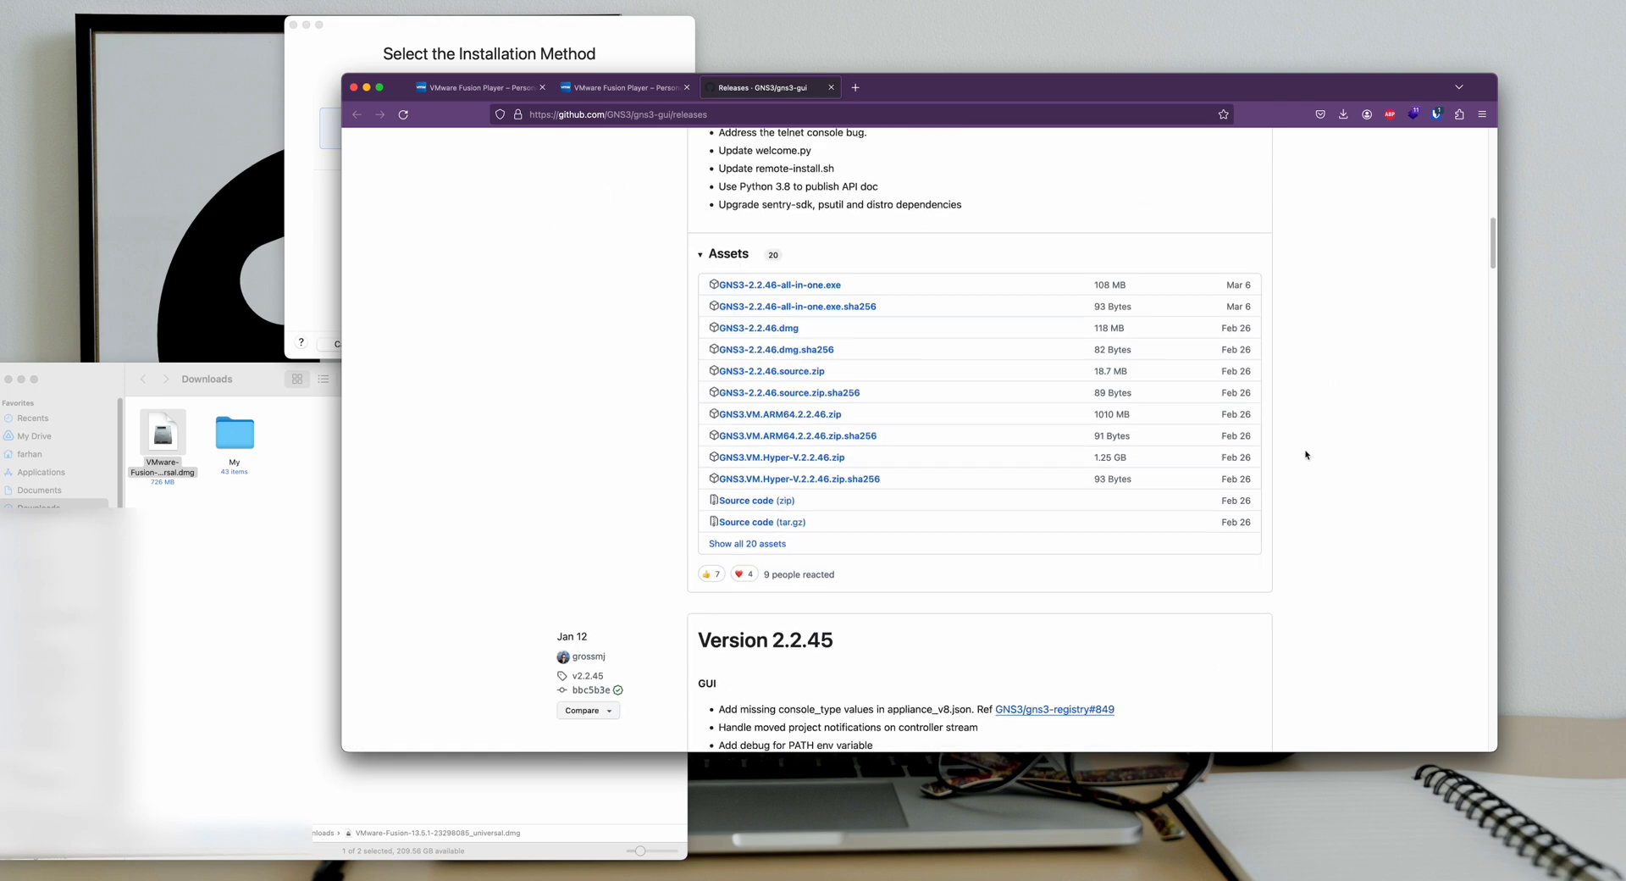
{"action": "scroll", "scroll_direction": "down", "scroll_amount": 3}
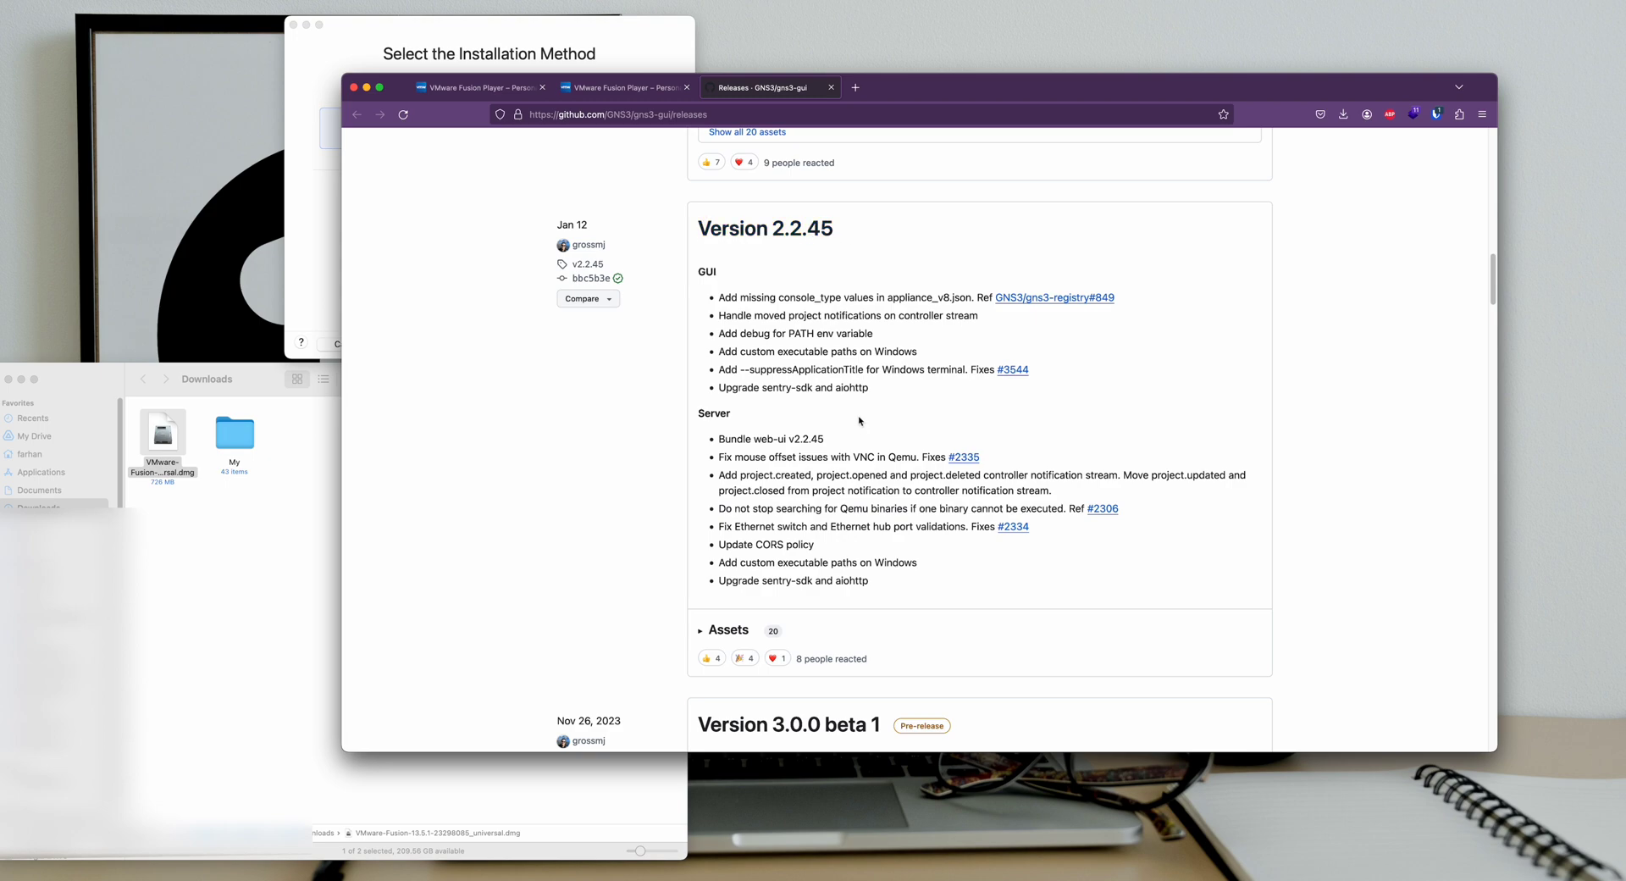
{"action": "scroll", "scroll_direction": "down", "scroll_amount": 3}
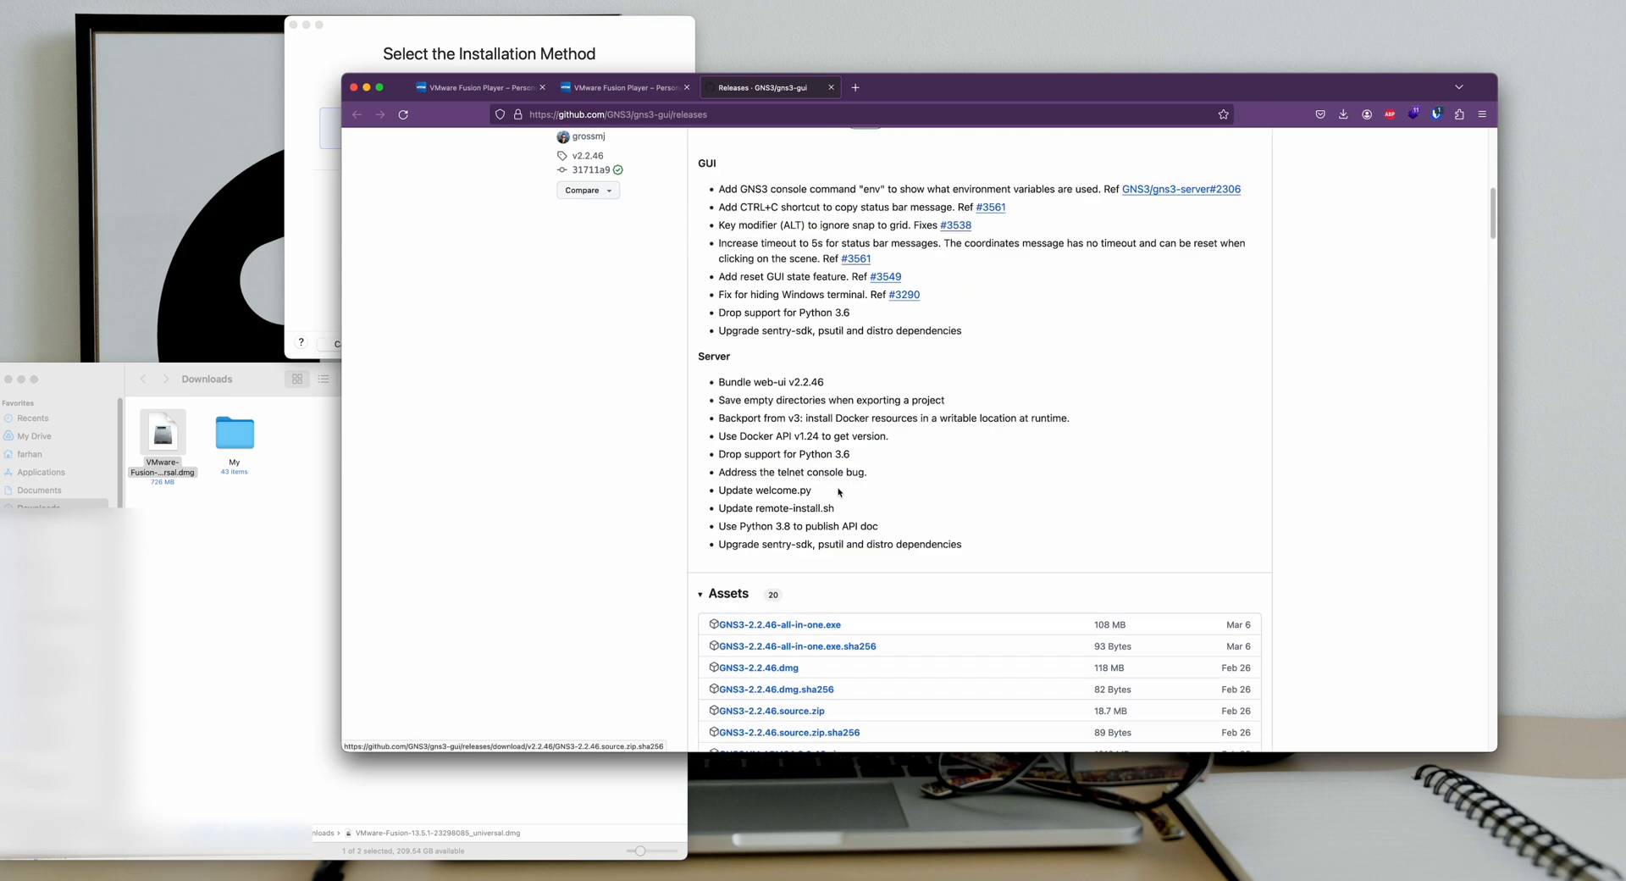
{"action": "scroll", "scroll_direction": "down", "scroll_amount": 3}
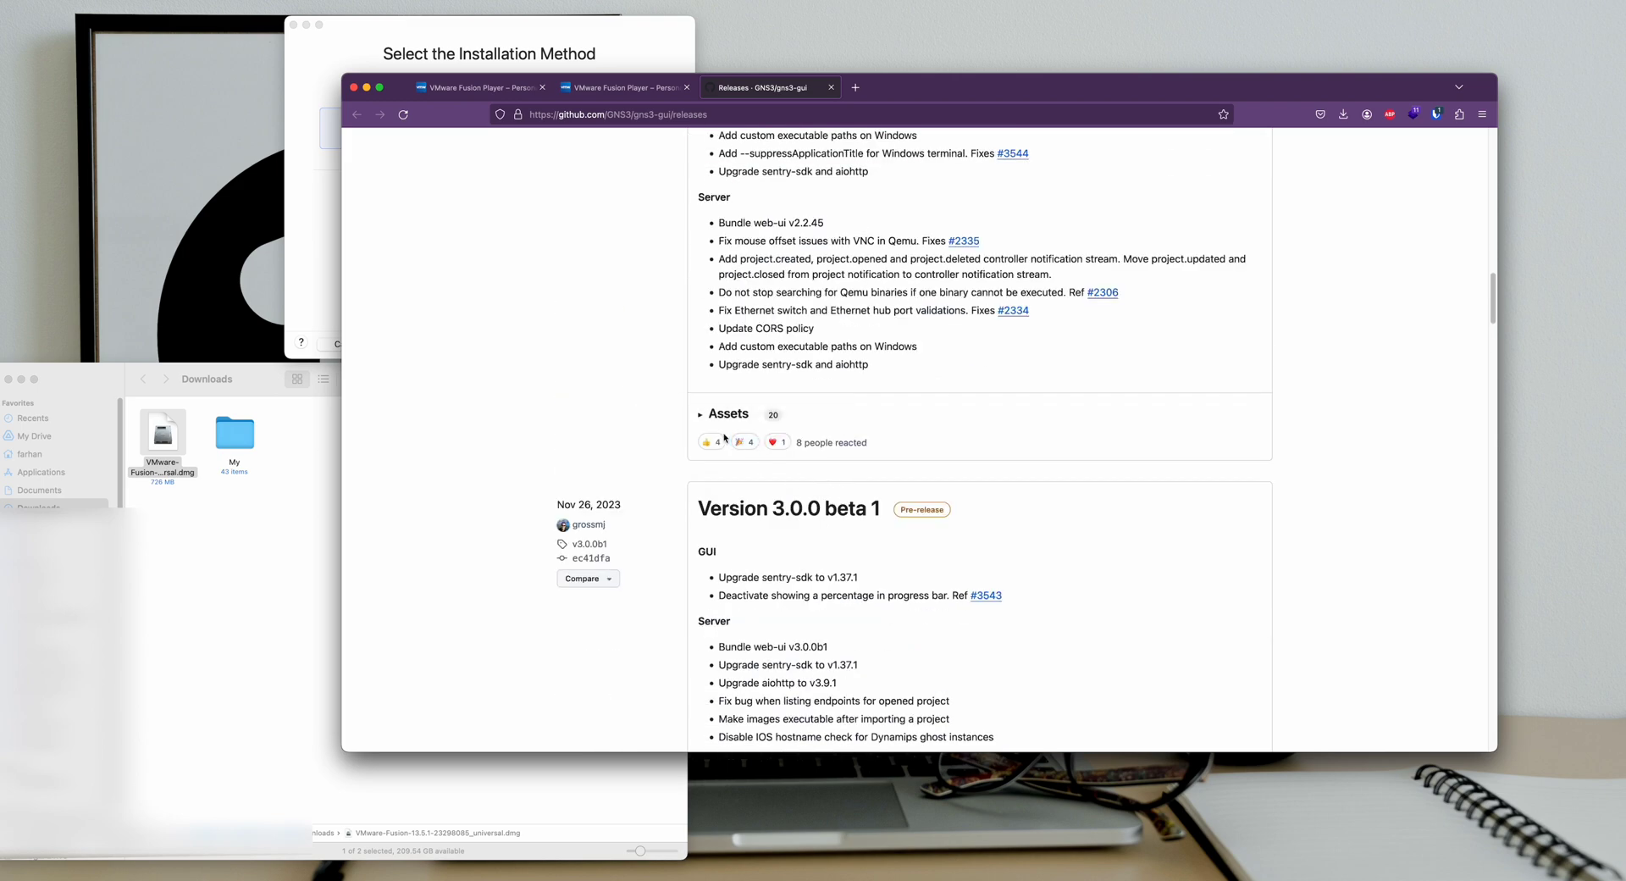
{"action": "left_click", "coordinate": [728, 413]}
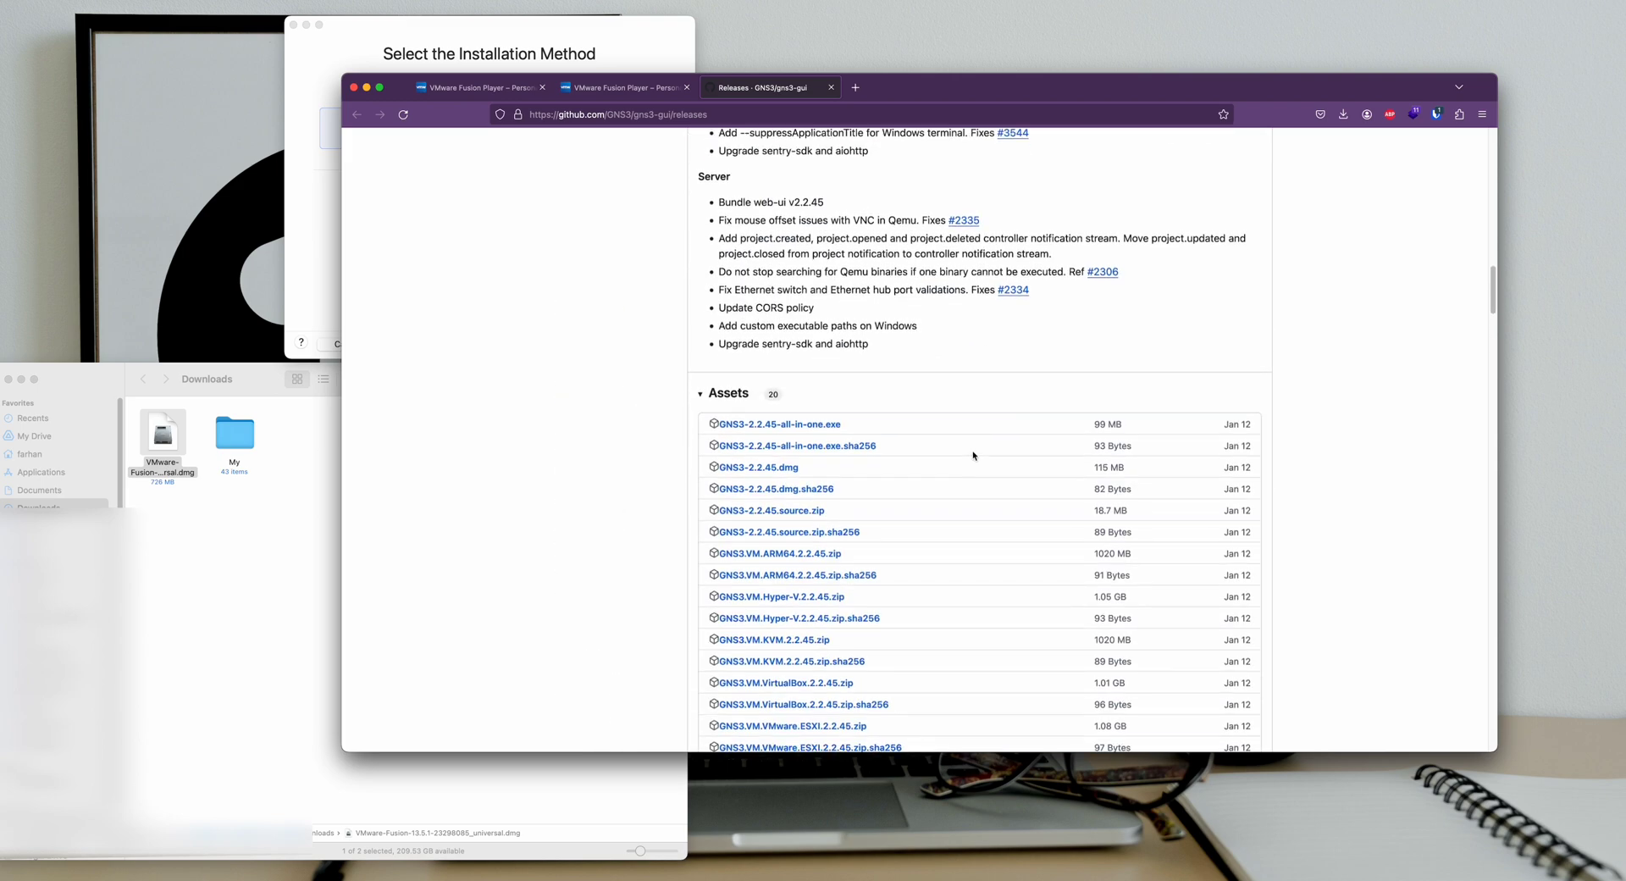
{"action": "scroll", "scroll_direction": "down", "scroll_amount": 3}
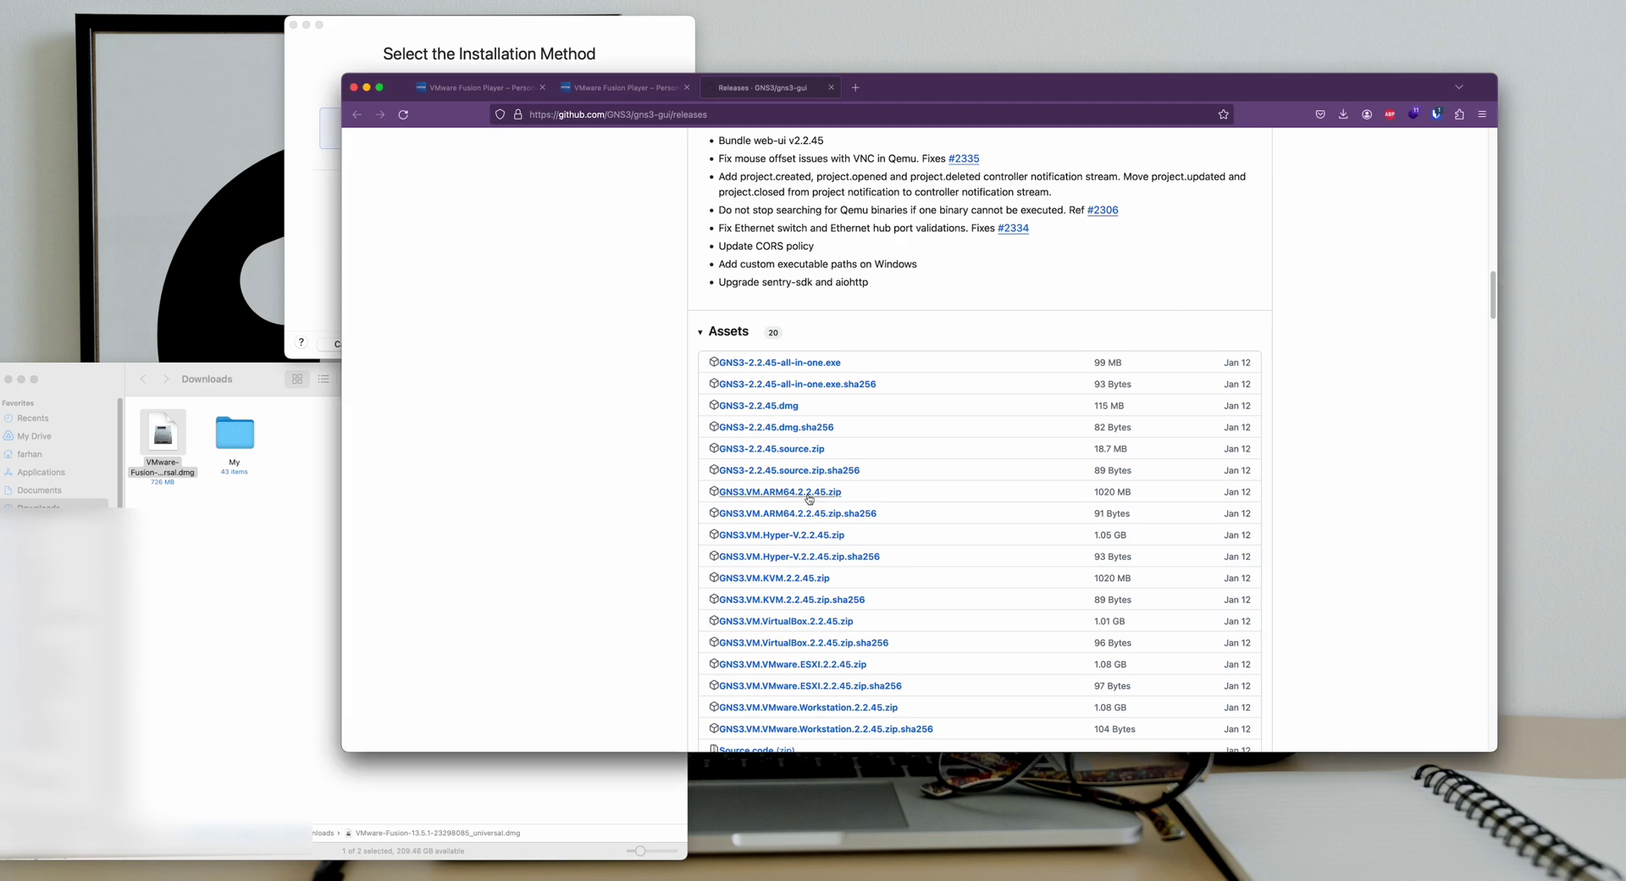
{"action": "mouse_move", "coordinate": [779, 491]}
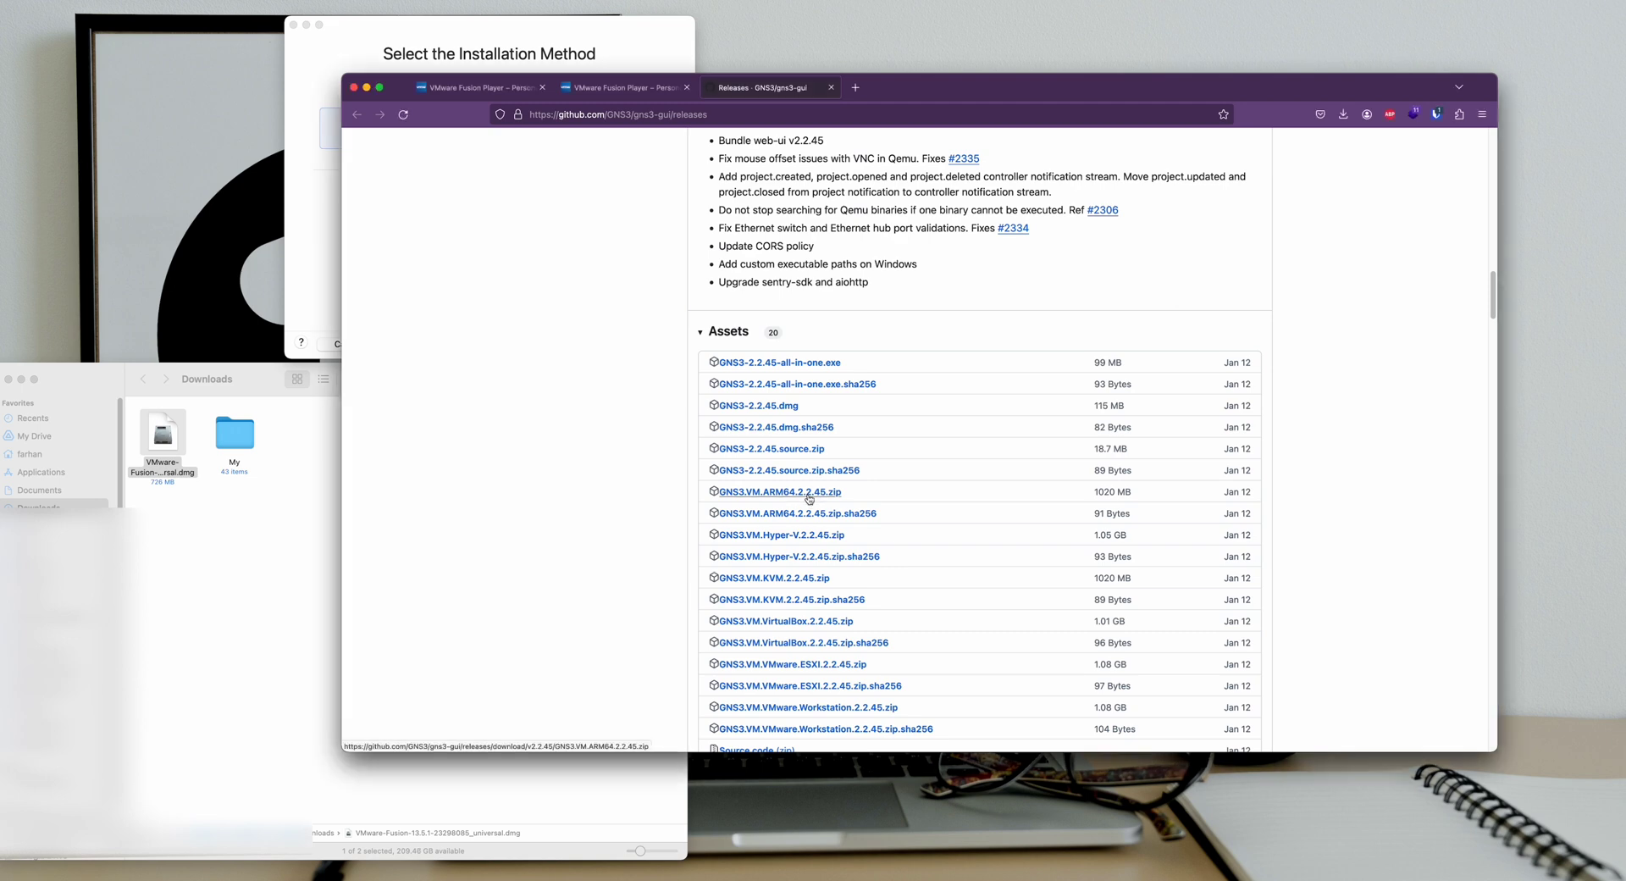
{"action": "left_click", "coordinate": [779, 491]}
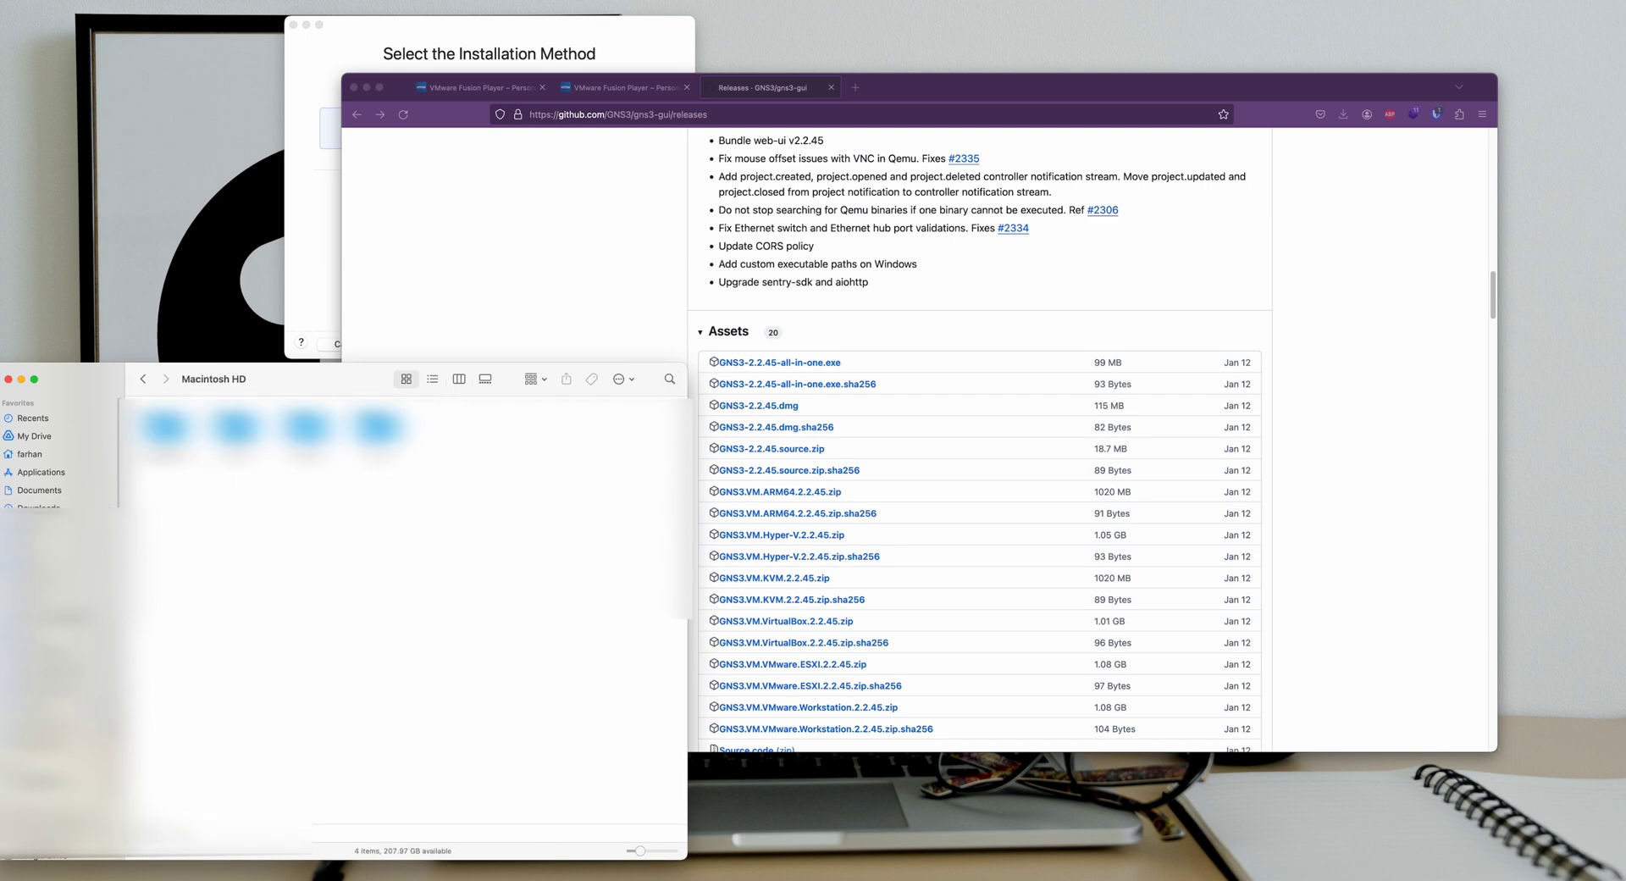
Step: Paste the downloaded GNS3 VM zip into the Virtual Machines folder
{"action": "double_click", "coordinate": [164, 427]}
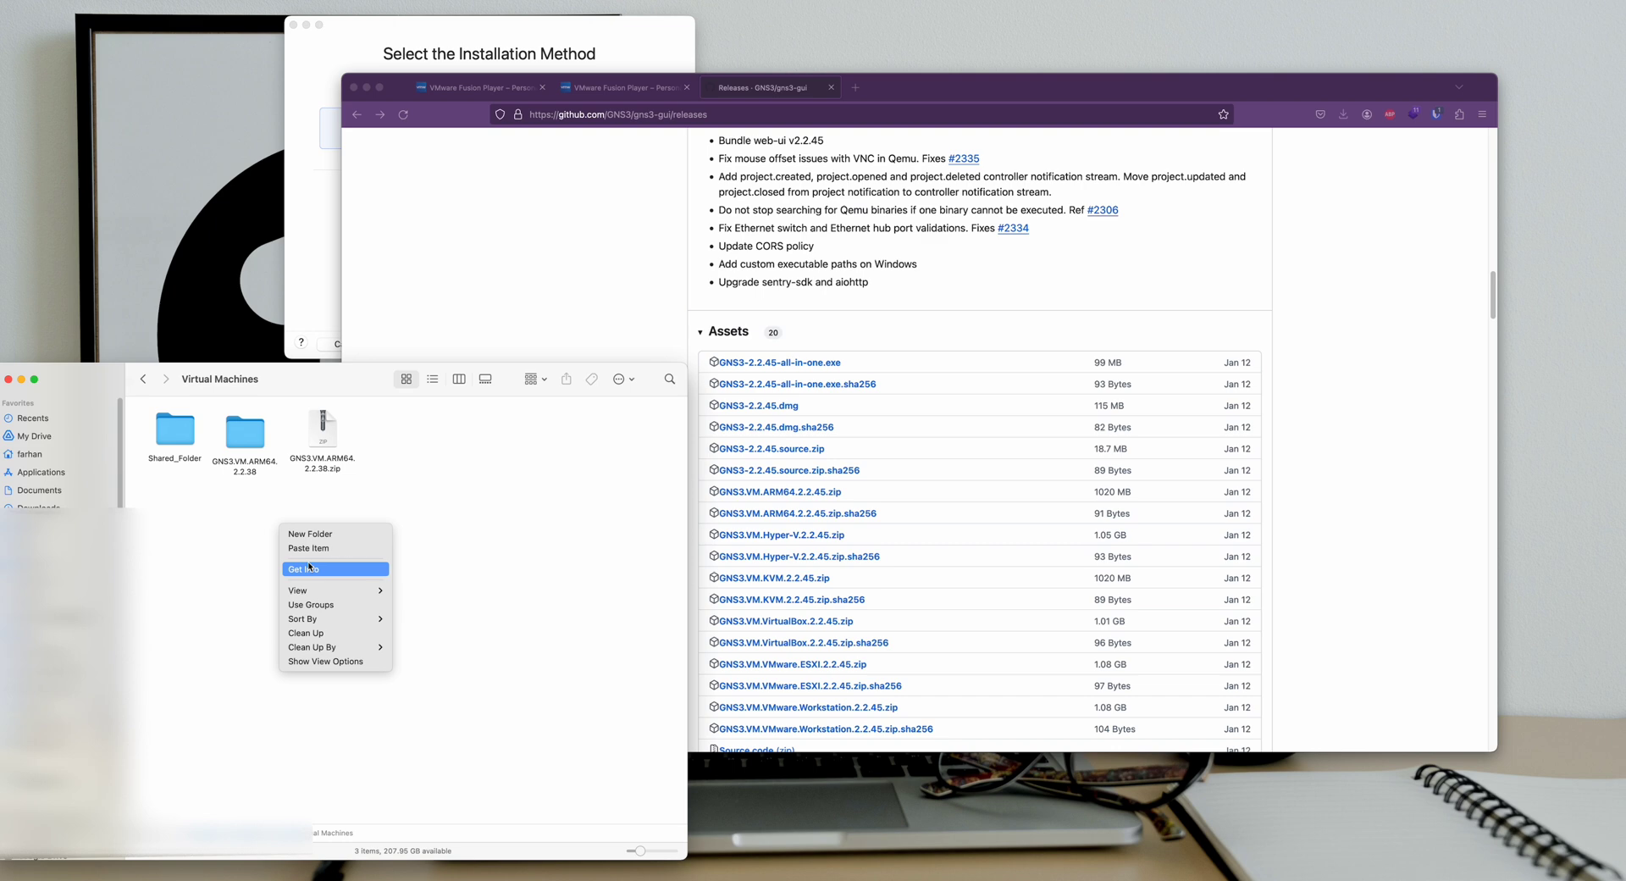
{"action": "left_click", "coordinate": [308, 547]}
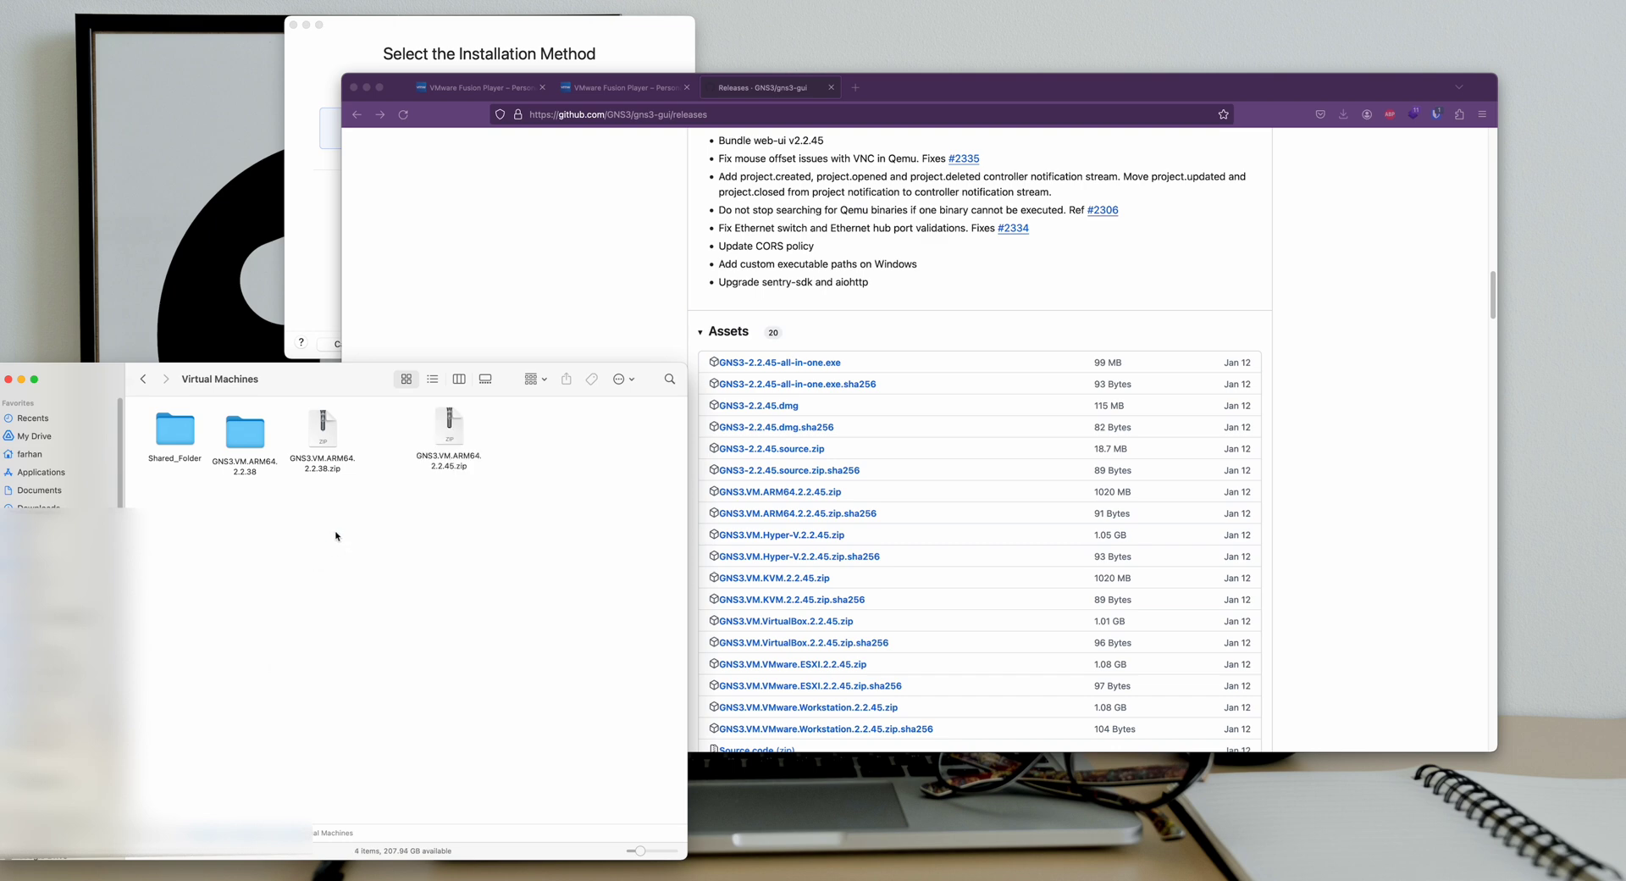
{"action": "right_click", "coordinate": [445, 430]}
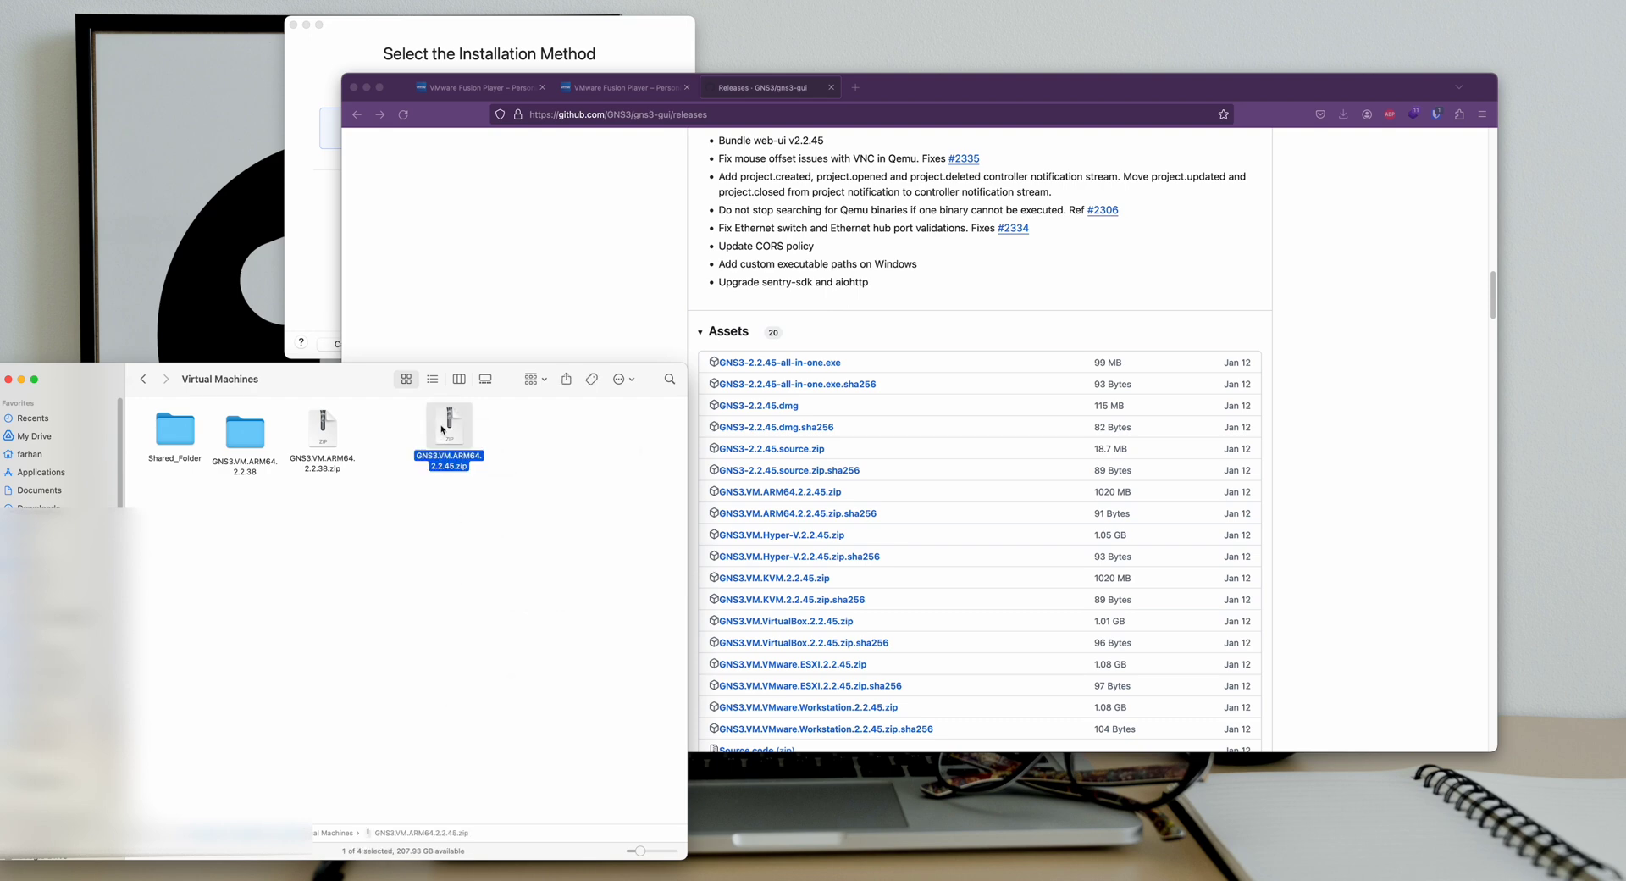
Step: Extract the zip and open the GNS3.VM.ARM64.2.2.45 folder with the two vmdk disks
{"action": "double_click", "coordinate": [447, 427]}
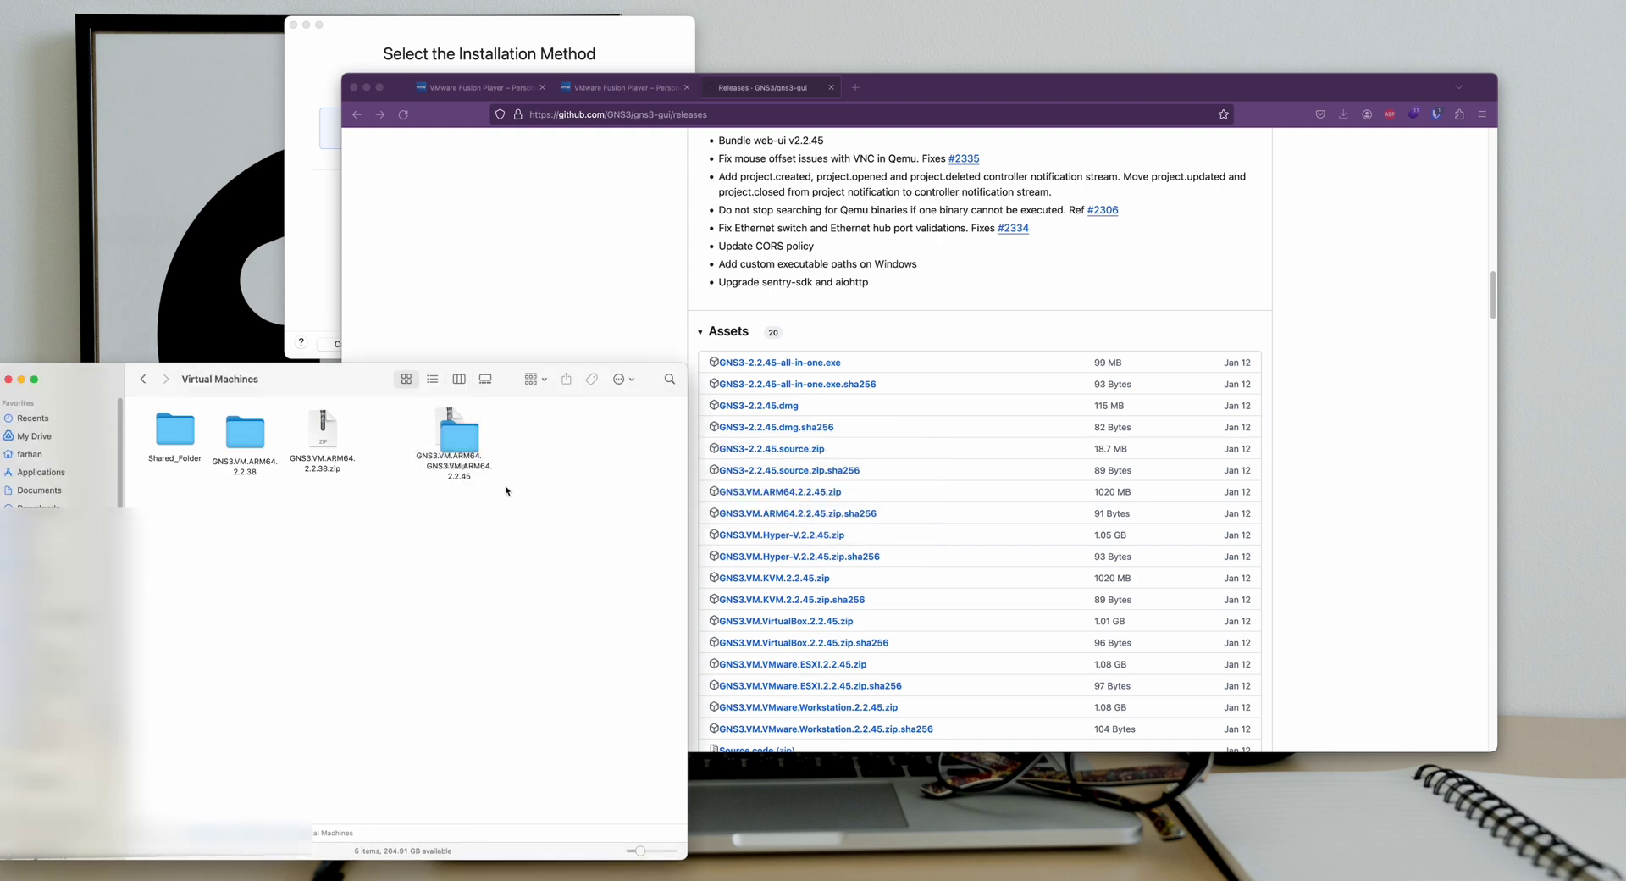
{"action": "double_click", "coordinate": [457, 427]}
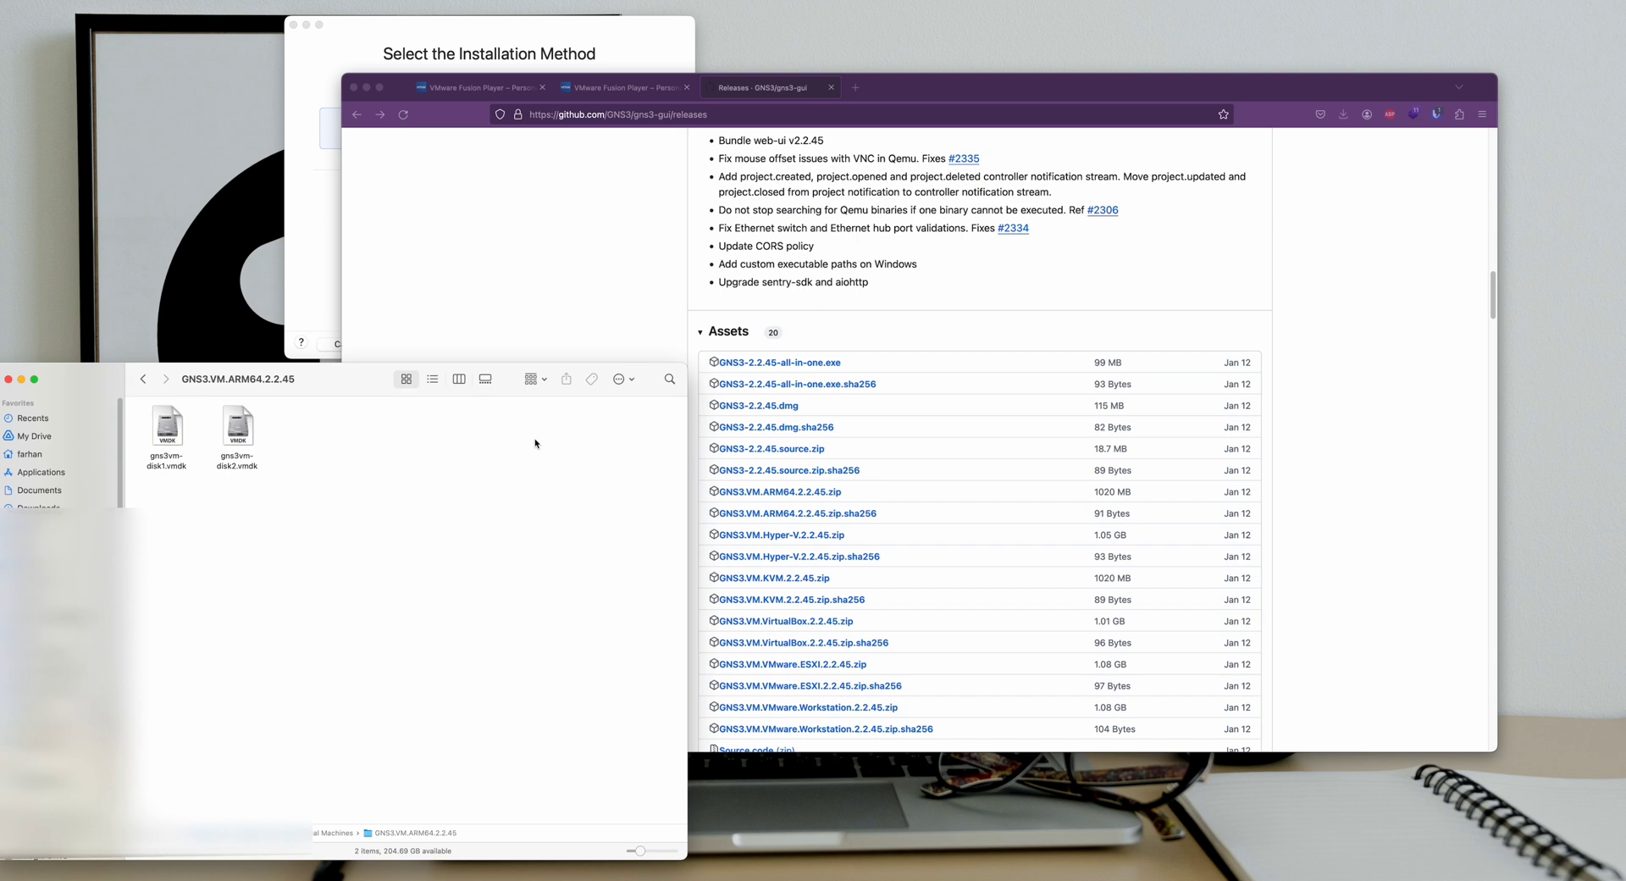
{"action": "mouse_move", "coordinate": [376, 532]}
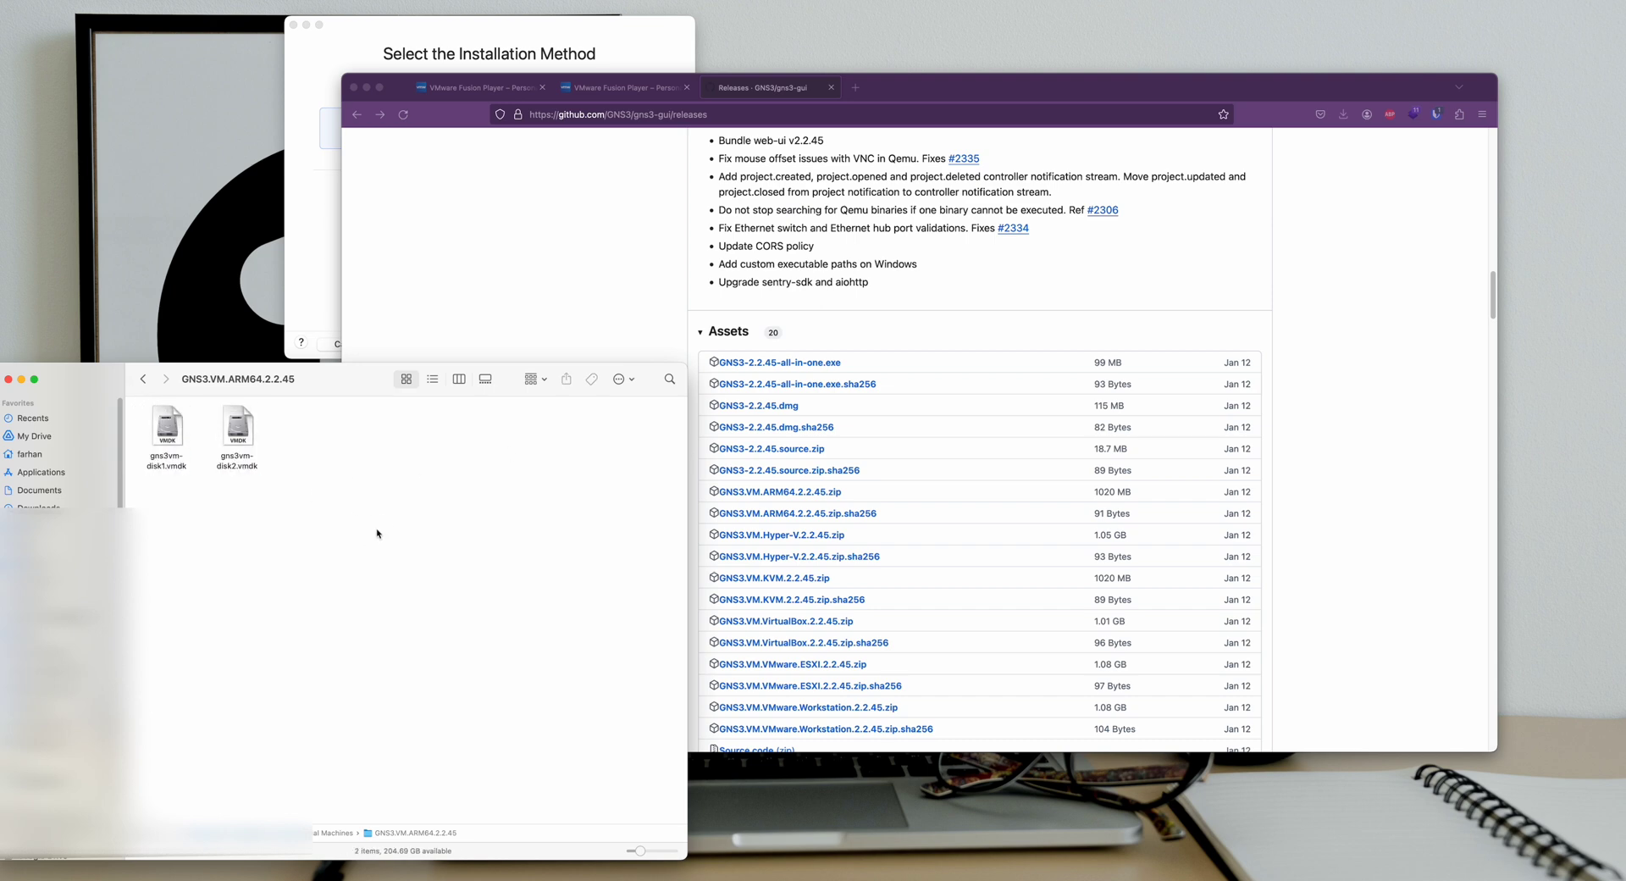
{"action": "mouse_move", "coordinate": [371, 585]}
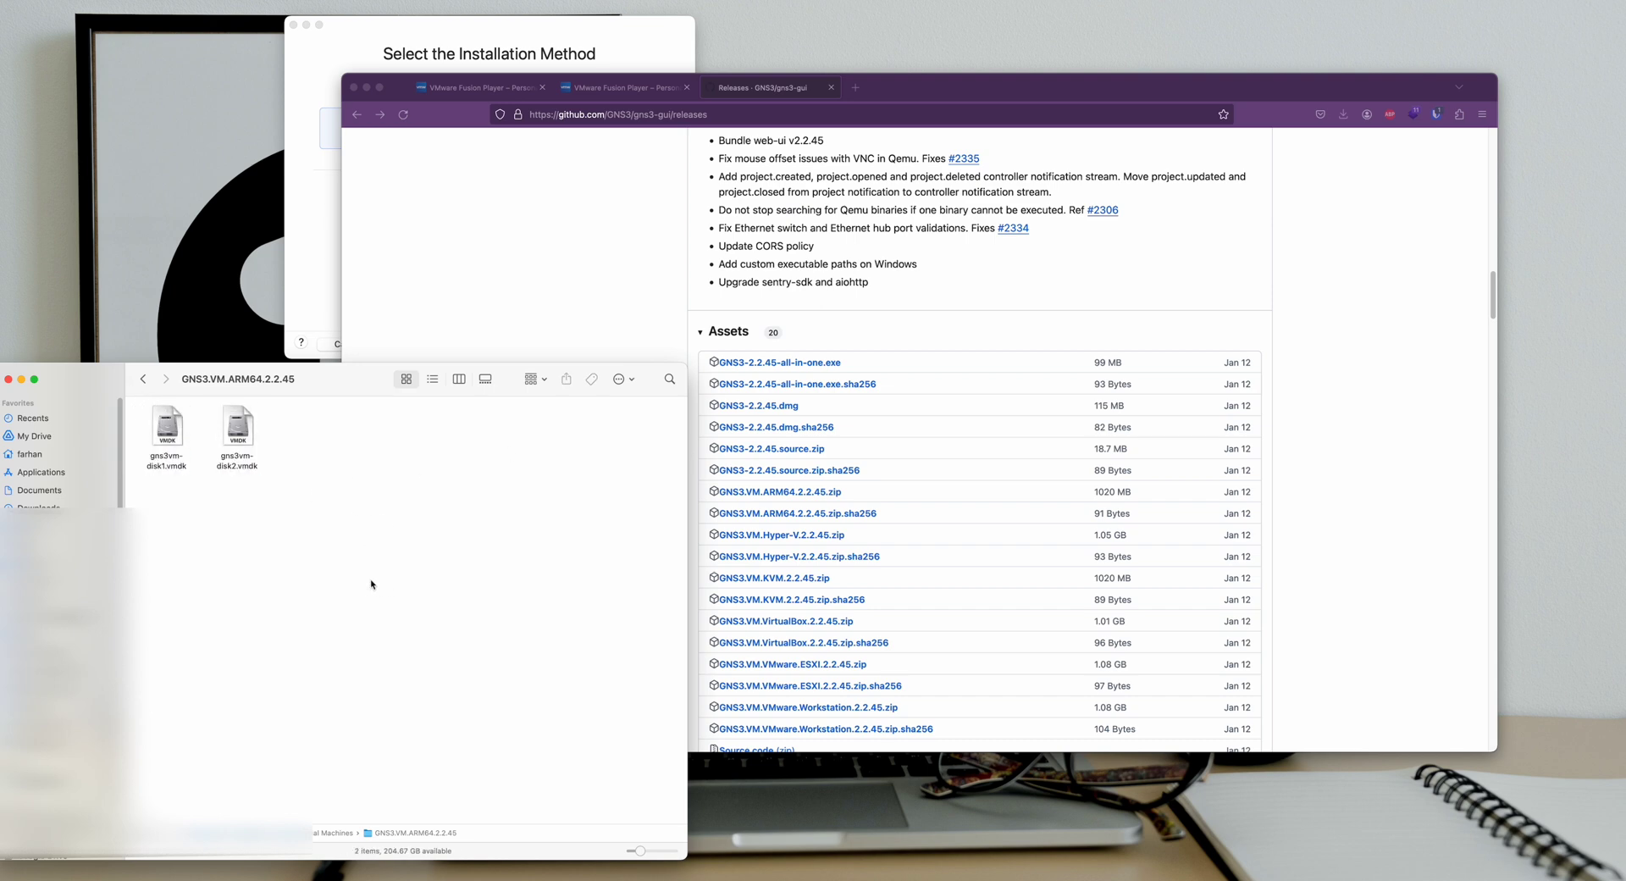
Step: Start a custom Ubuntu 64-bit Arm virtual machine and choose to use an existing virtual disk
{"action": "left_click", "coordinate": [598, 32]}
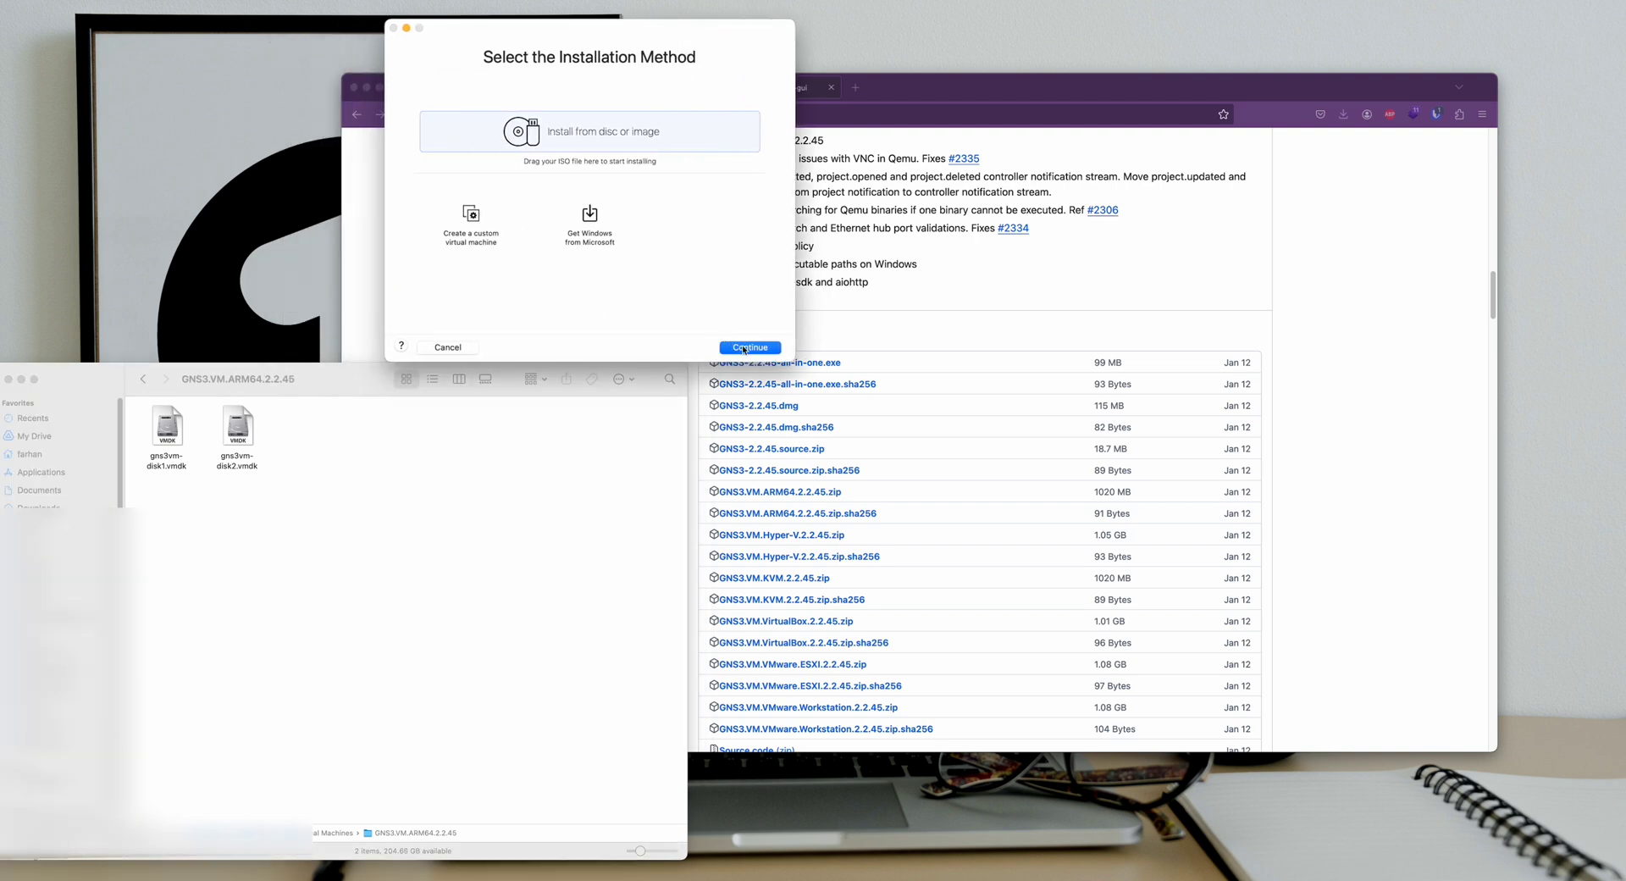
{"action": "left_click", "coordinate": [749, 347]}
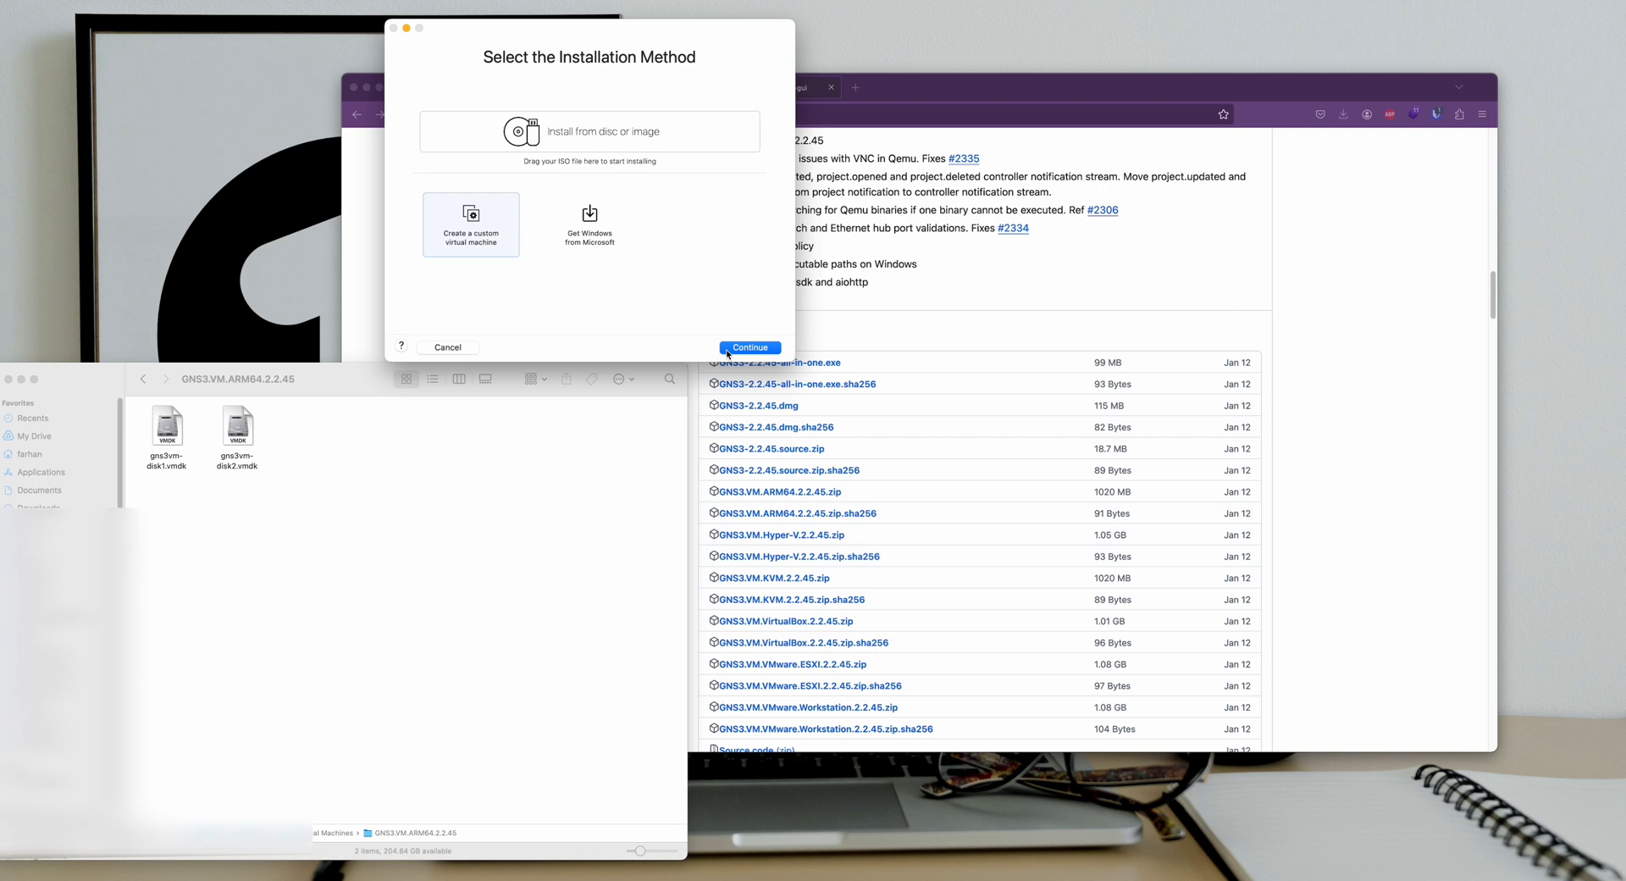
{"action": "left_click", "coordinate": [749, 347]}
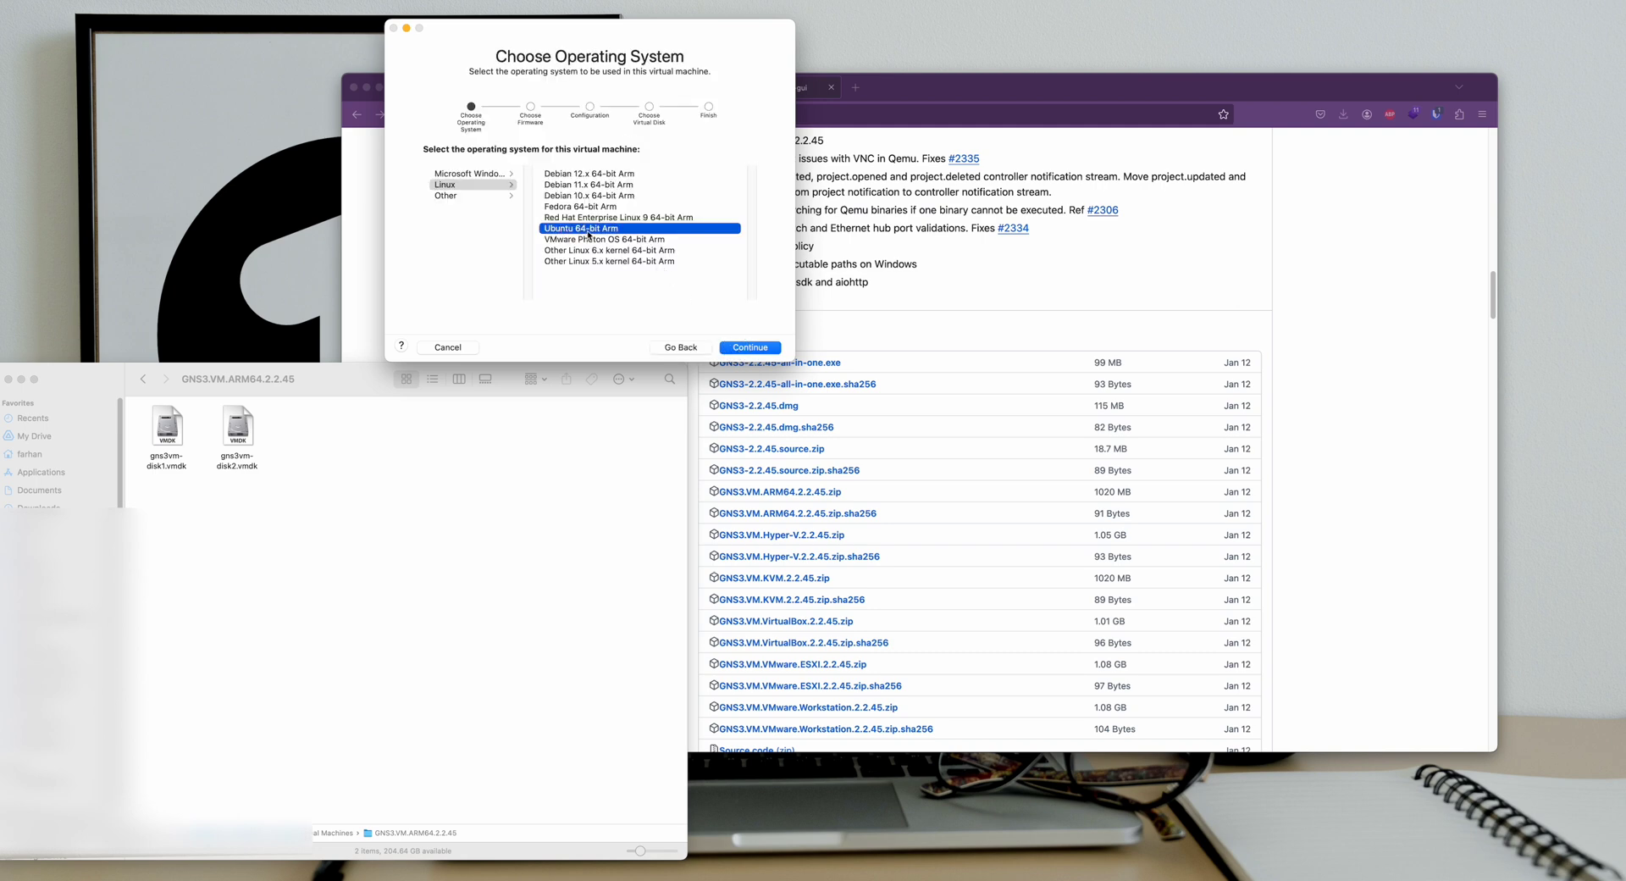
{"action": "mouse_move", "coordinate": [596, 242]}
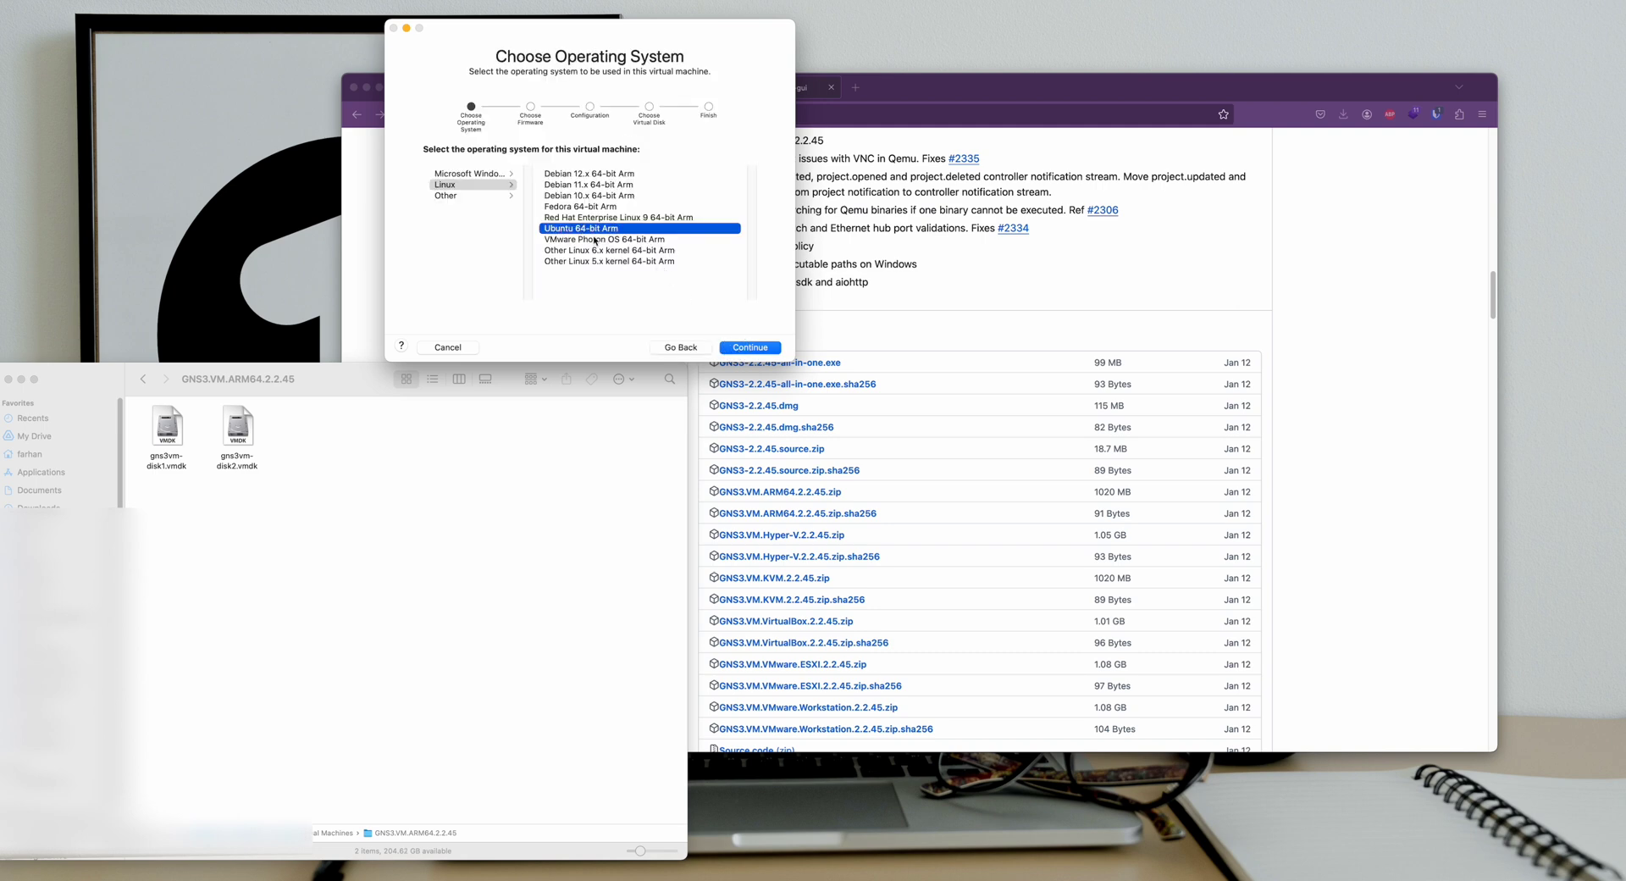
{"action": "left_click", "coordinate": [747, 347]}
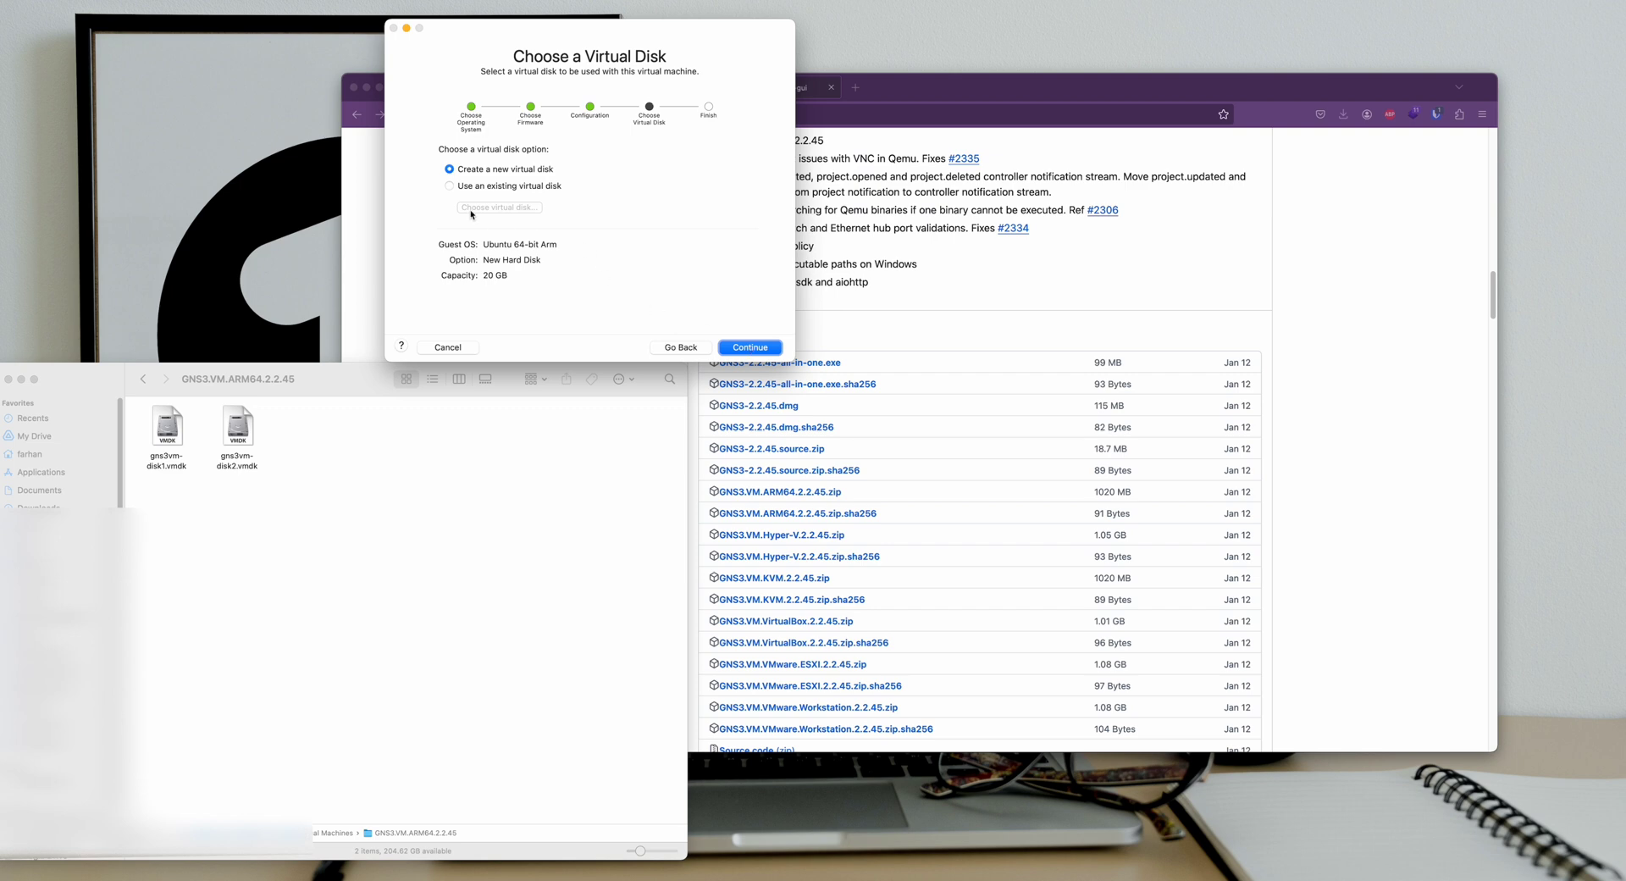
{"action": "mouse_move", "coordinate": [451, 192]}
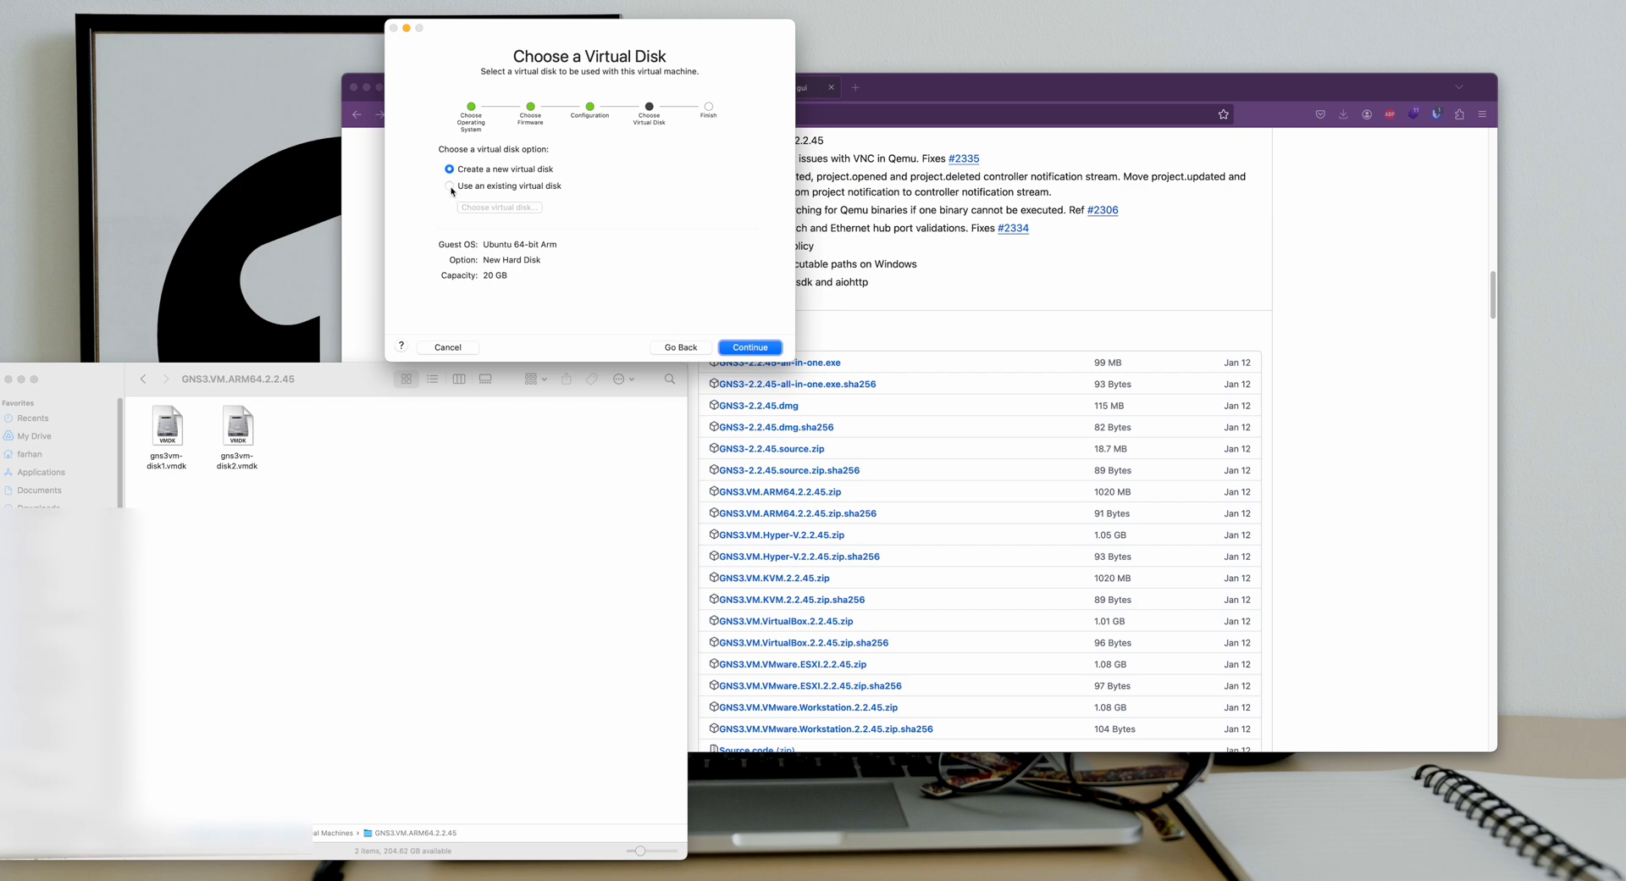
{"action": "left_click", "coordinate": [448, 186]}
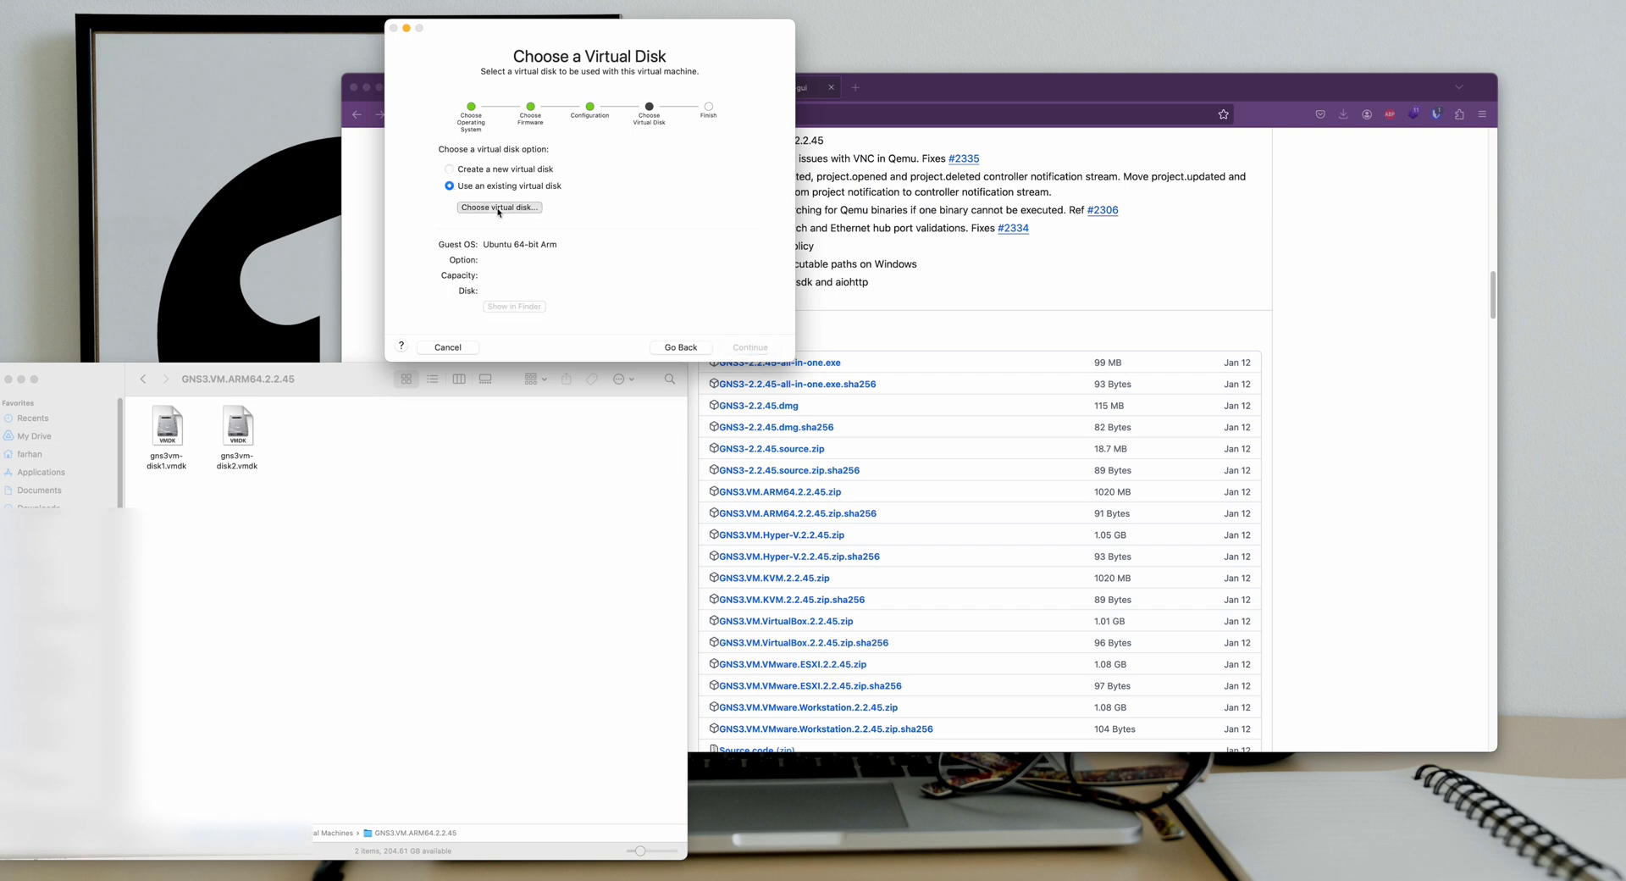
Step: Choose gns3vm-disk1.vmdk from the GNS3.VM.ARM64.2.2.45 folder as the VM's disk and continue
{"action": "left_click", "coordinate": [498, 207]}
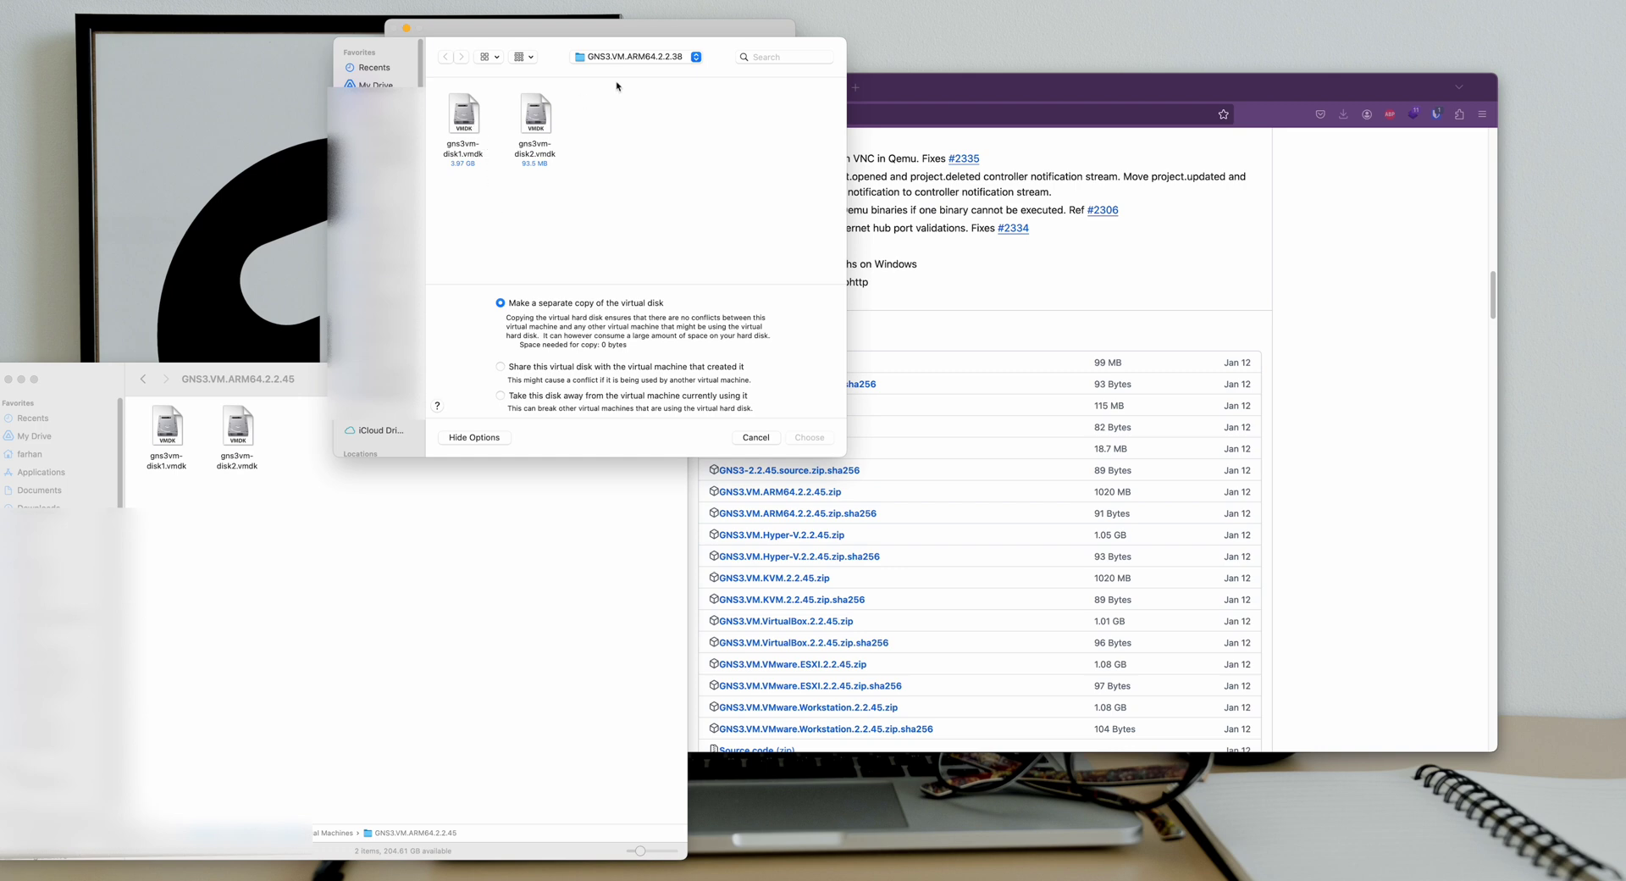
{"action": "left_click", "coordinate": [635, 55]}
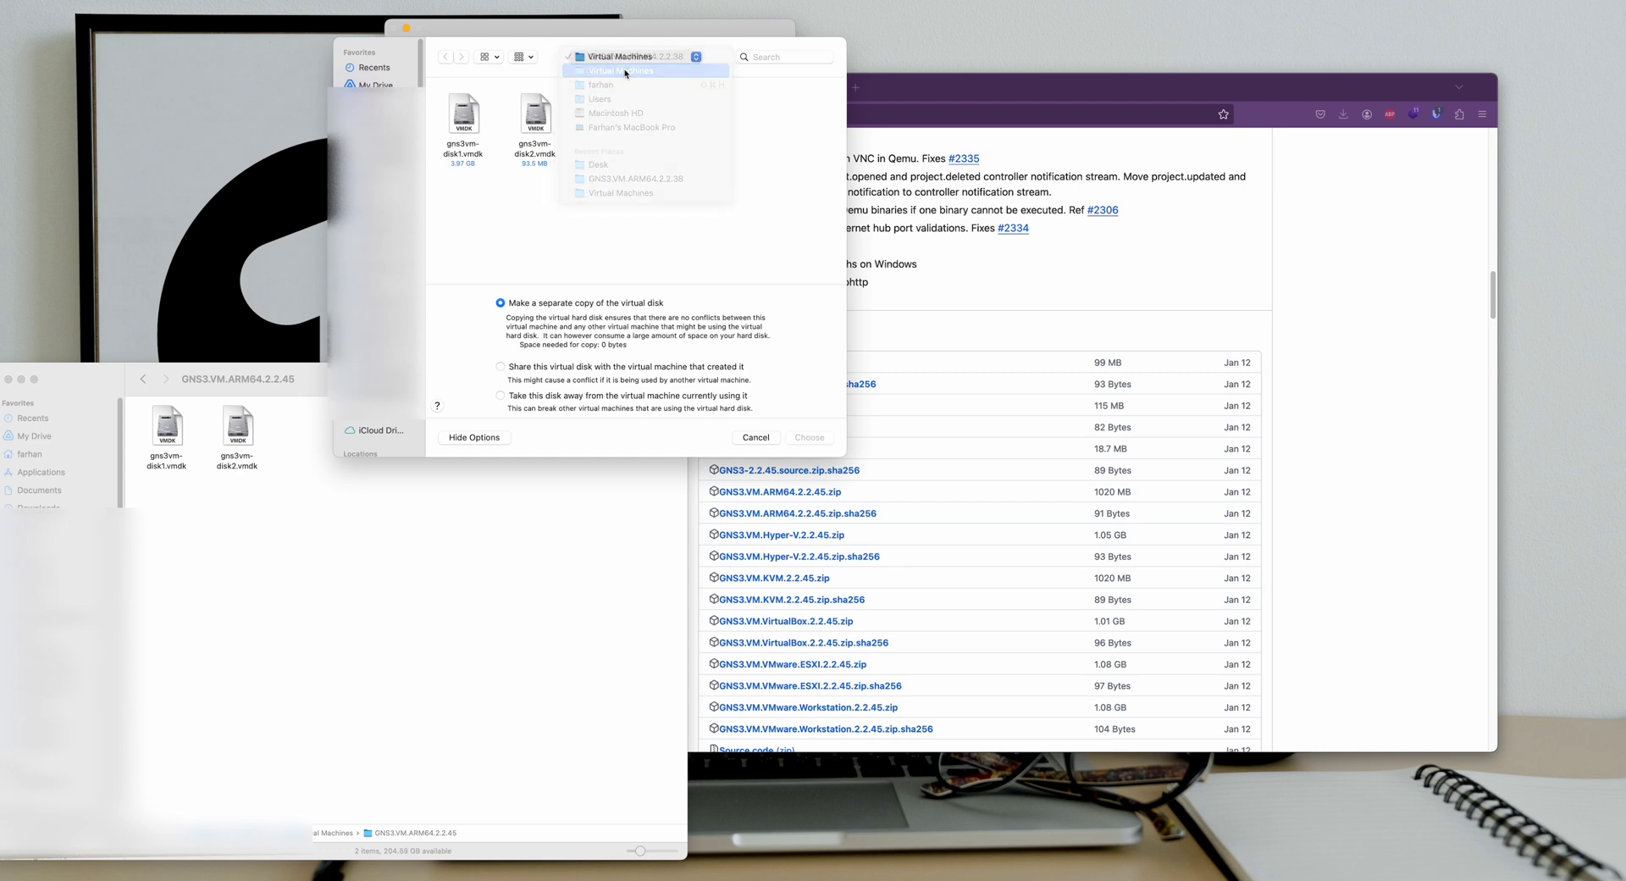
{"action": "left_click", "coordinate": [623, 71]}
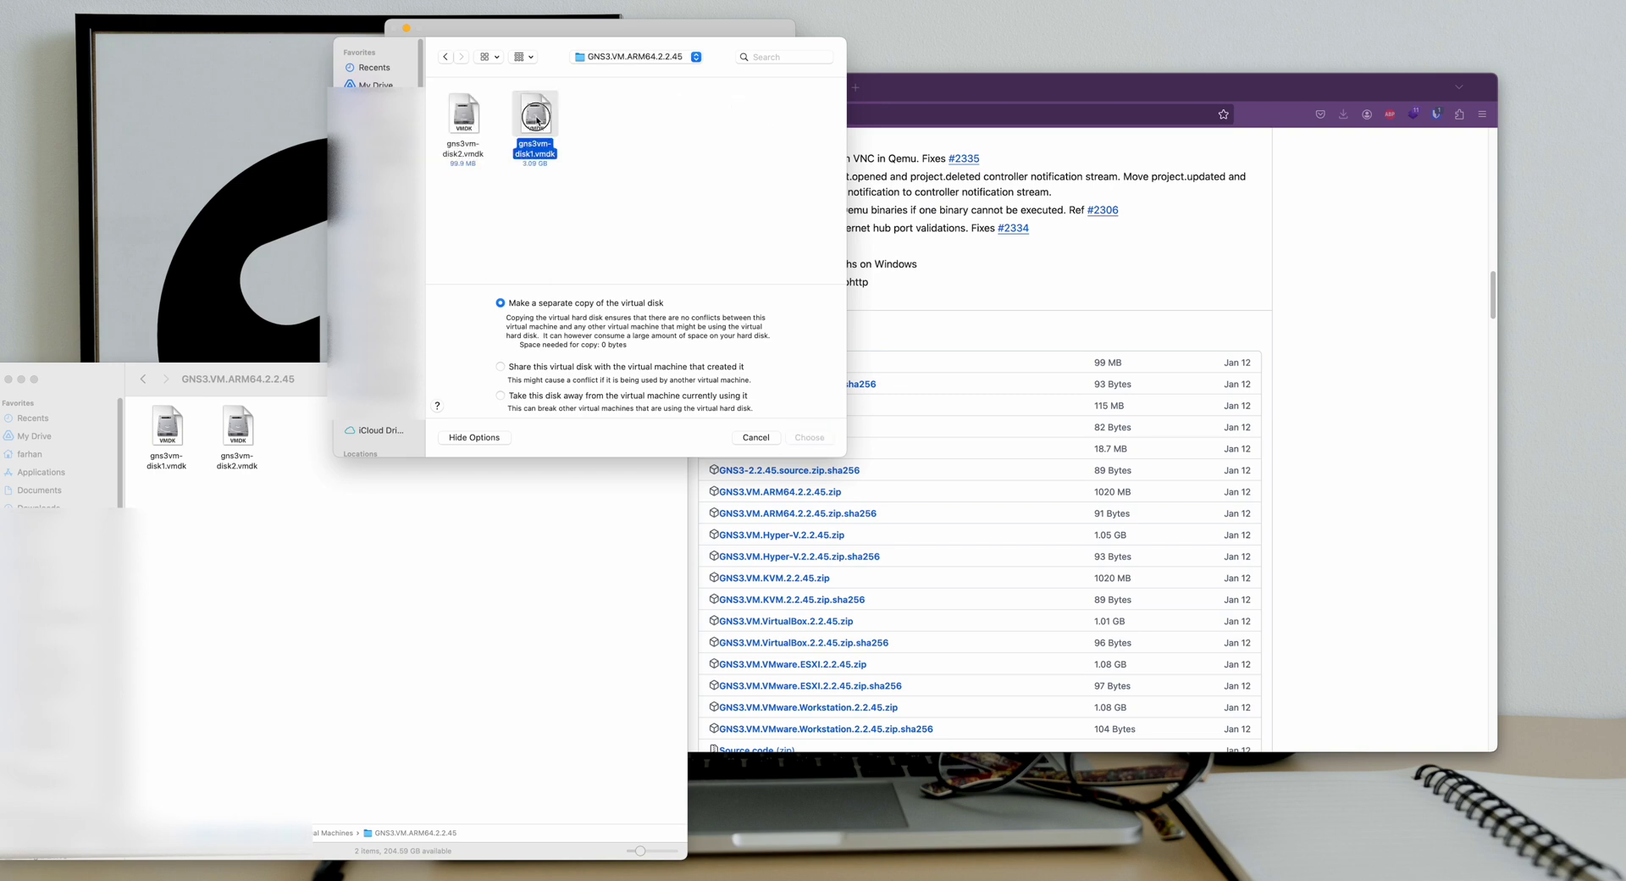
{"action": "left_click", "coordinate": [534, 119]}
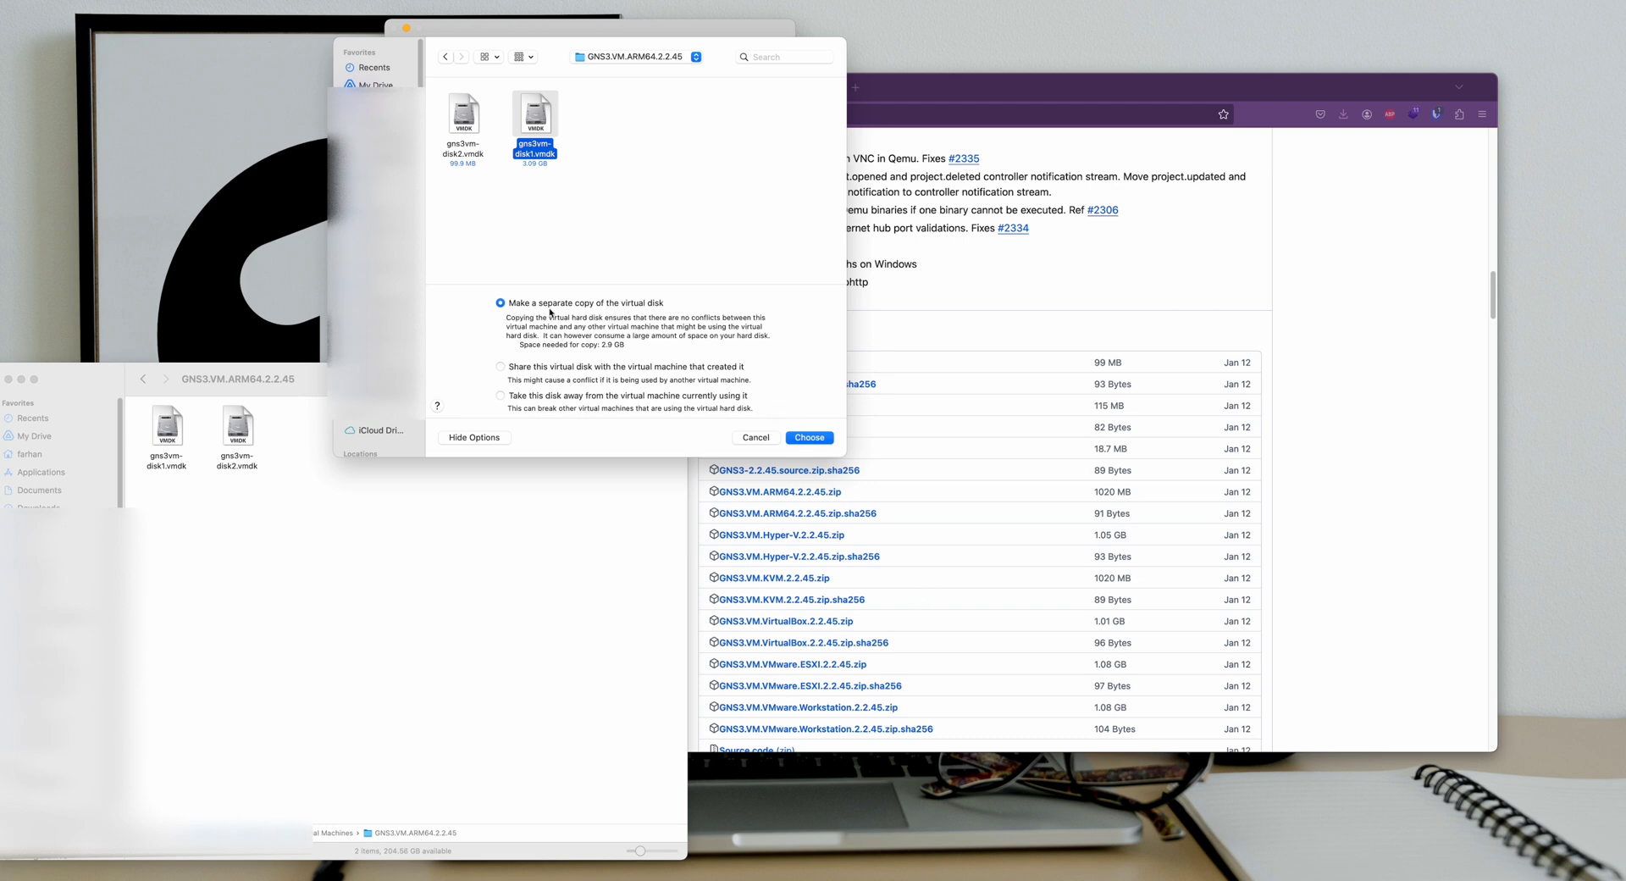
{"action": "left_click", "coordinate": [808, 437]}
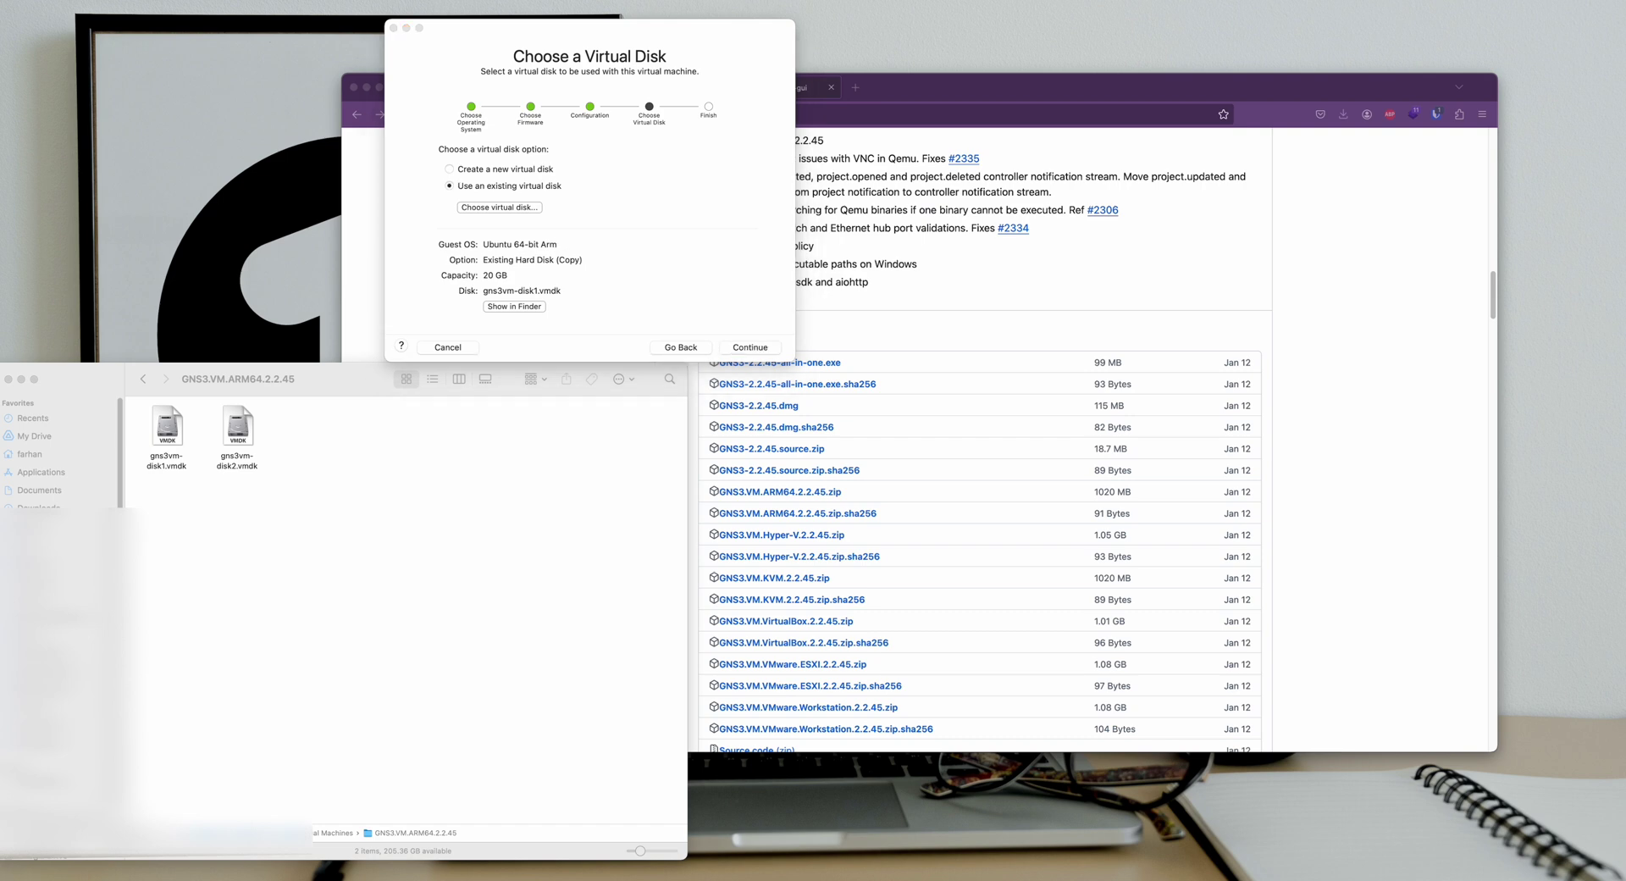
{"action": "left_click", "coordinate": [750, 347]}
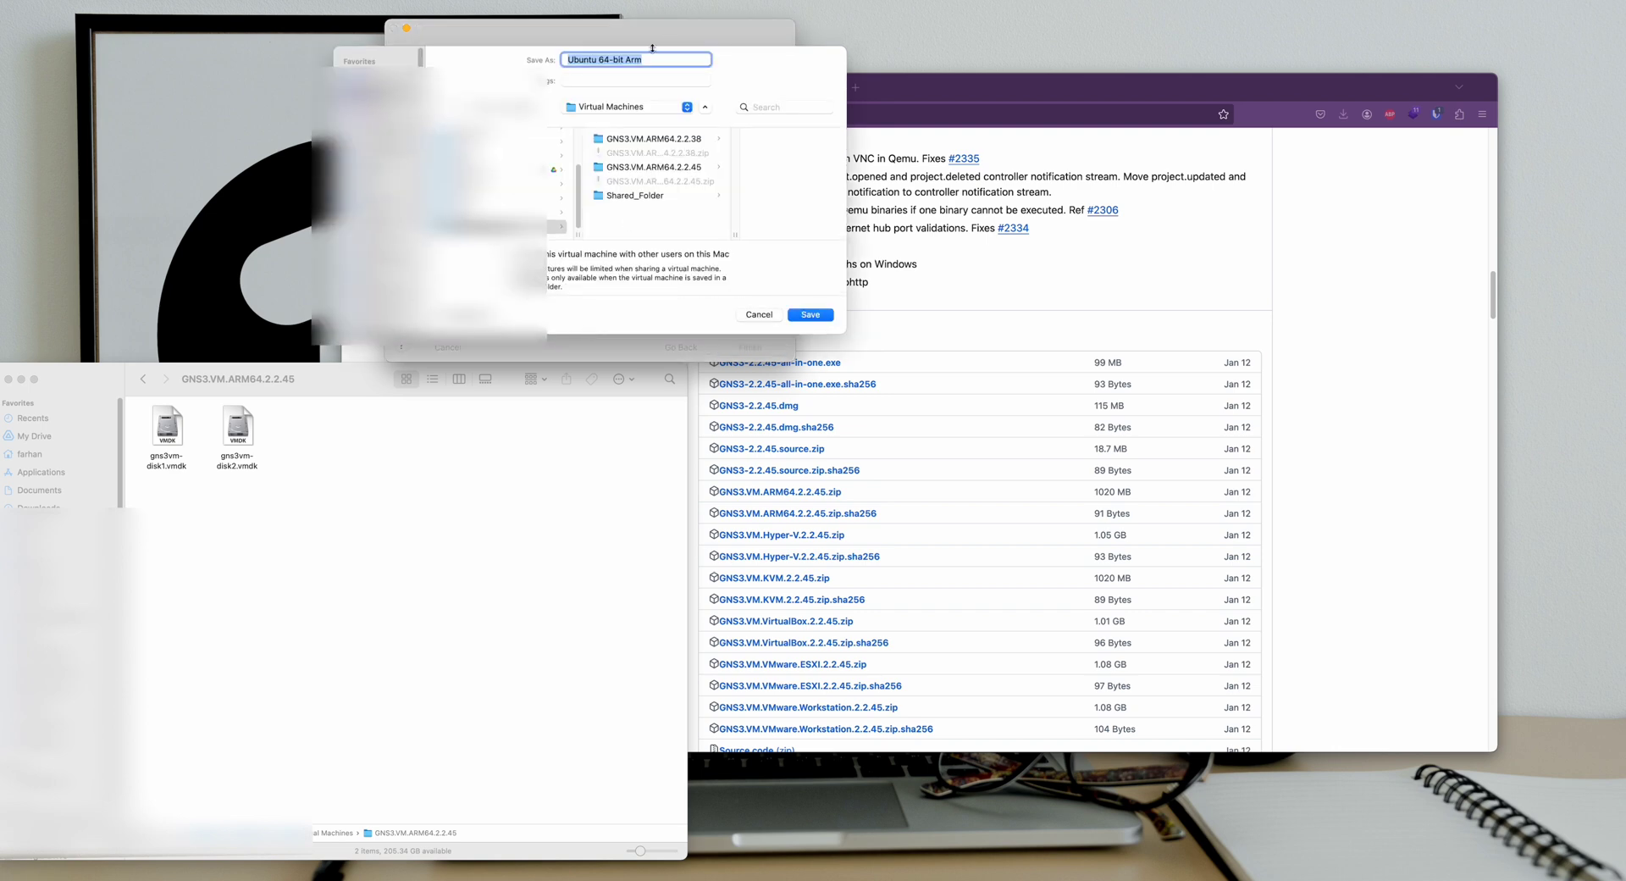
Step: Name the virtual machine 'GNS3-VM' and save it in the Virtual Machines folder
{"action": "type", "text": "G"}
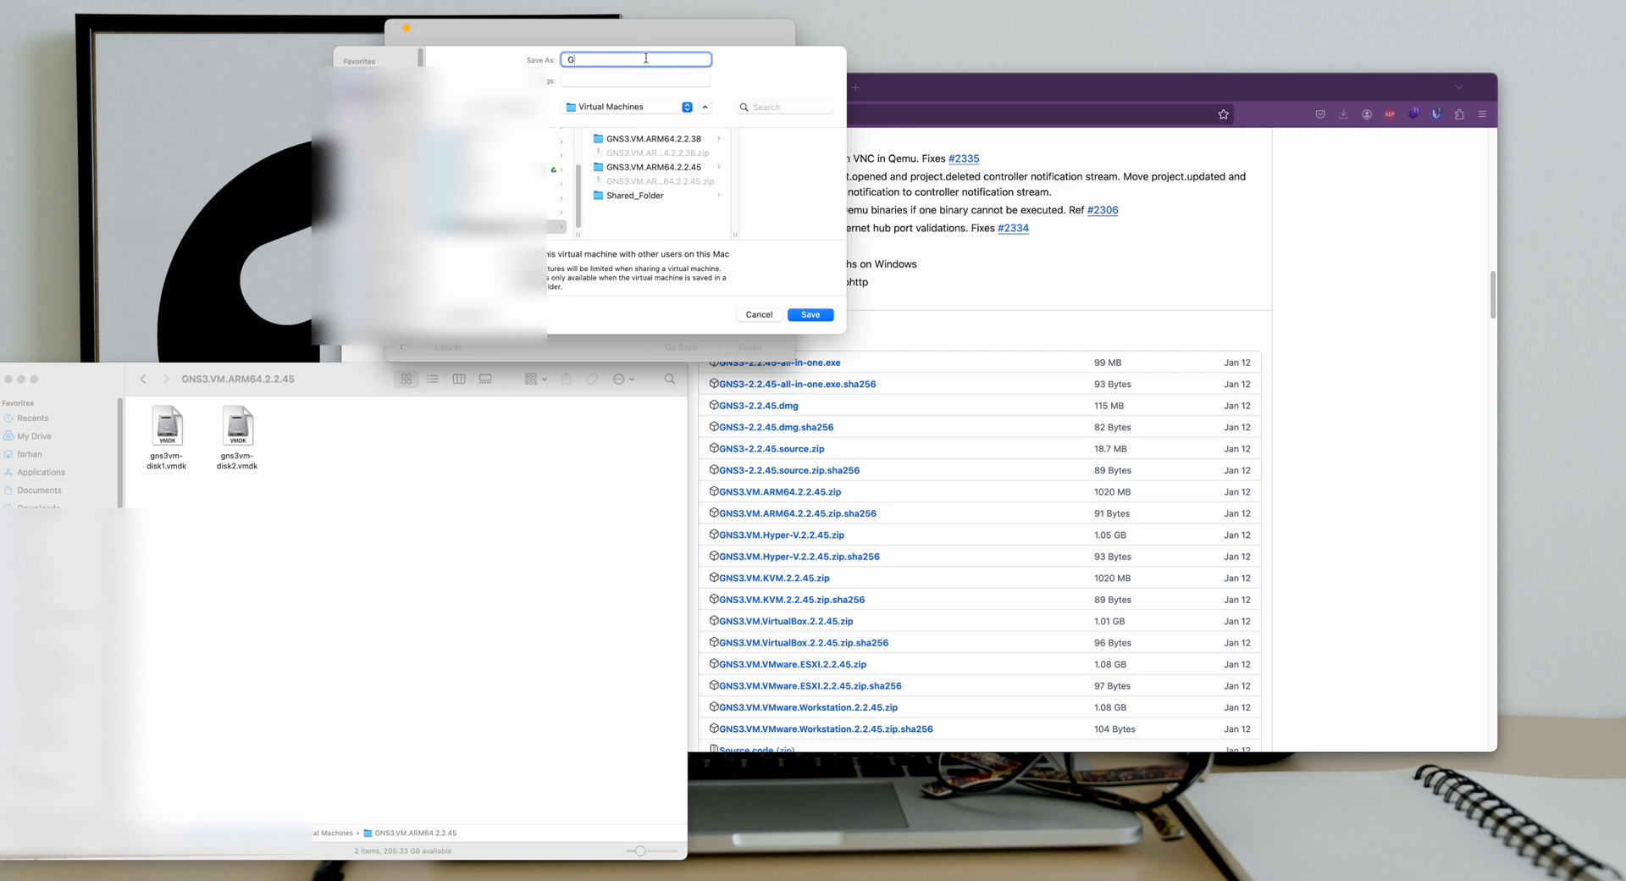
{"action": "type", "text": "NS3-VM"}
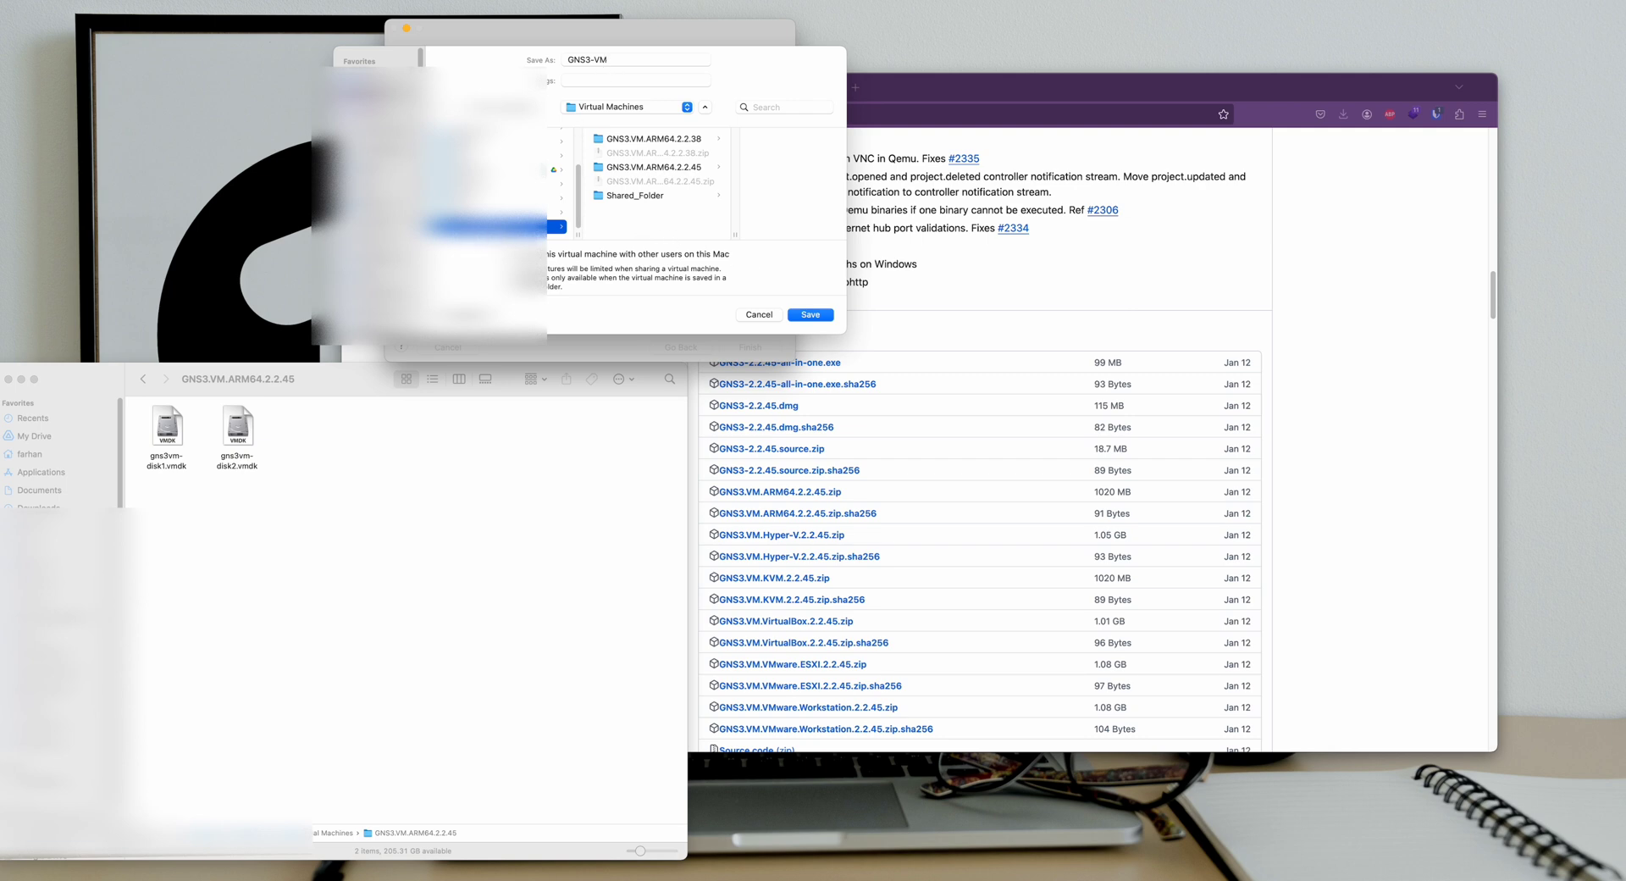
{"action": "left_click", "coordinate": [810, 315]}
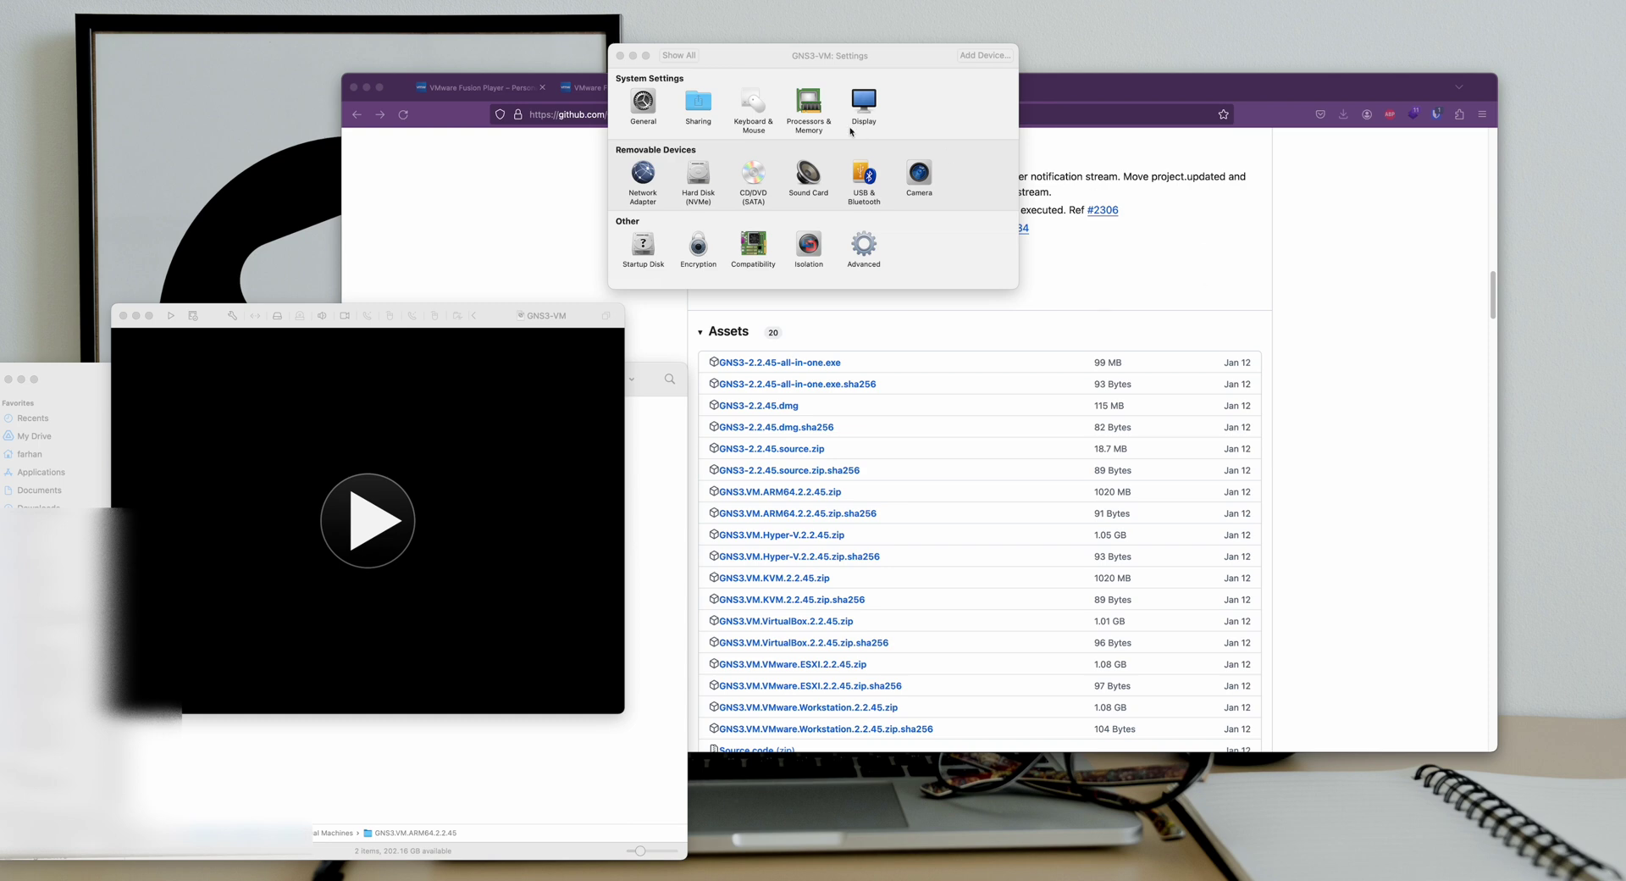
Step: In Processors & Memory, raise GNS3-VM's memory to 7680 MB and give it 4 processor cores
{"action": "left_click", "coordinate": [809, 108]}
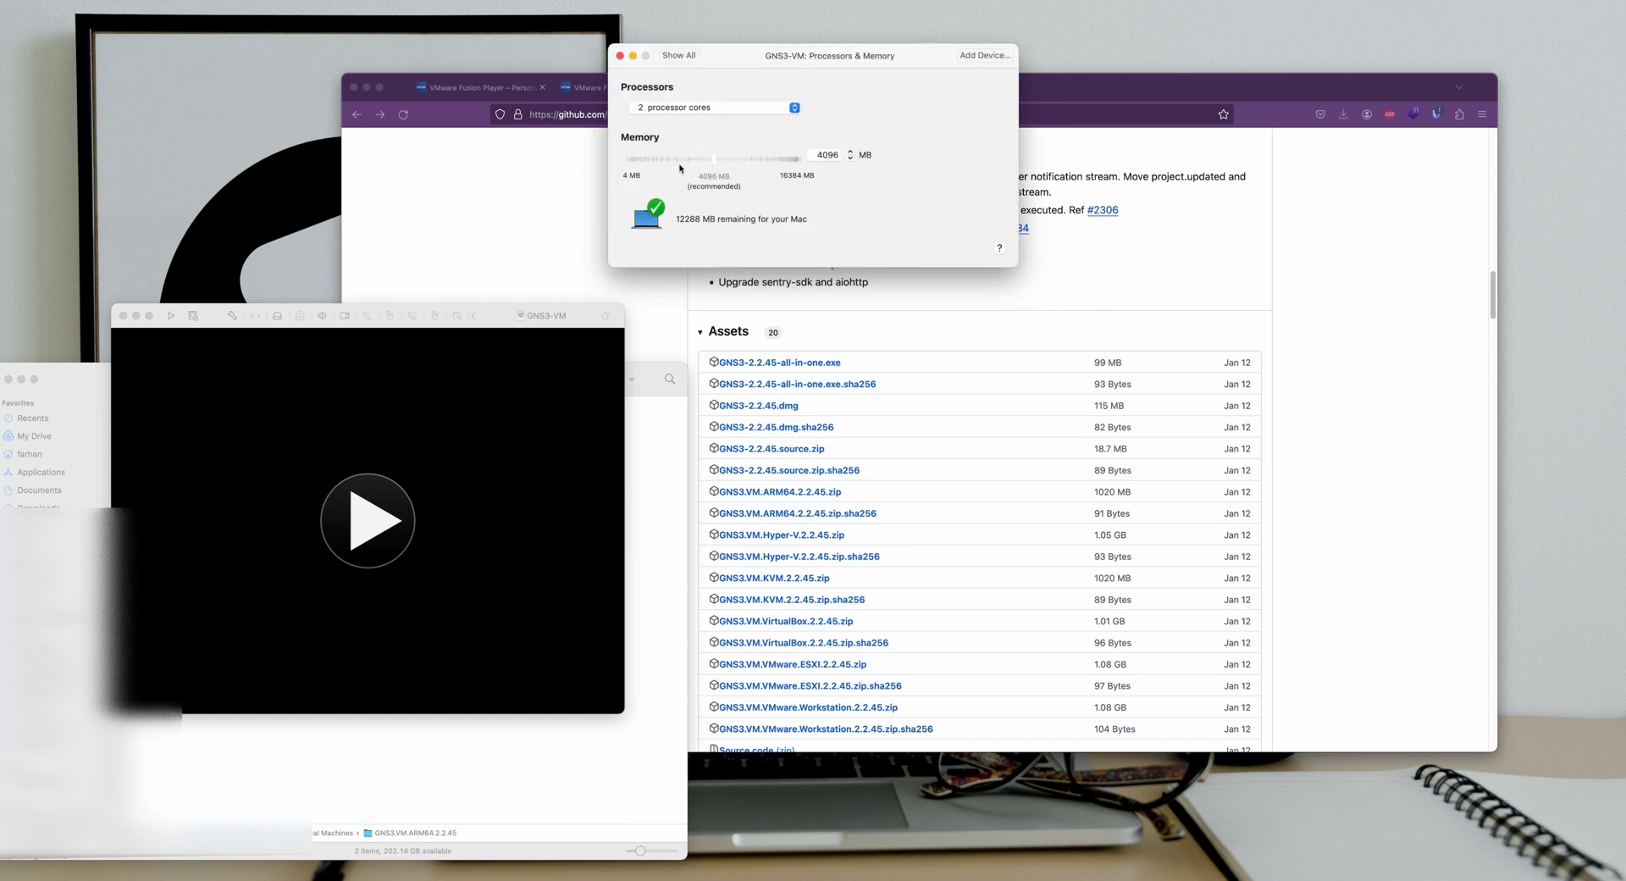
{"action": "left_click_drag", "start_coordinate": [680, 156], "coordinate": [752, 156]}
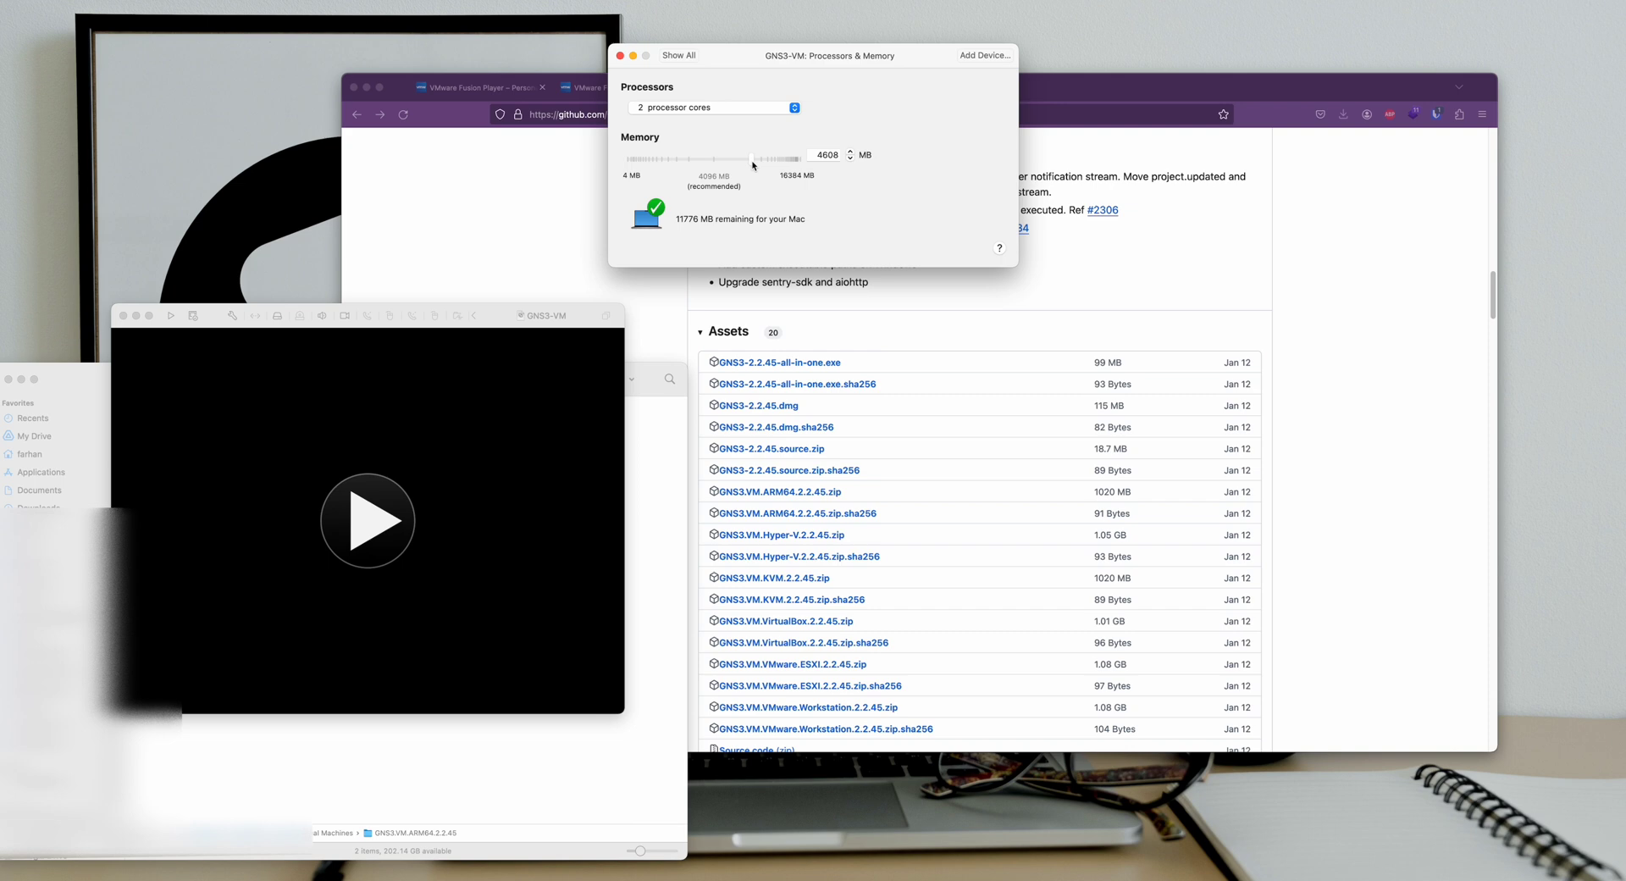
{"action": "left_click_drag", "start_coordinate": [748, 156], "coordinate": [772, 156]}
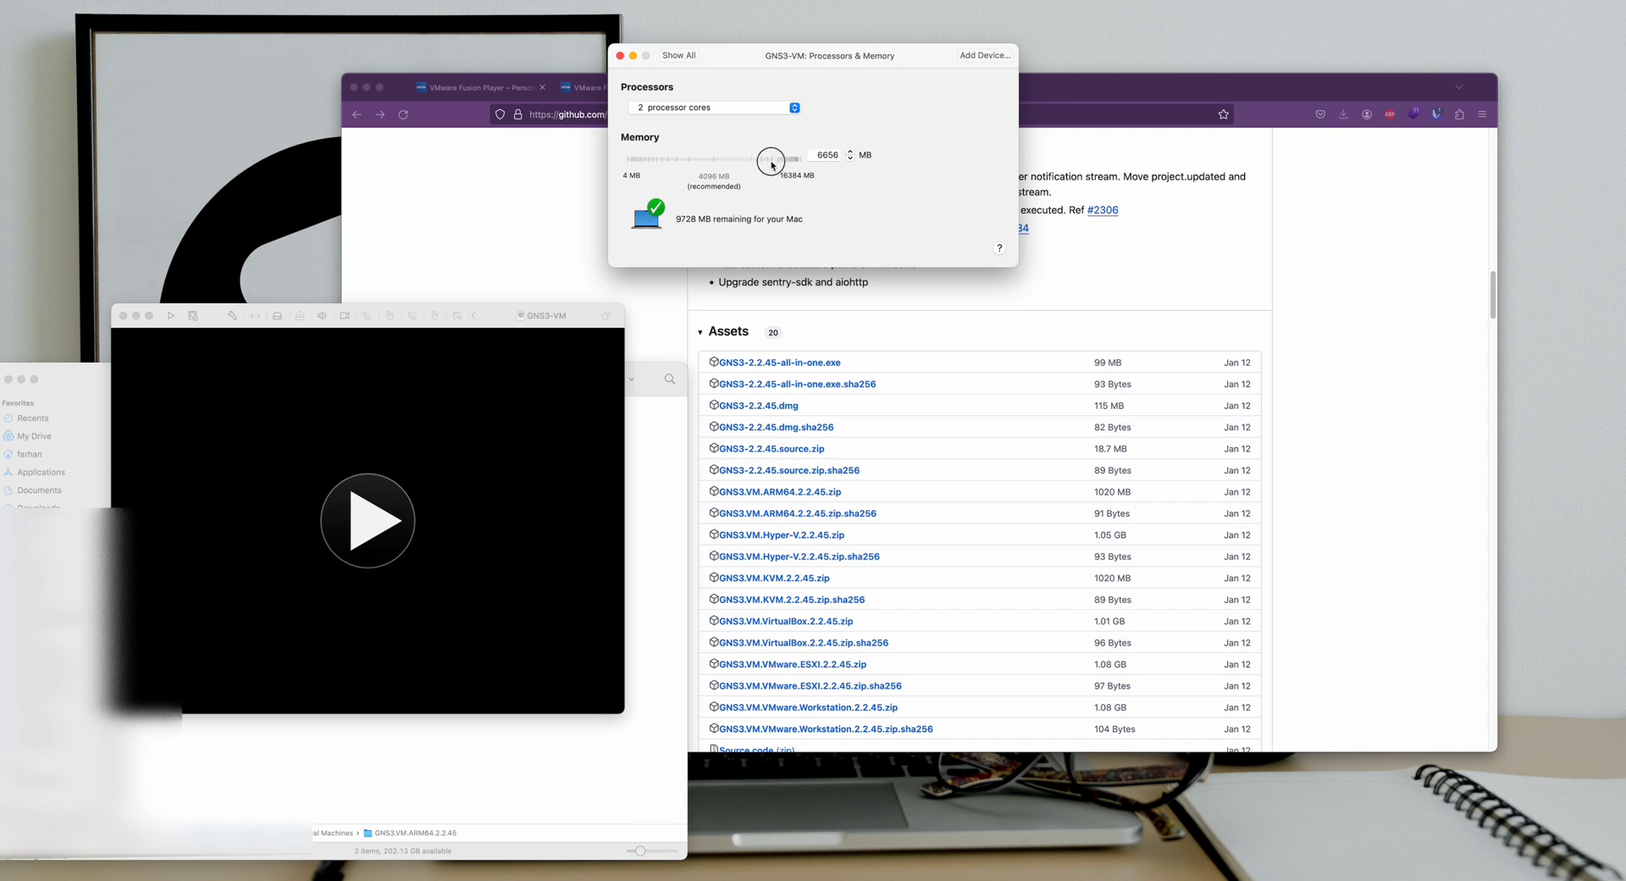
{"action": "left_click_drag", "start_coordinate": [771, 163], "coordinate": [791, 154]}
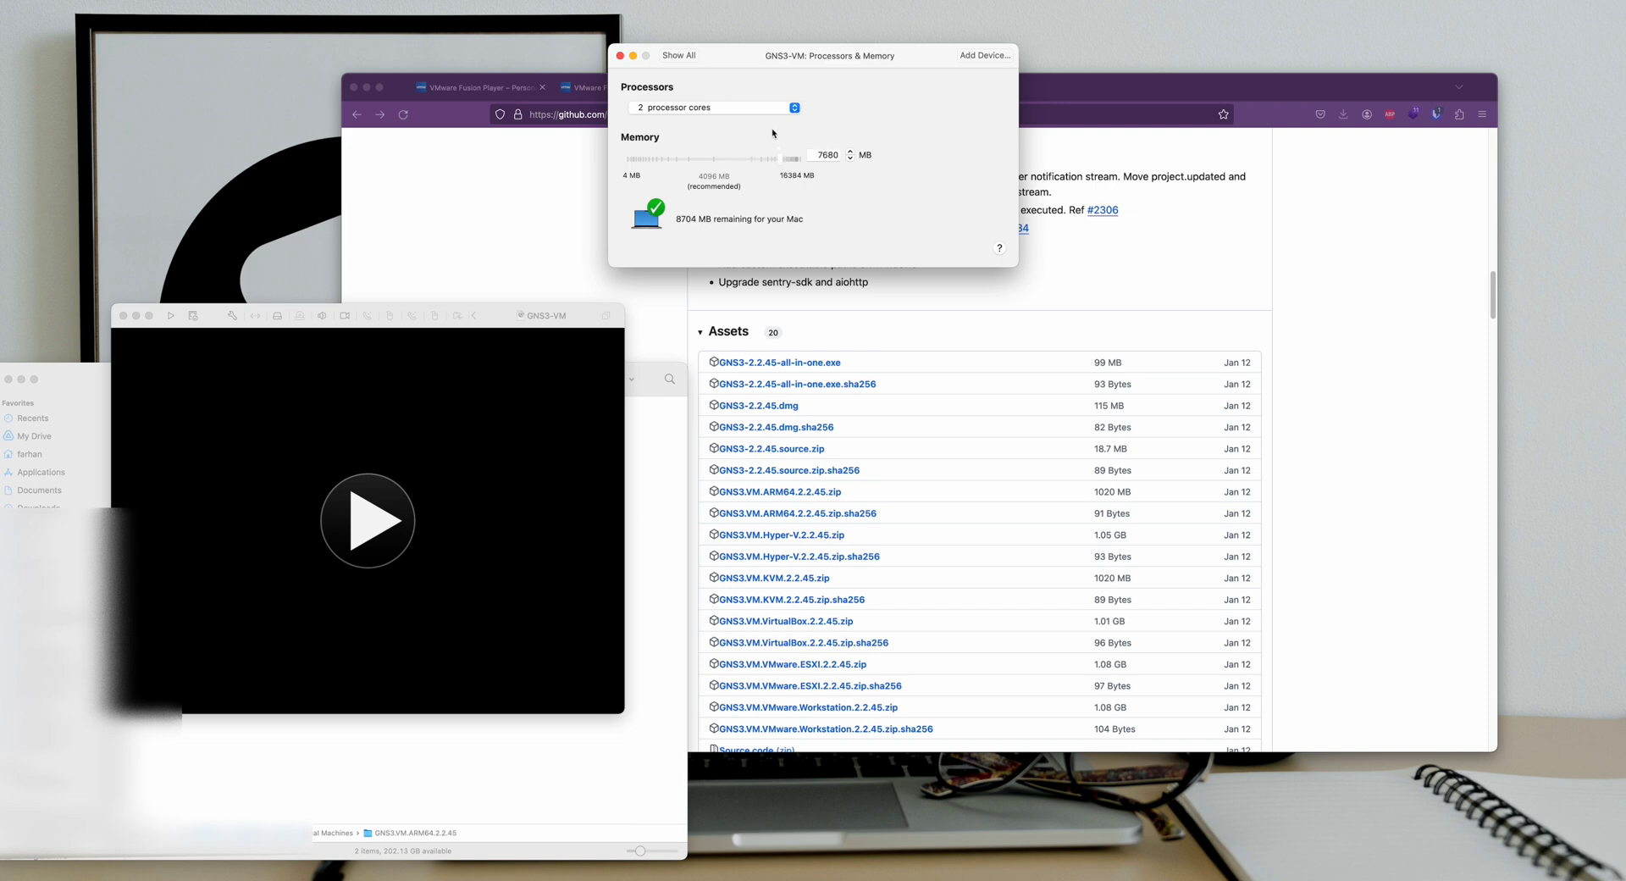
{"action": "left_click", "coordinate": [713, 106]}
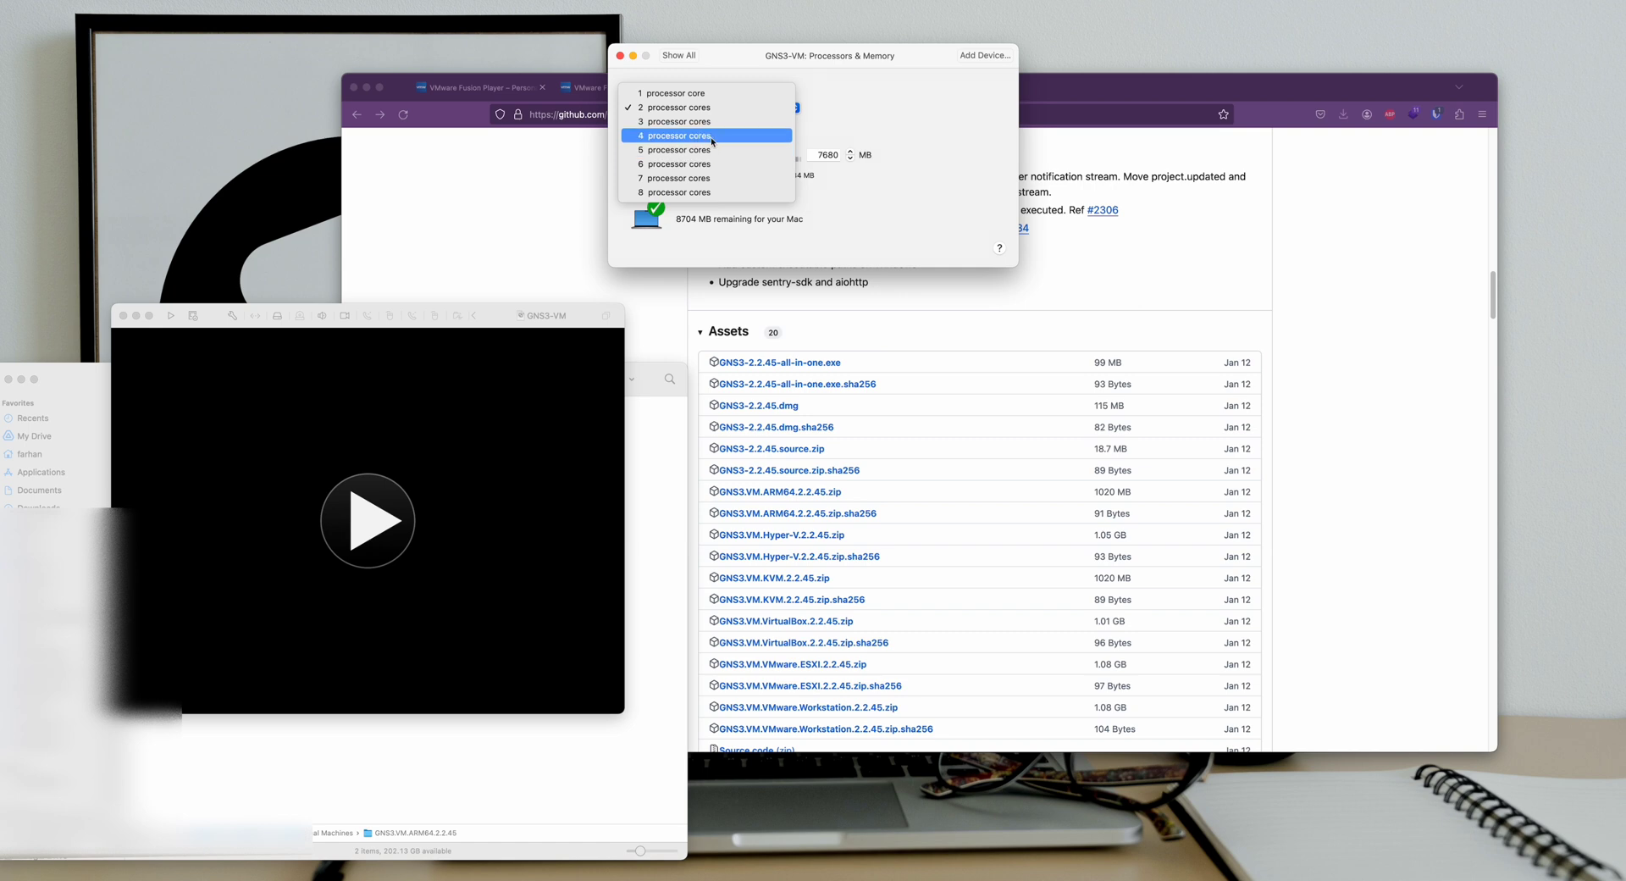
{"action": "left_click", "coordinate": [678, 55]}
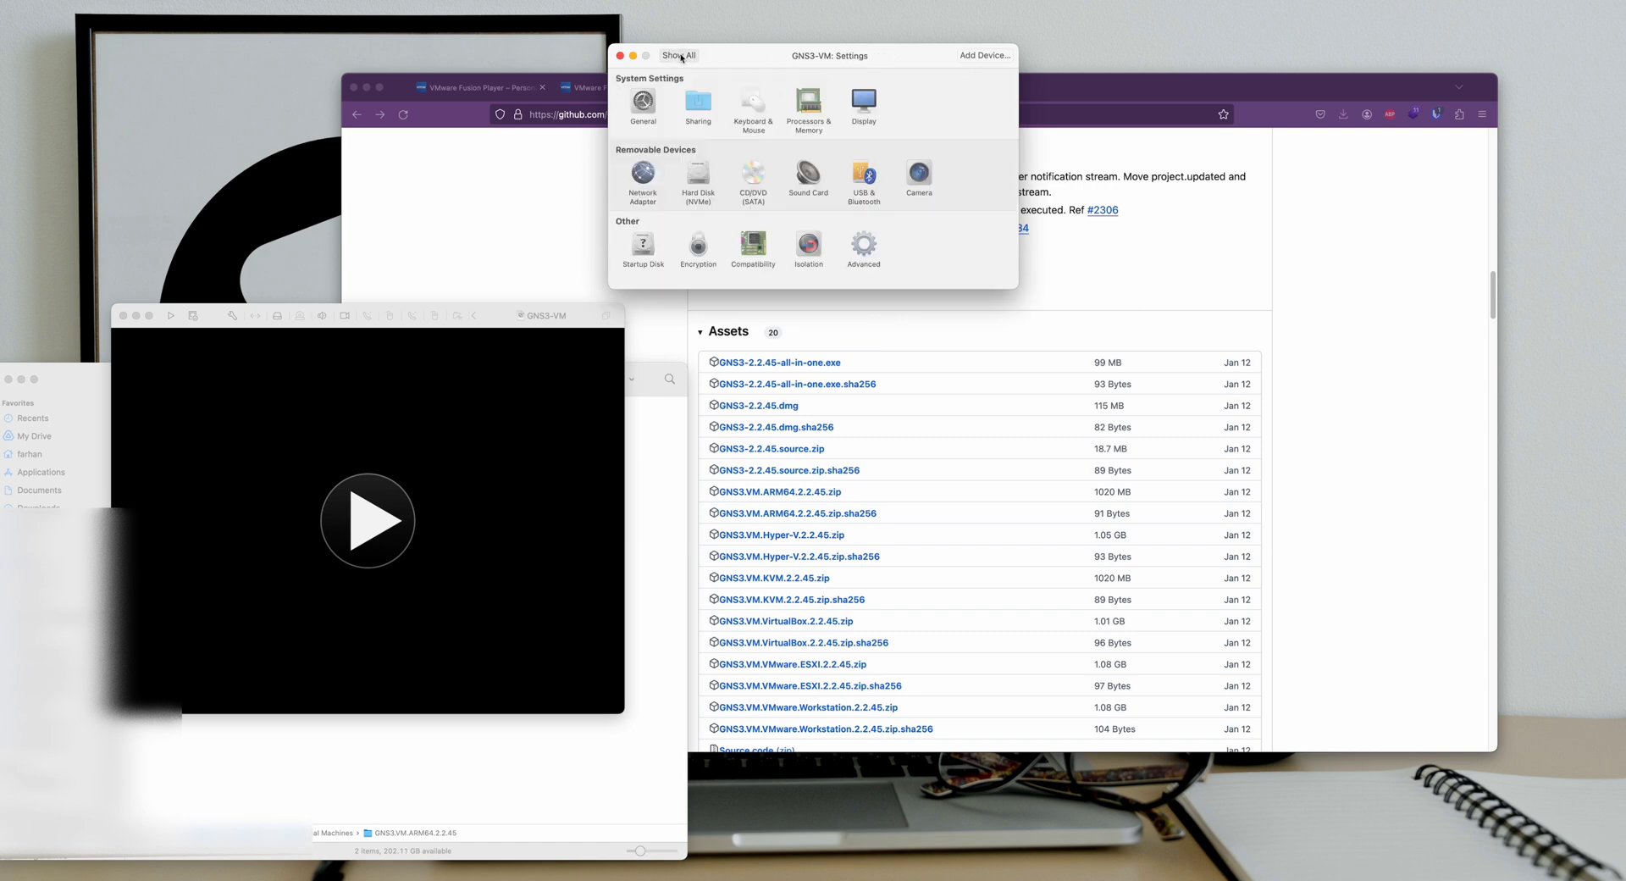
Step: From the hard disk settings, add a new device of type Existing Hard Disk
{"action": "left_click", "coordinate": [698, 176]}
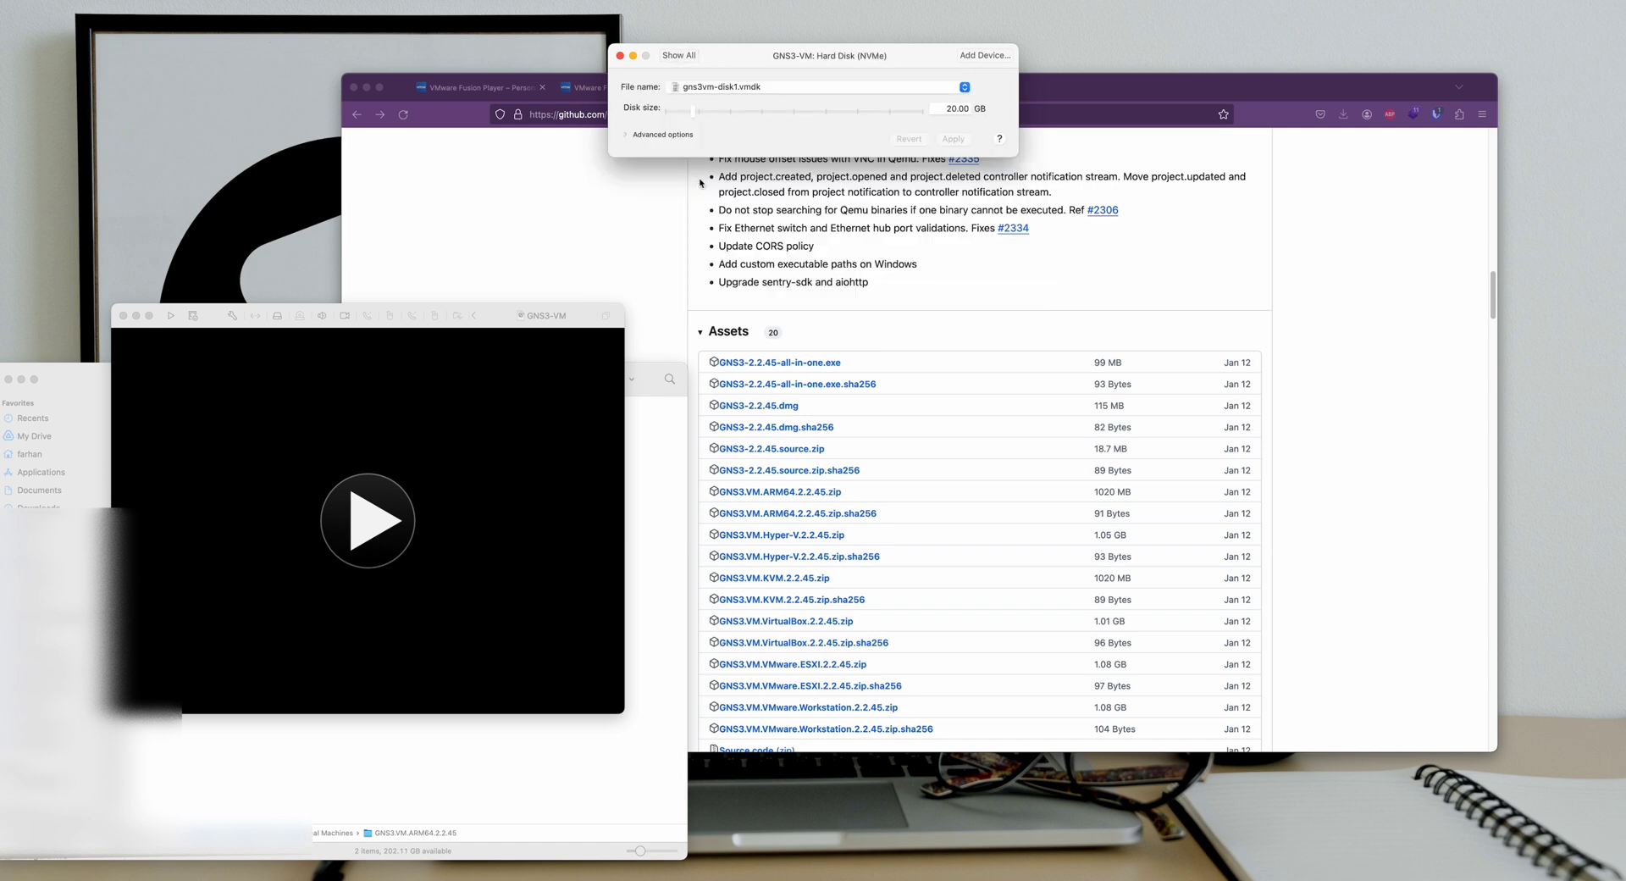
{"action": "left_click", "coordinate": [982, 54]}
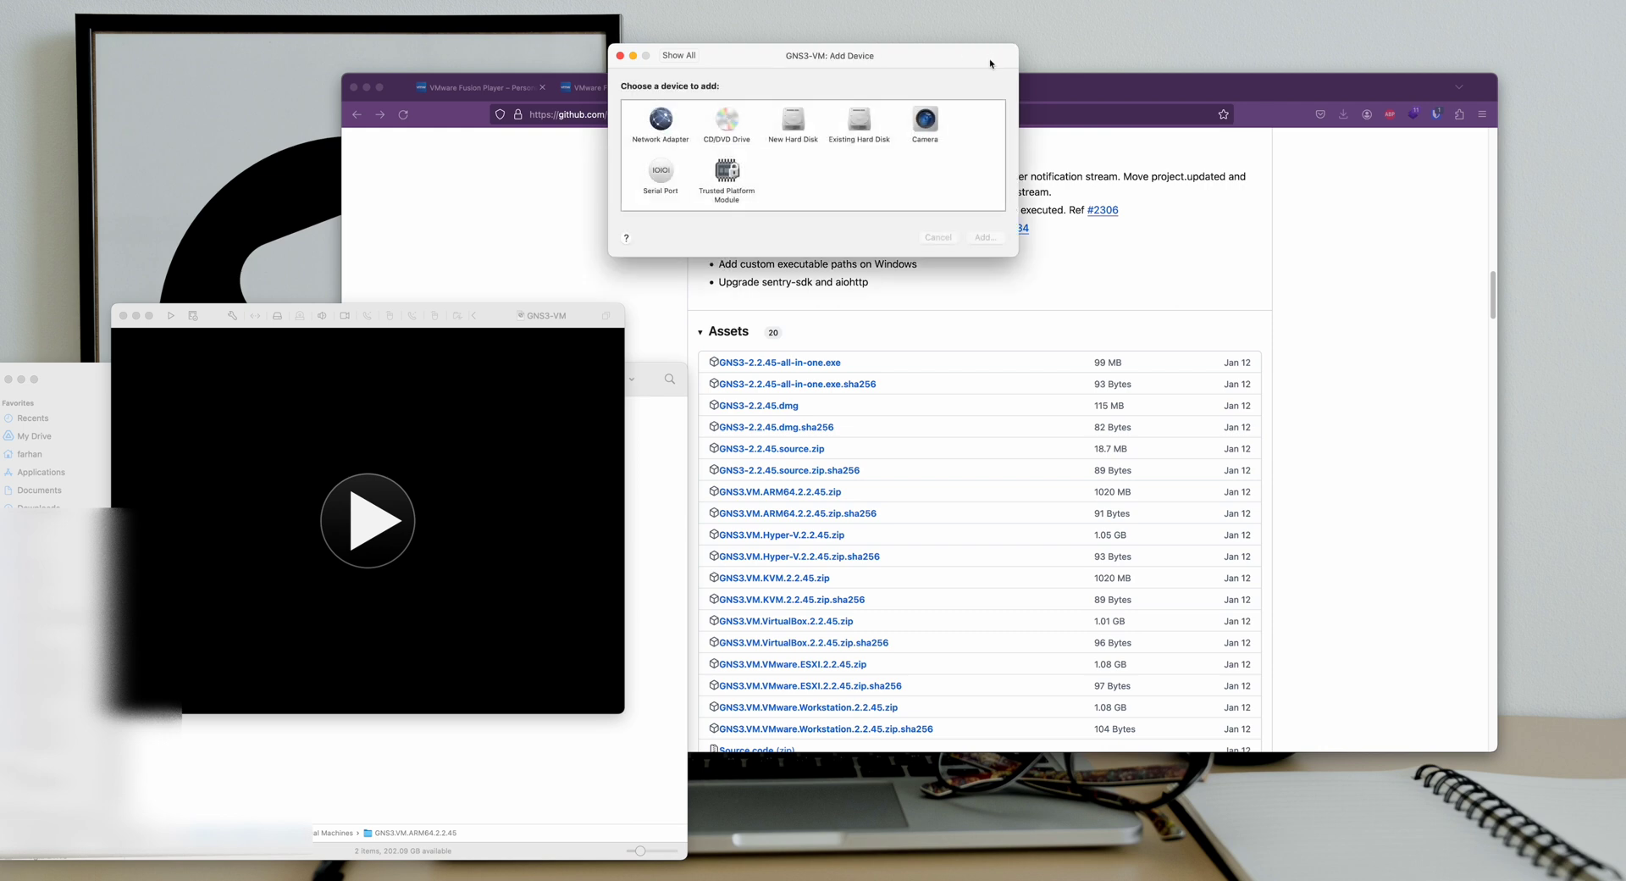
{"action": "mouse_move", "coordinate": [879, 126]}
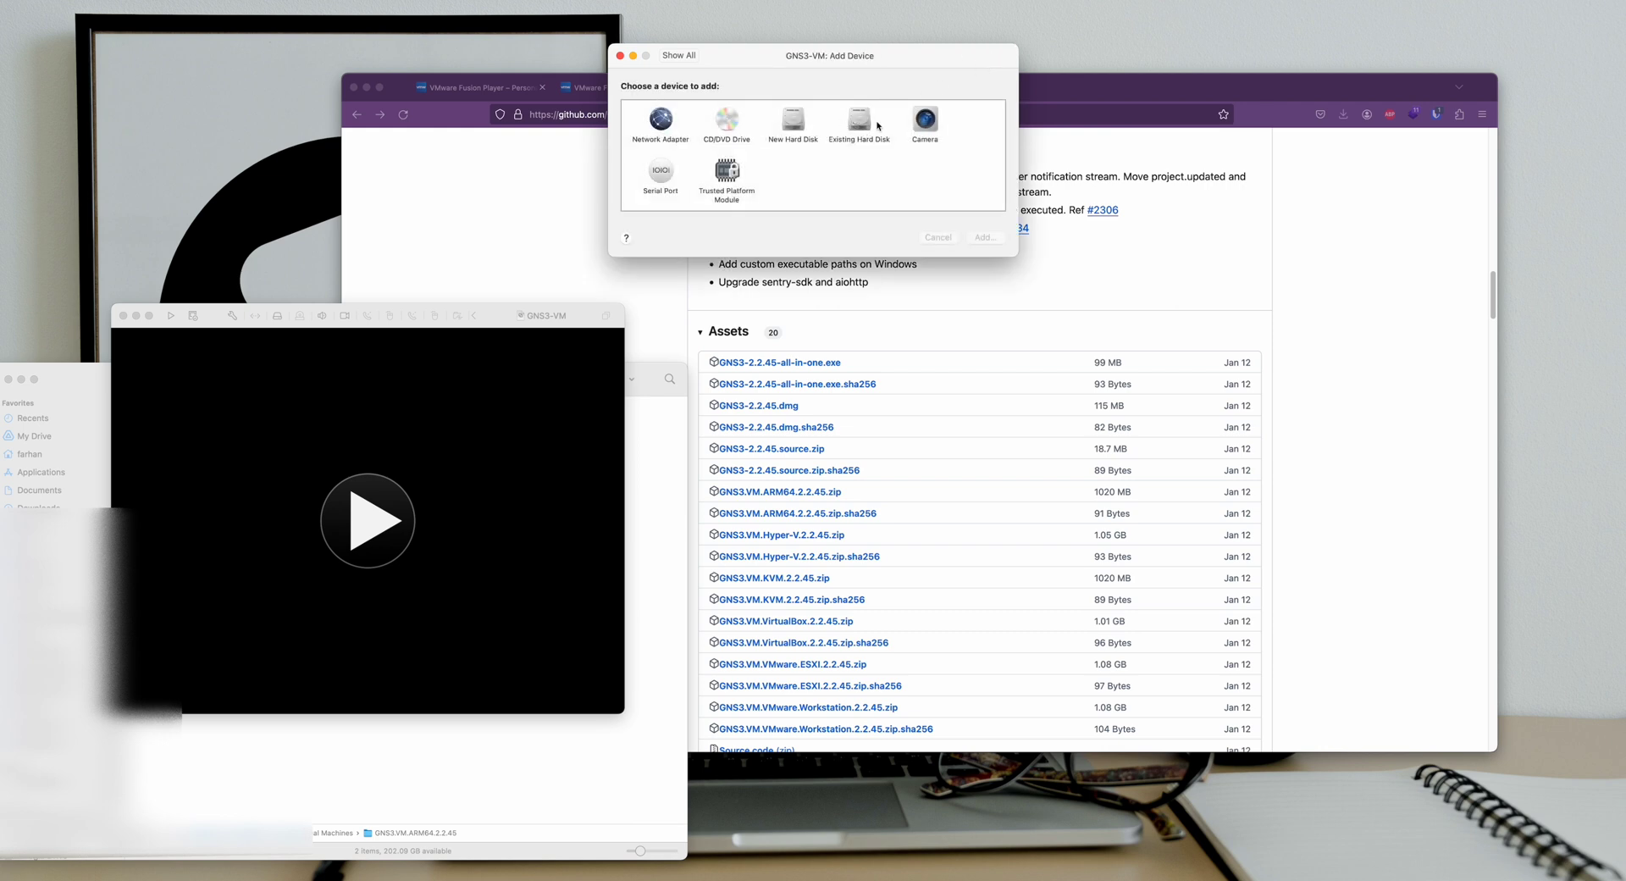
{"action": "left_click", "coordinate": [859, 122]}
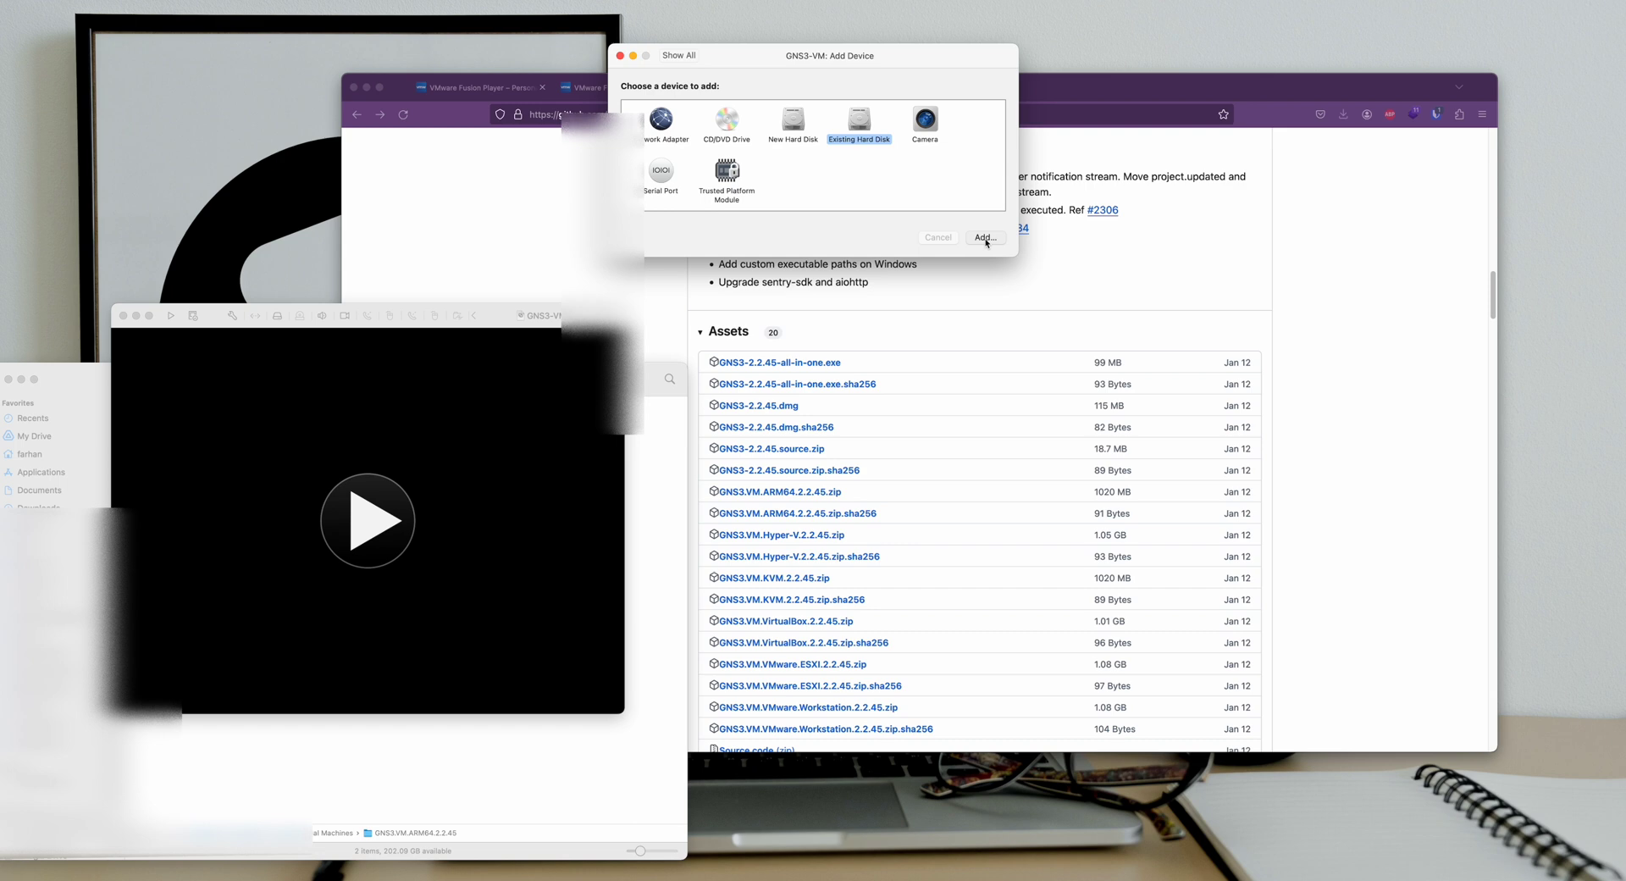
{"action": "left_click", "coordinate": [982, 237]}
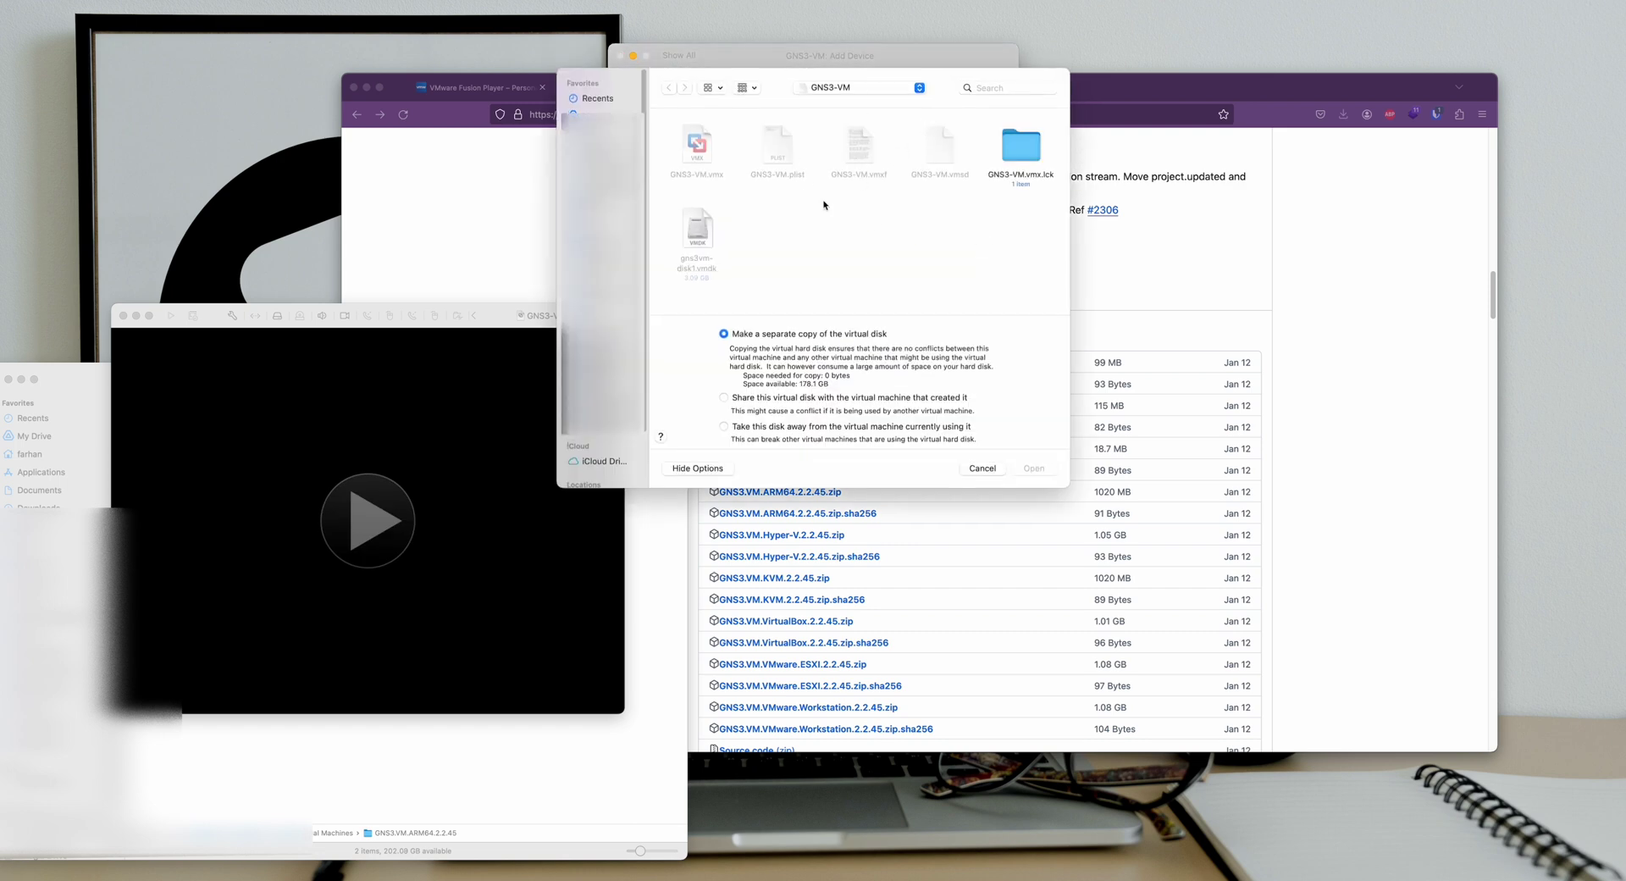
Step: Select gns3vm-disk2.vmdk from Virtual Machines/GNS3.VM.ARM64.2.2.45, apply it as the second disk and close Settings
{"action": "left_click", "coordinate": [859, 86]}
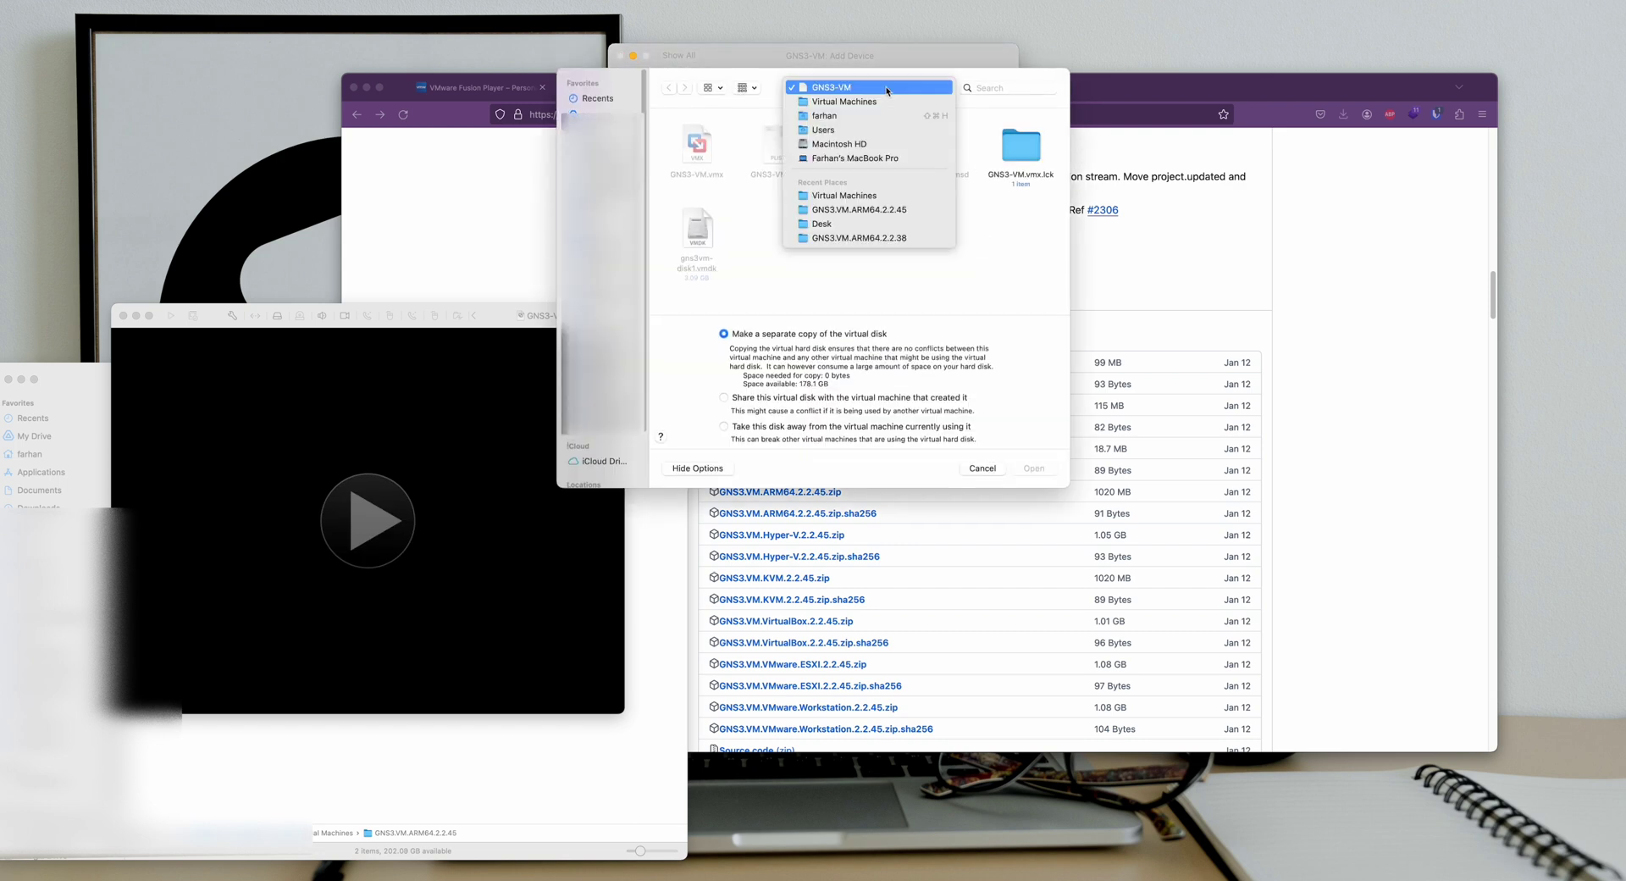
{"action": "left_click", "coordinate": [846, 100]}
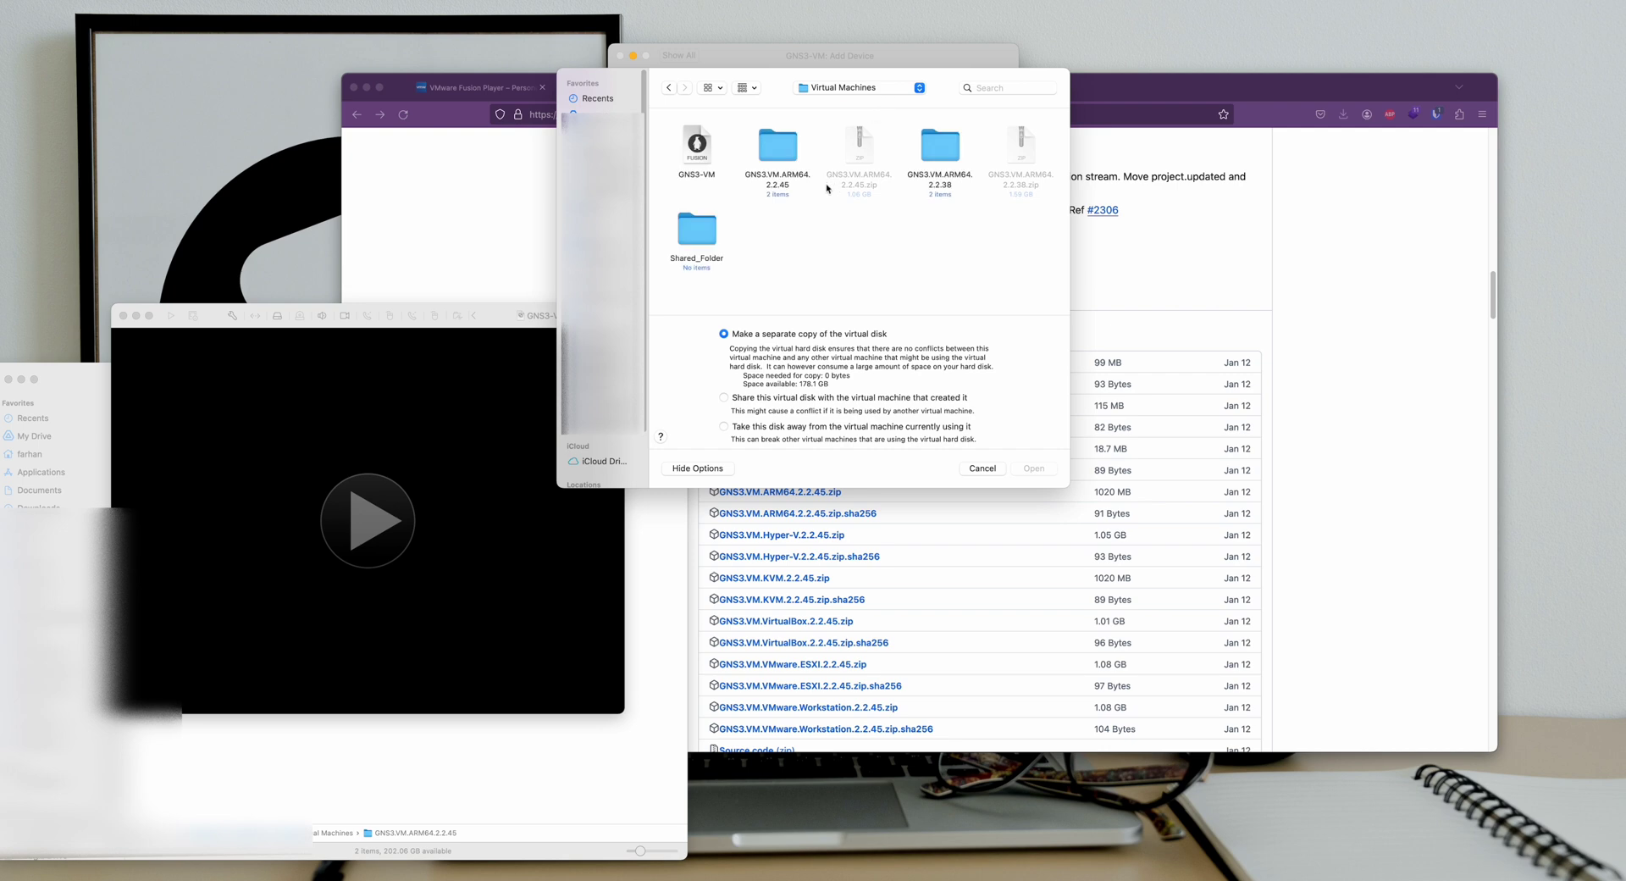
{"action": "double_click", "coordinate": [776, 146]}
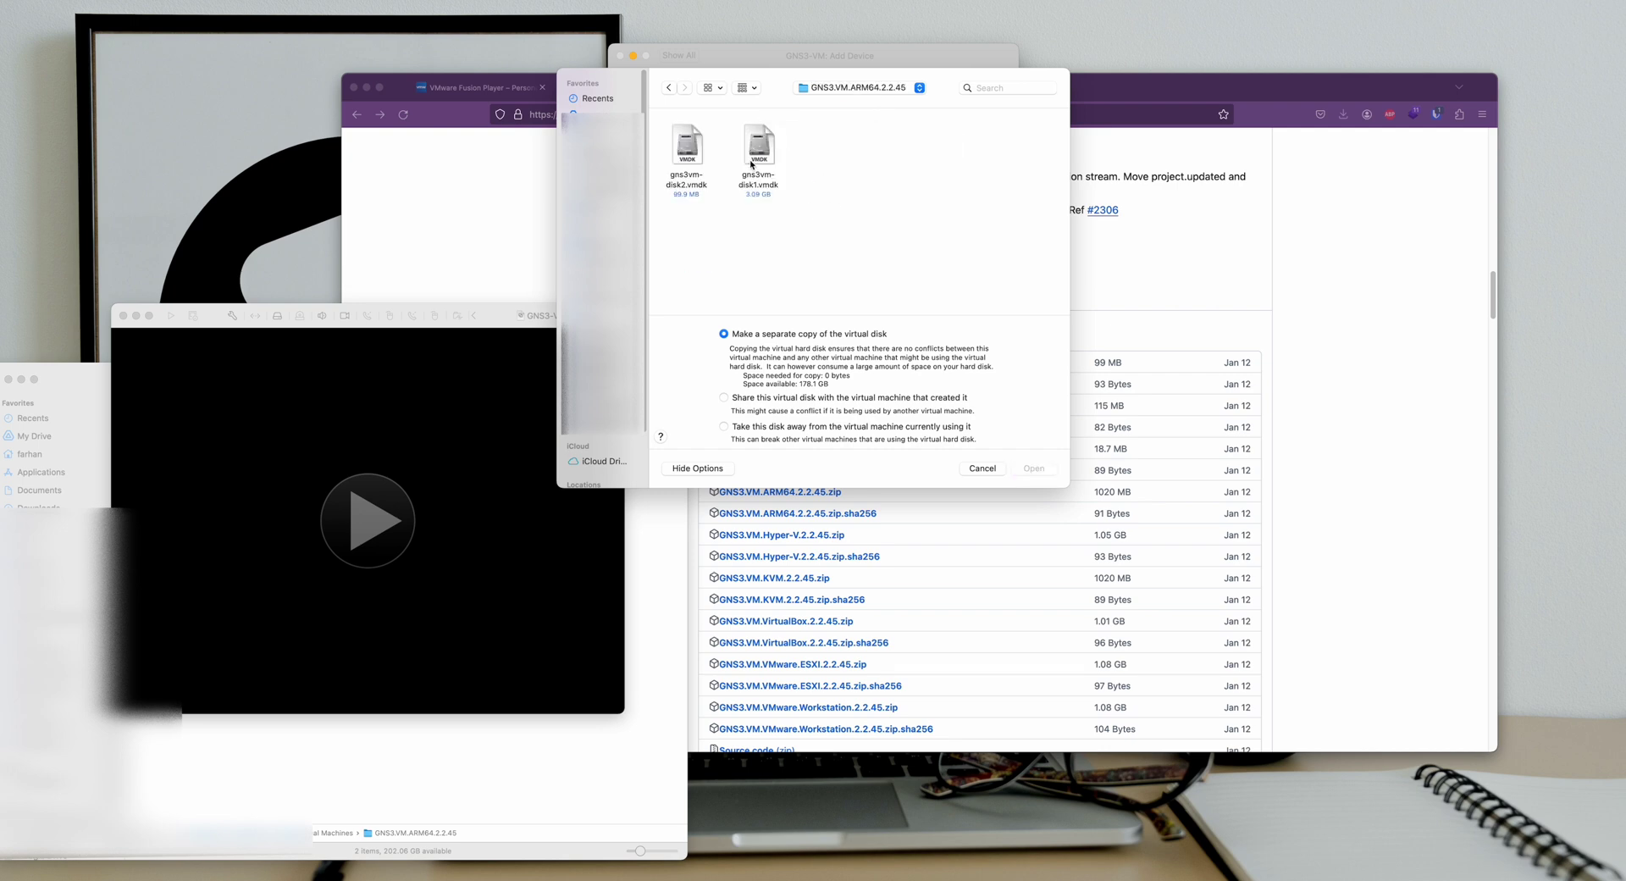
{"action": "left_click", "coordinate": [685, 156]}
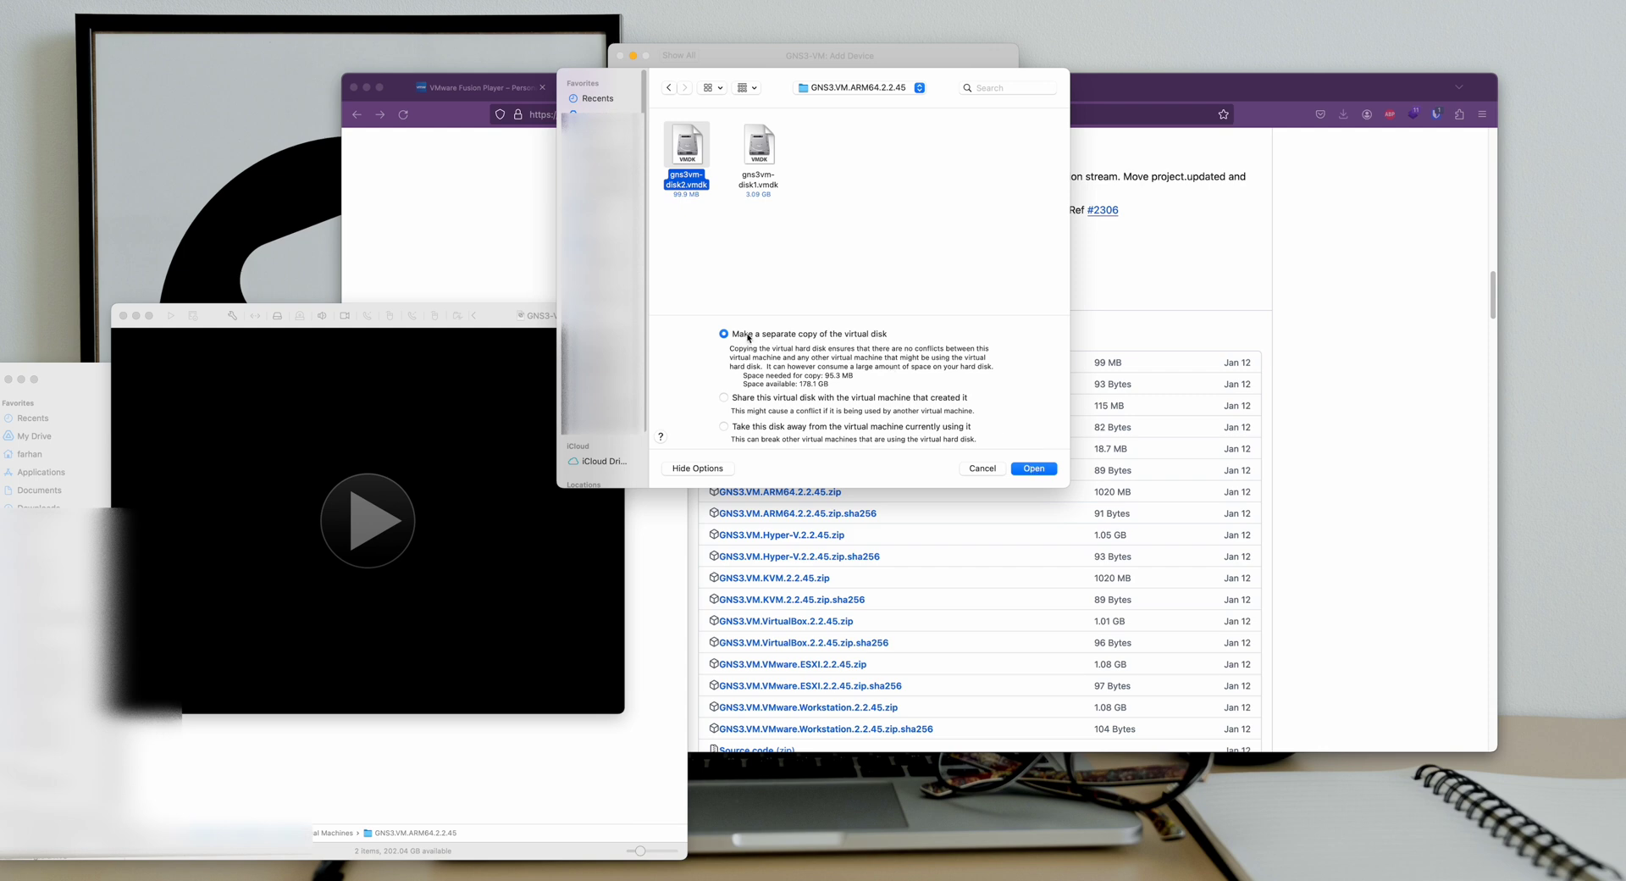
{"action": "left_click", "coordinate": [1033, 467]}
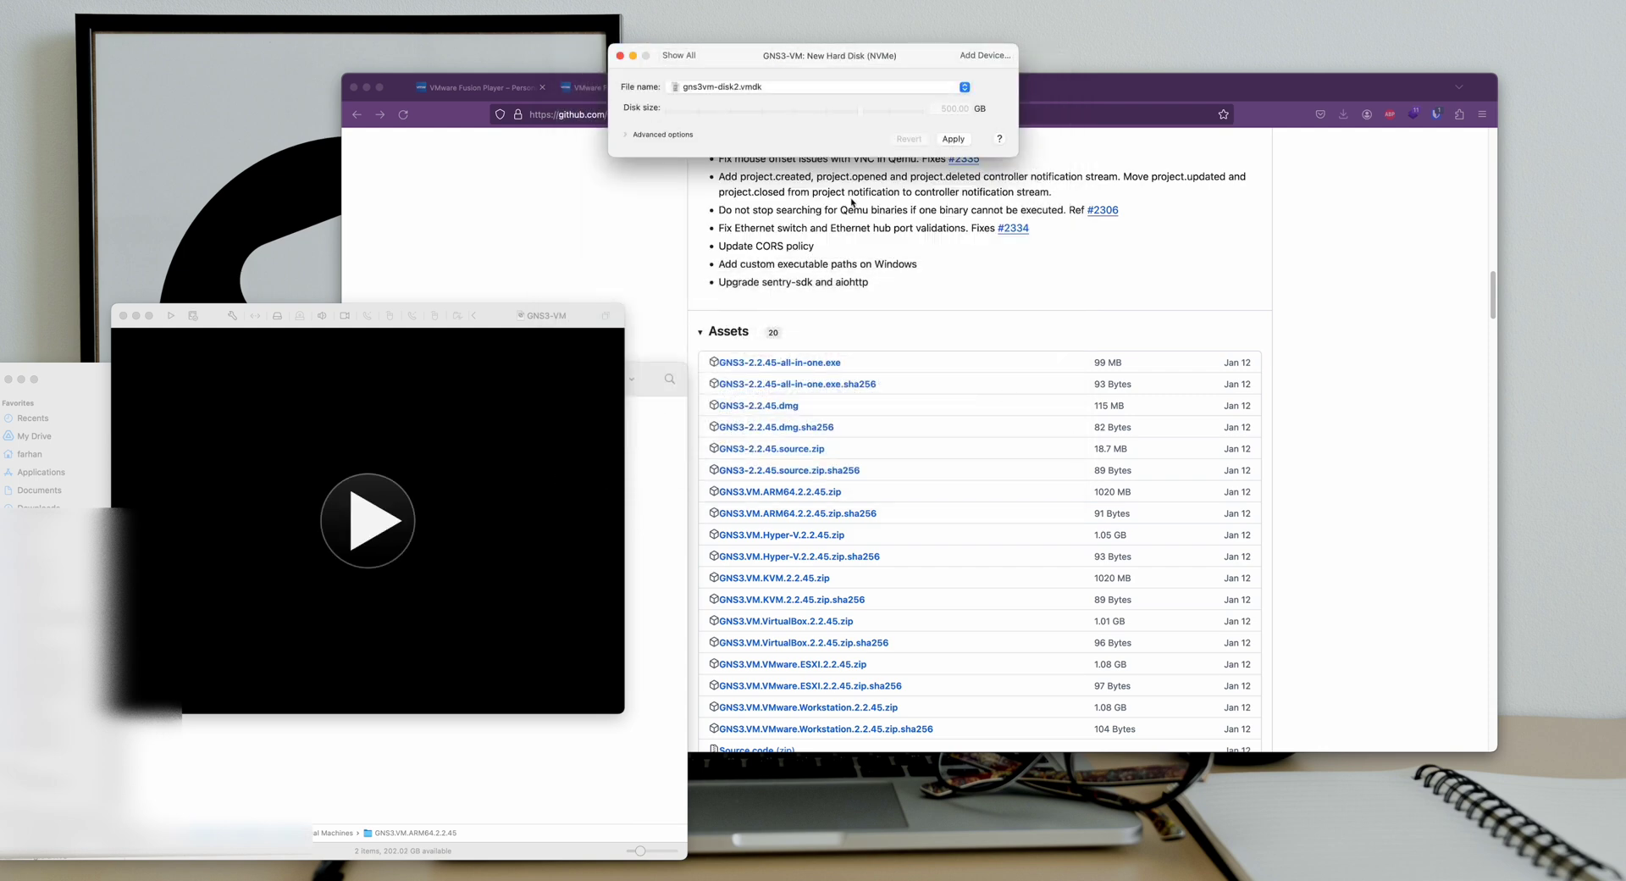
{"action": "left_click", "coordinate": [952, 138]}
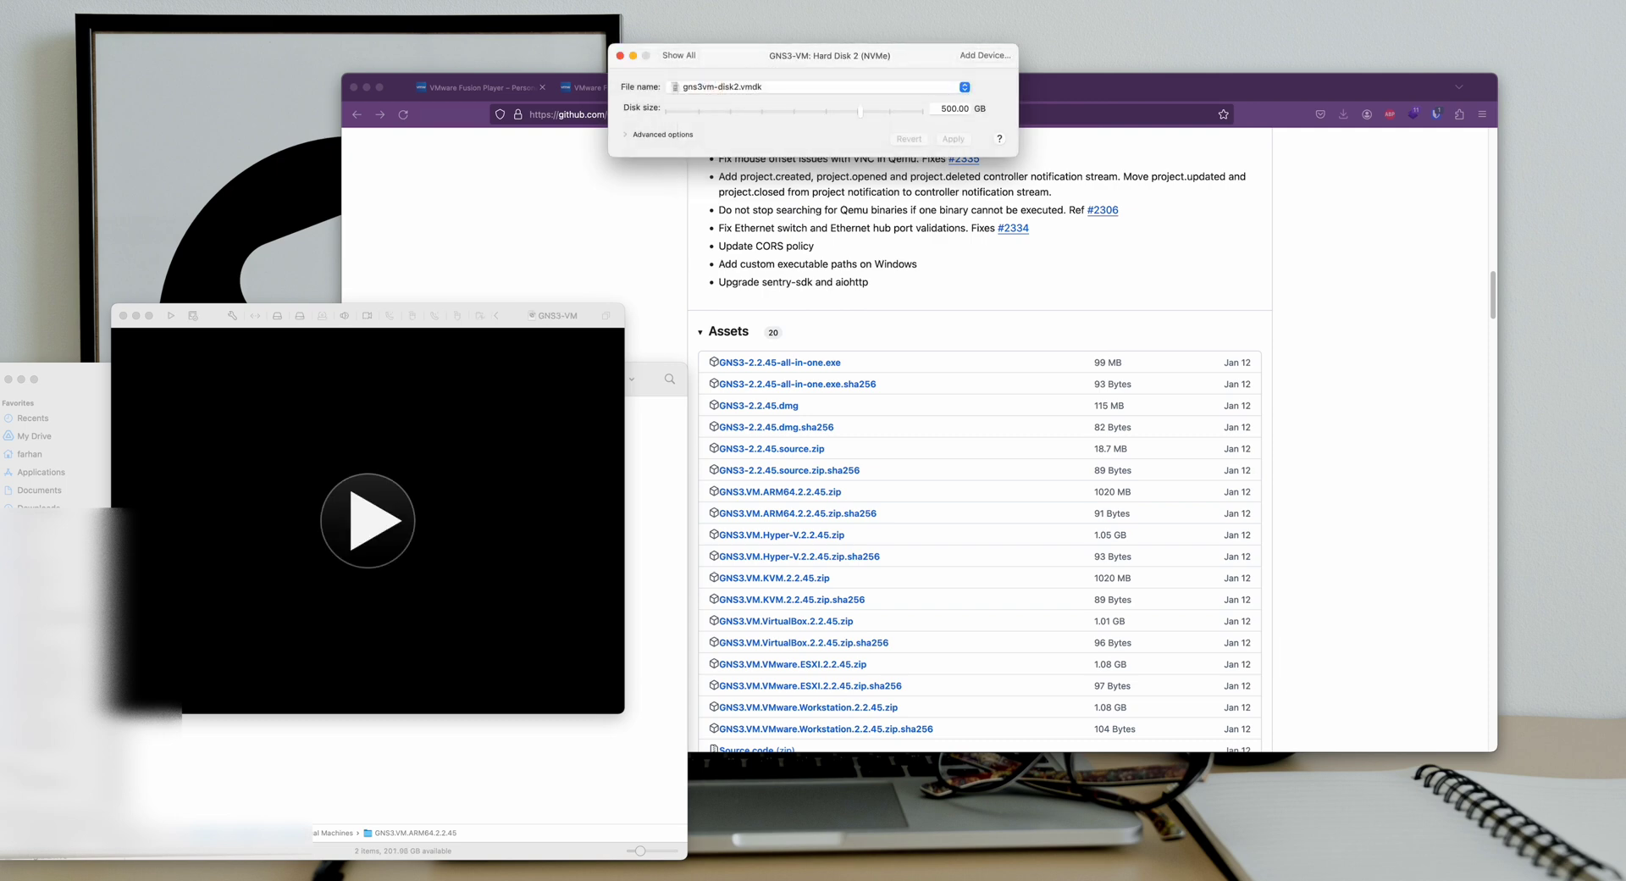
{"action": "left_click", "coordinate": [677, 54]}
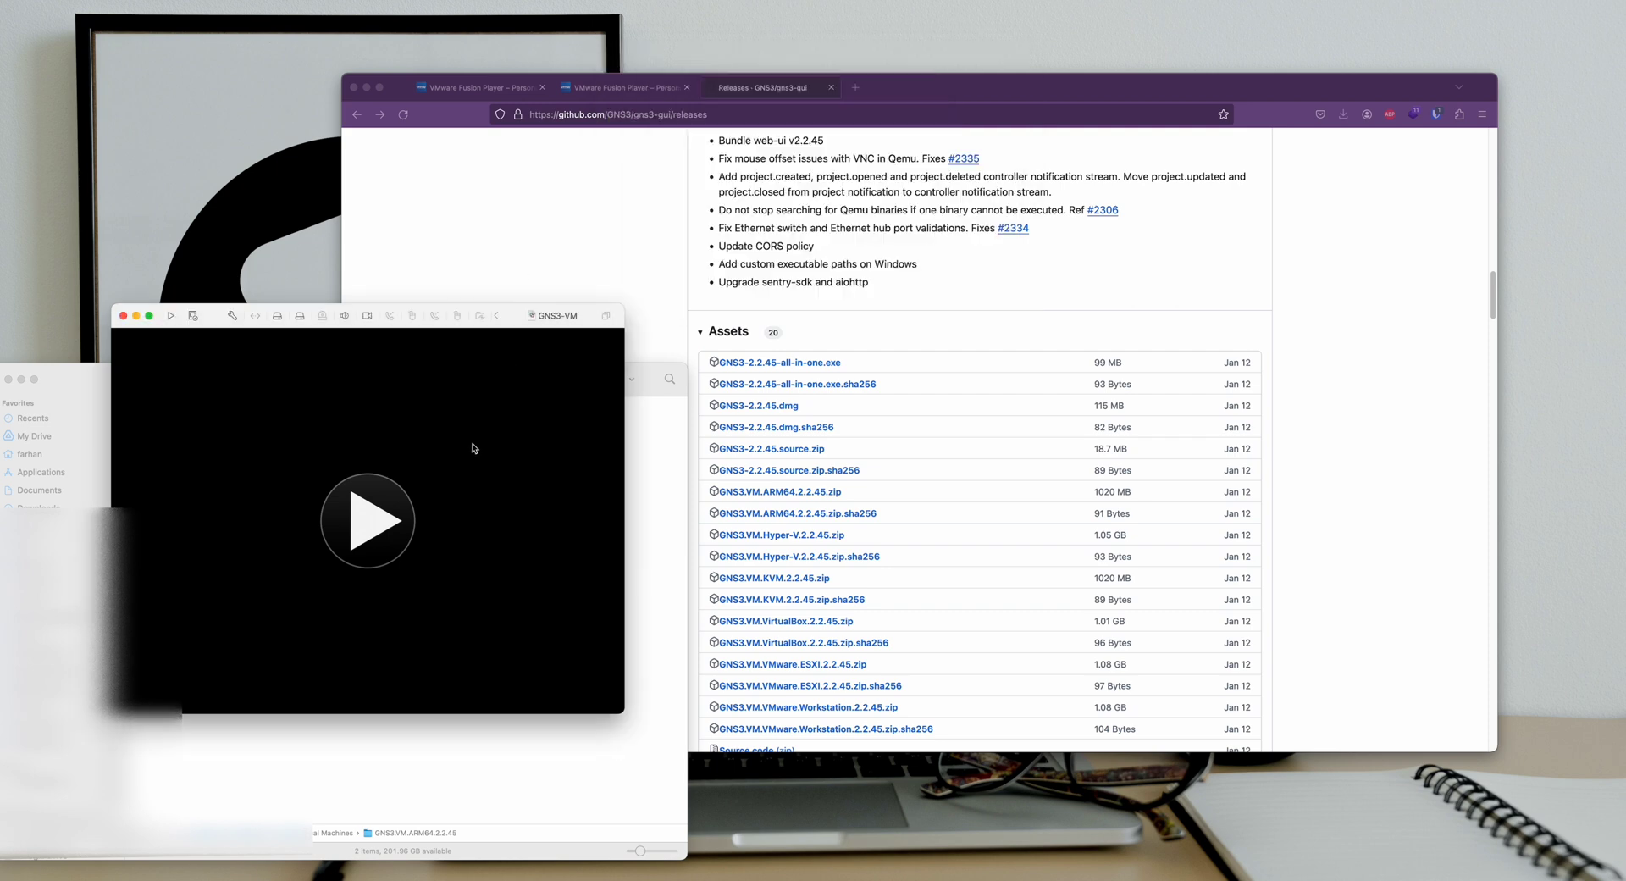
{"action": "mouse_move", "coordinate": [322, 388]}
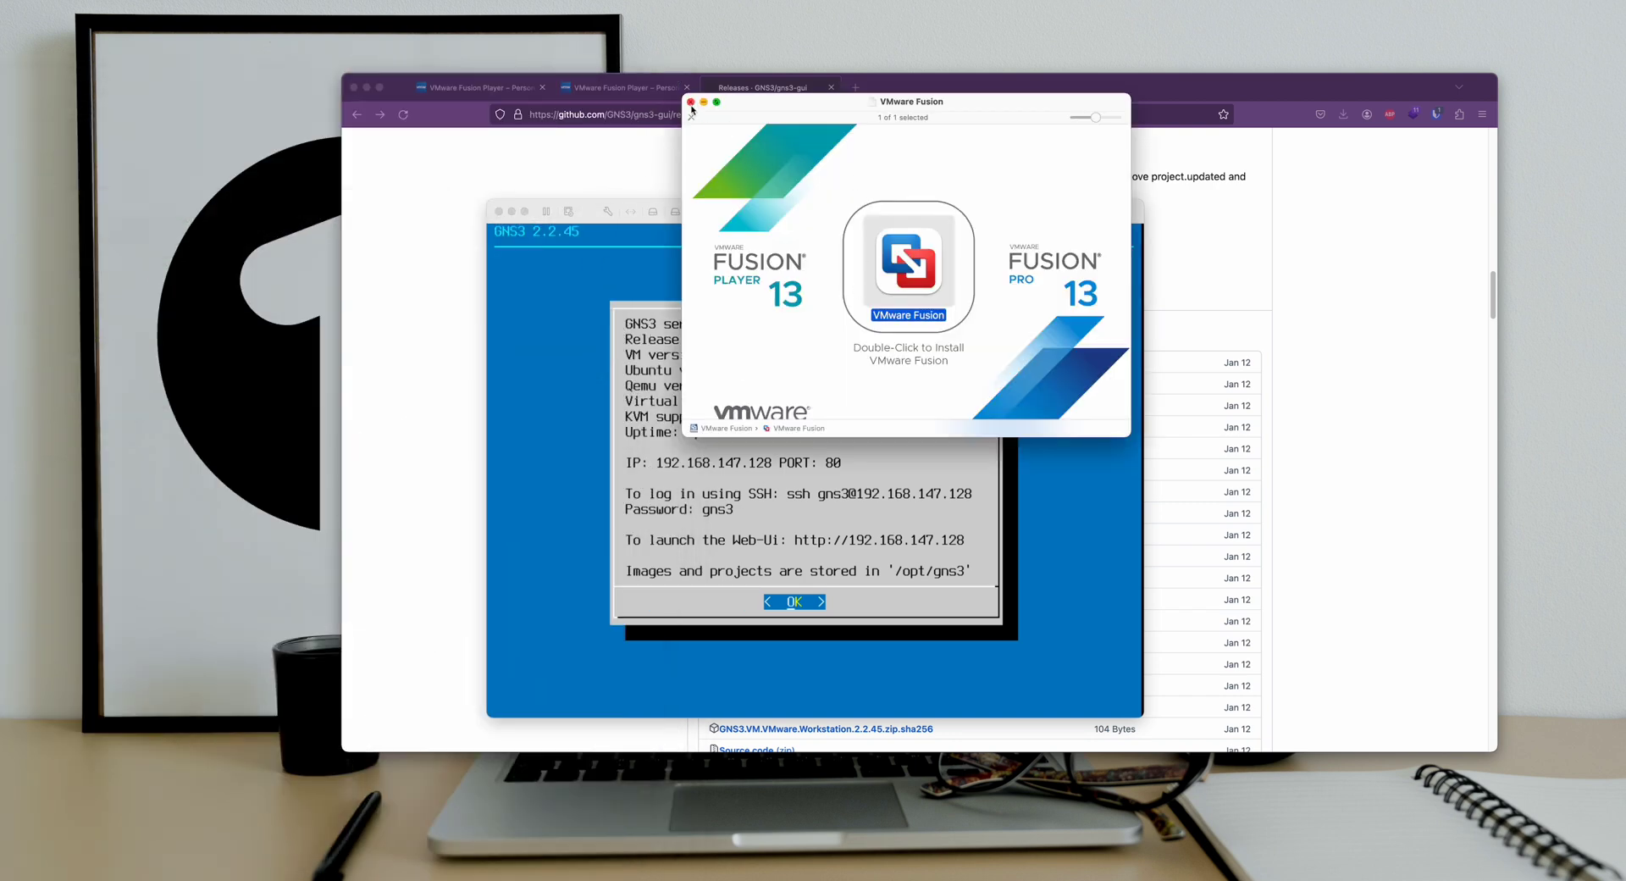
Step: Close the VMware Fusion installer window once GNS3-VM boots showing IP 192.168.147.128
{"action": "left_click", "coordinate": [693, 102]}
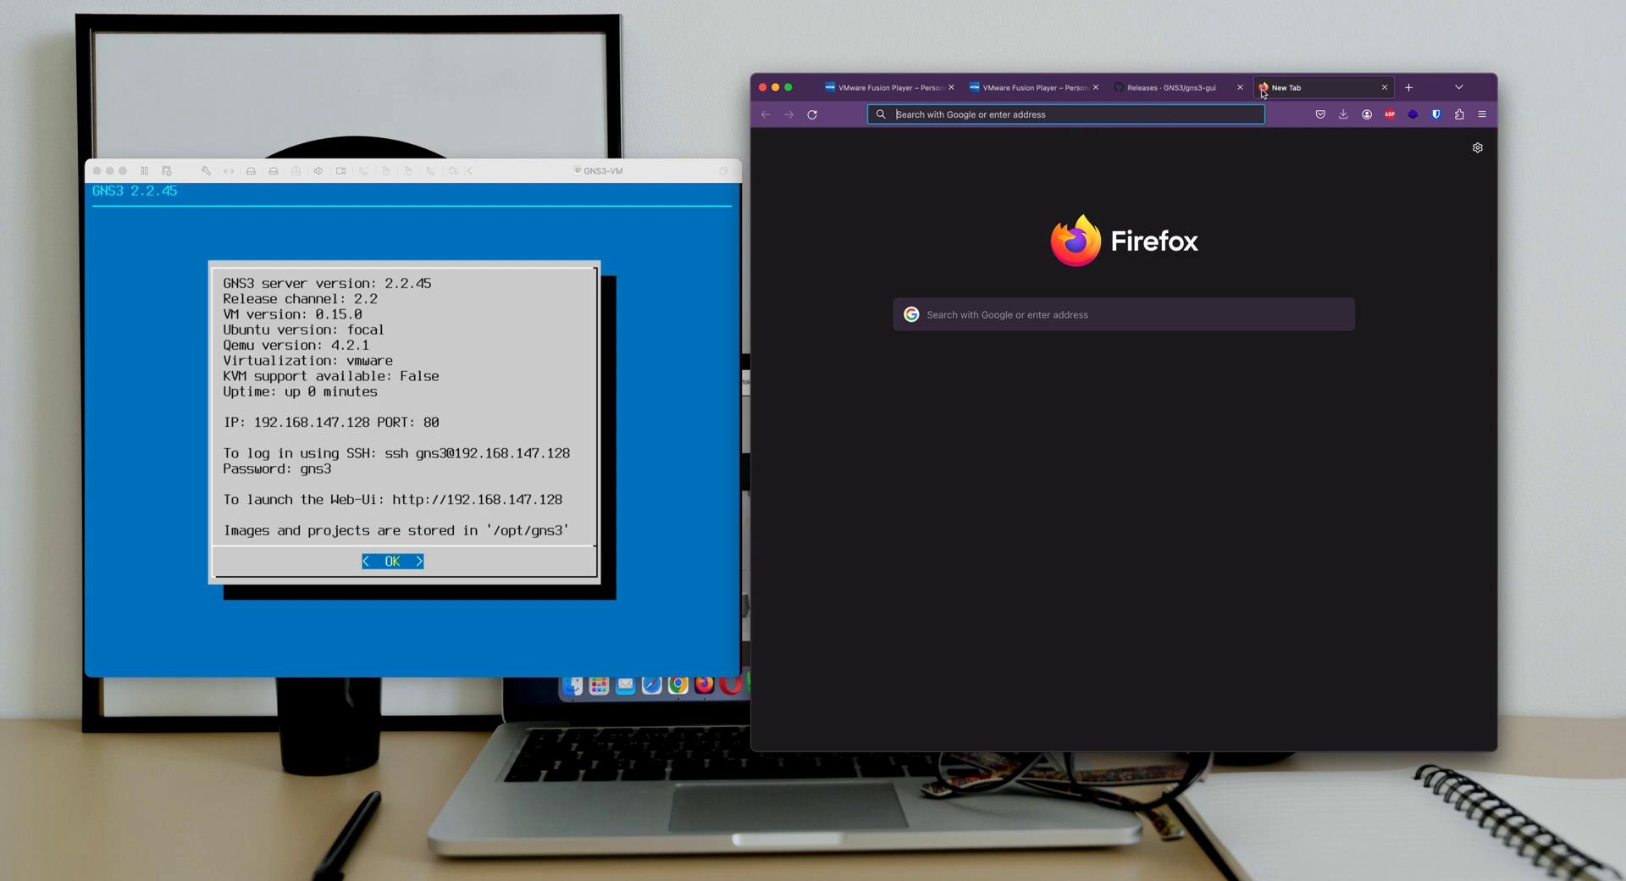
Step: Browse to 192.168.147.128 in Firefox to reach the GNS3 Web UI projects page
{"action": "type", "text": "192.168.238.128/"}
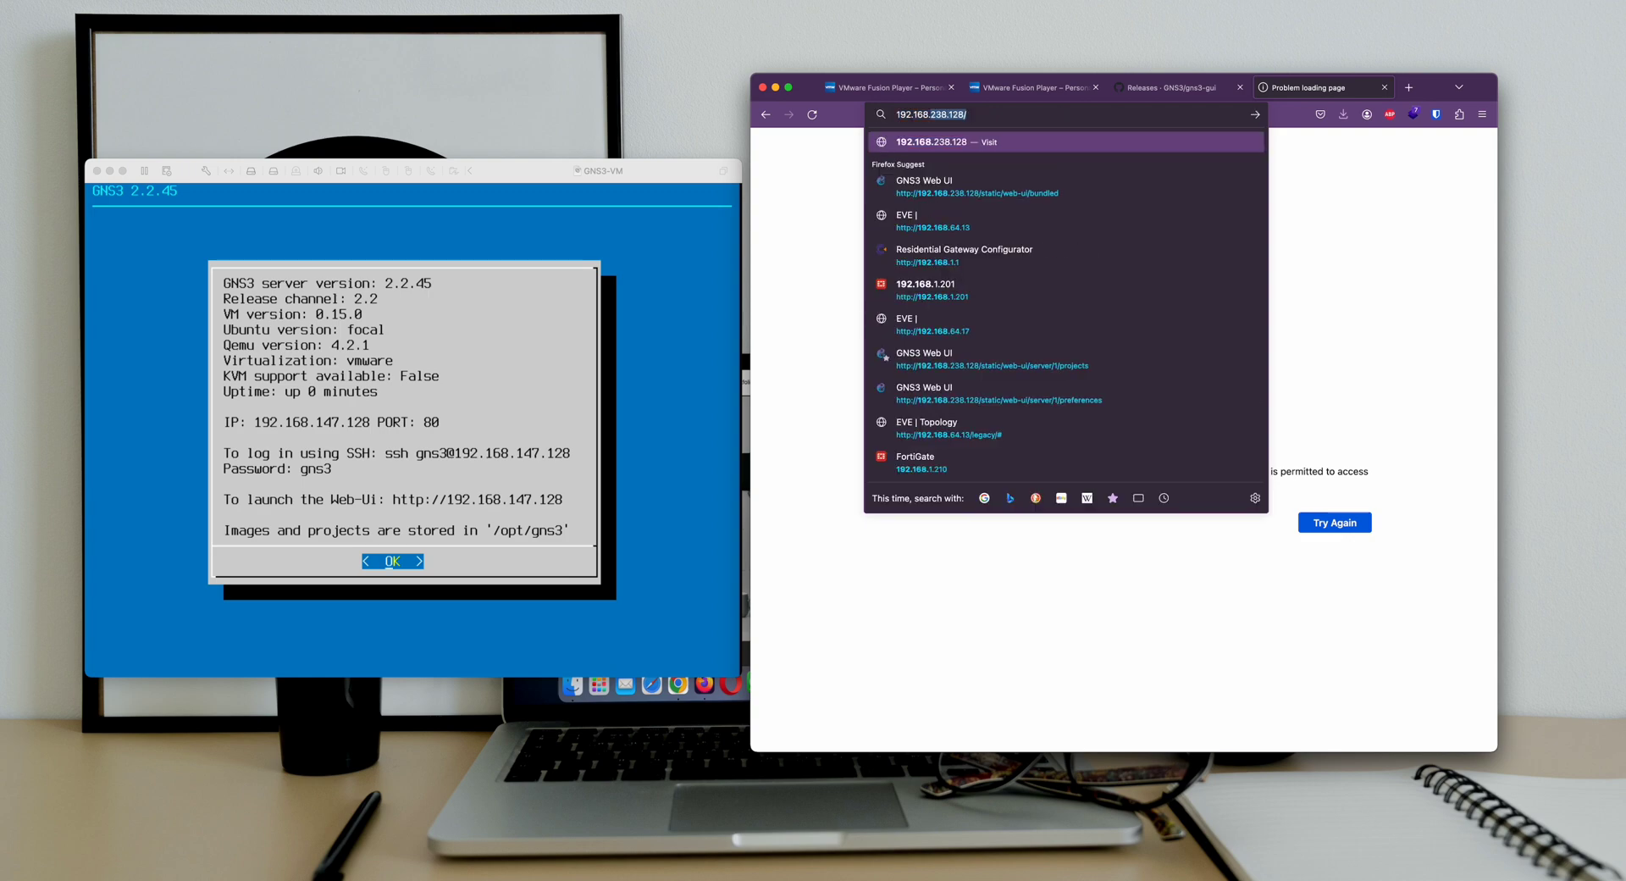
{"action": "type", "text": "192.168.147.12"}
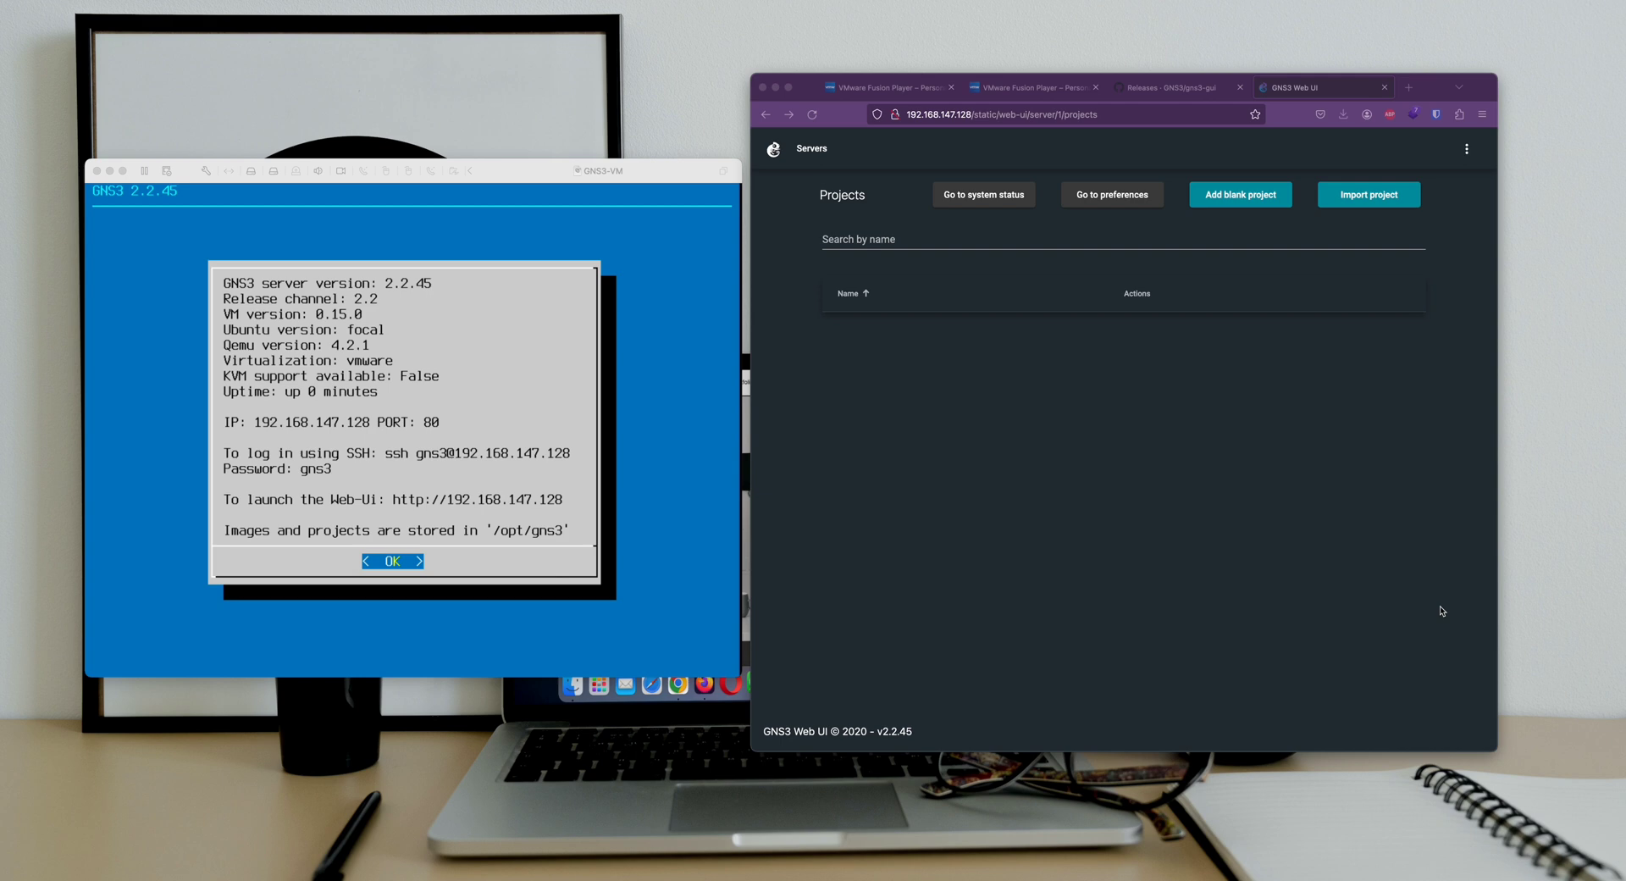
Step: Add a blank project named test and open its topology
{"action": "left_click", "coordinate": [1239, 195]}
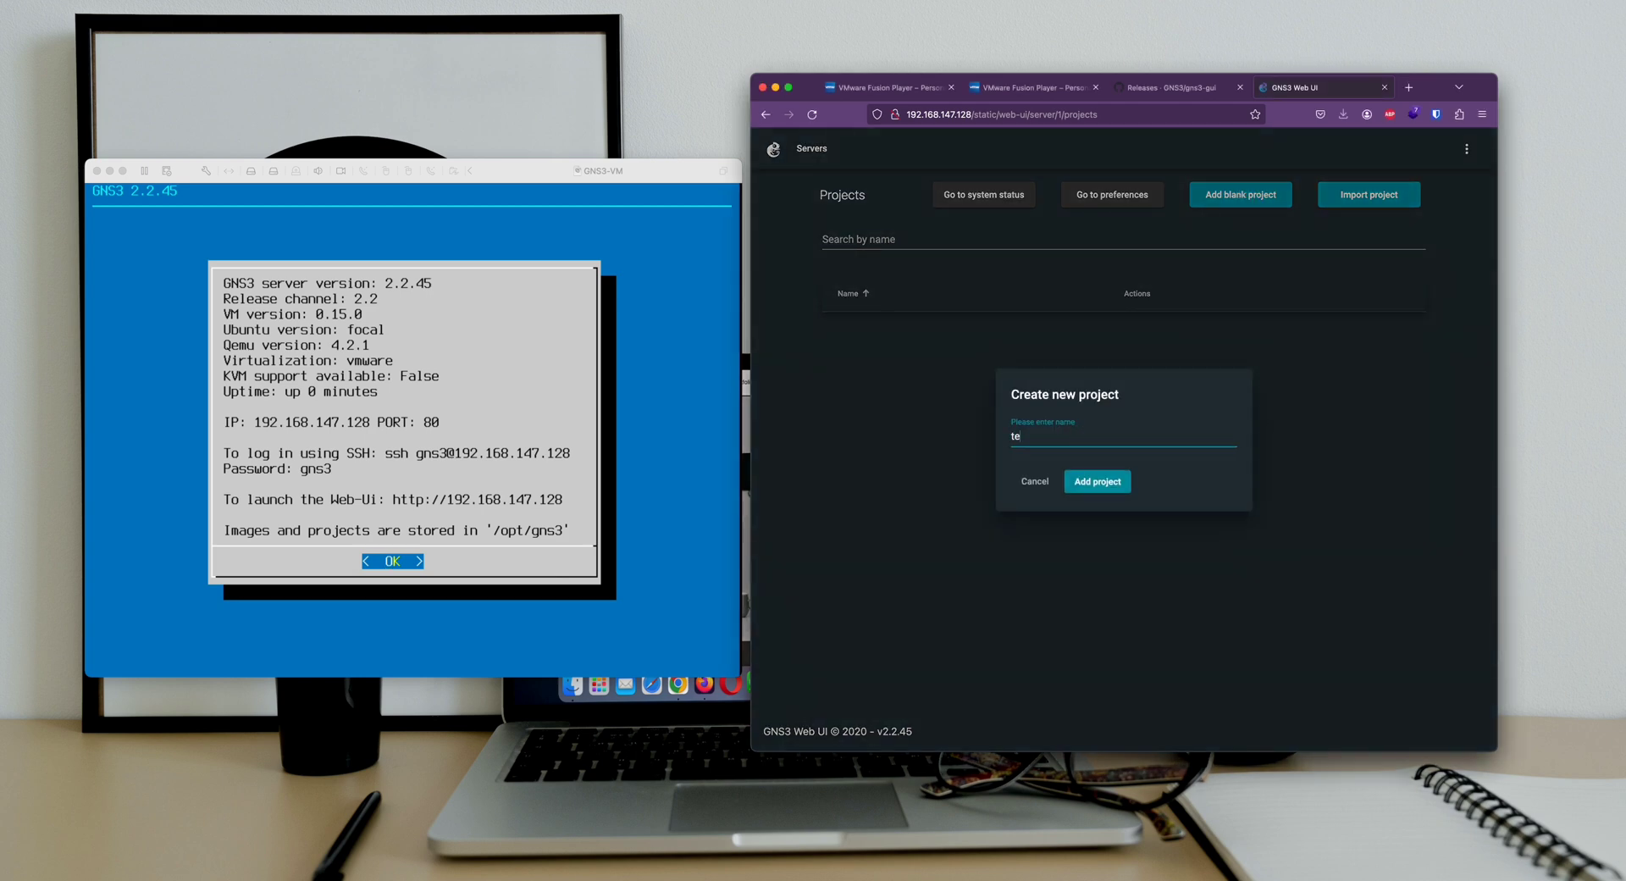
{"action": "left_click", "coordinate": [1095, 481]}
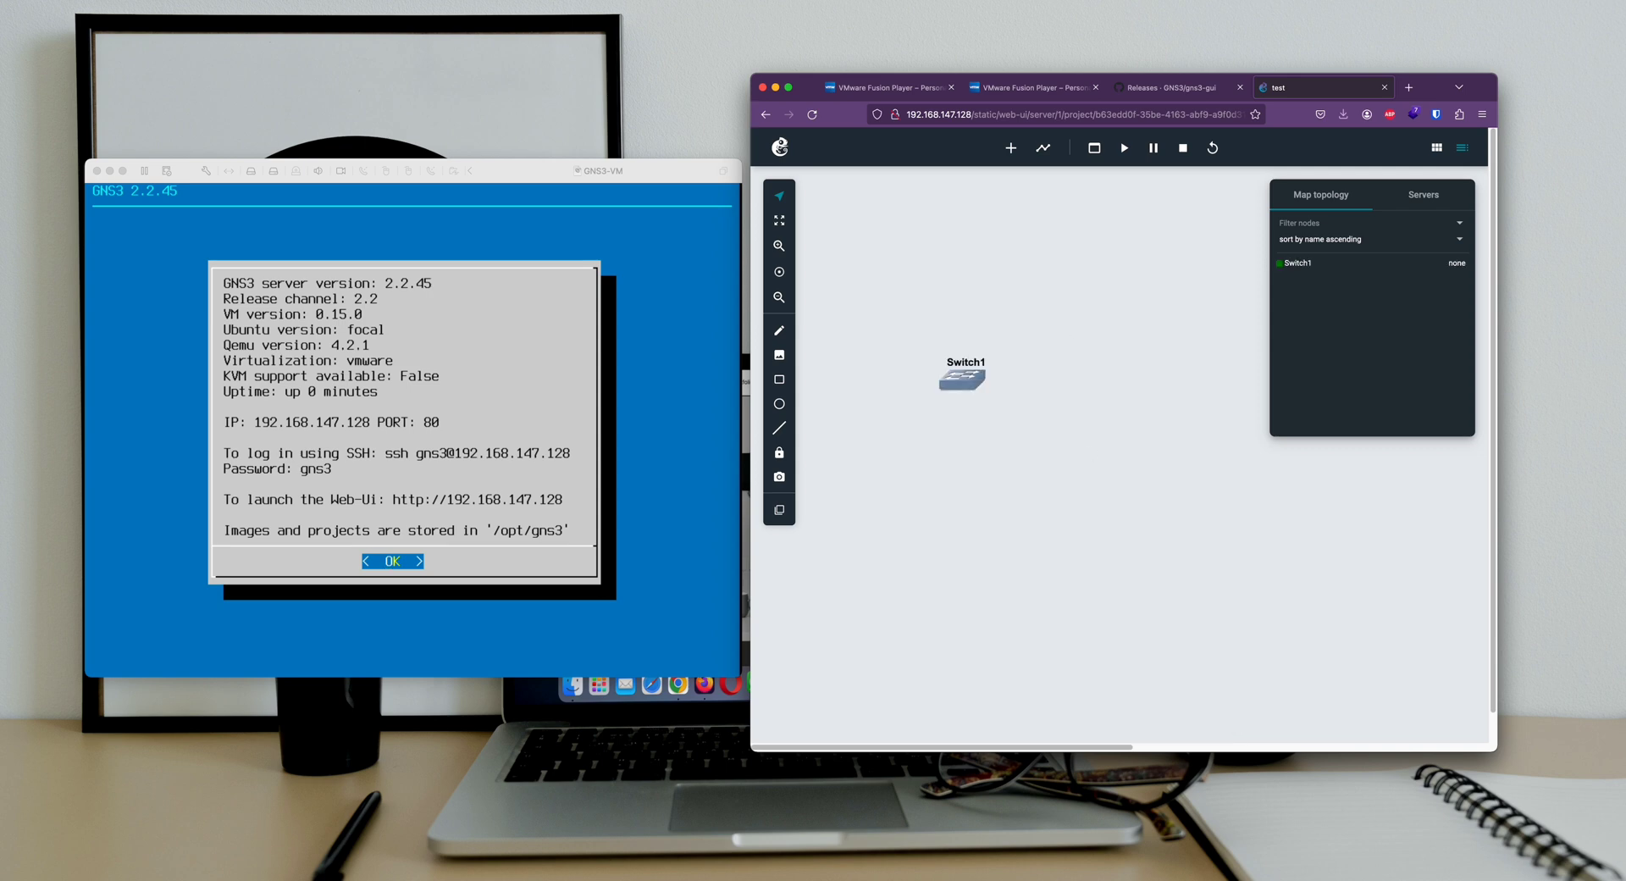